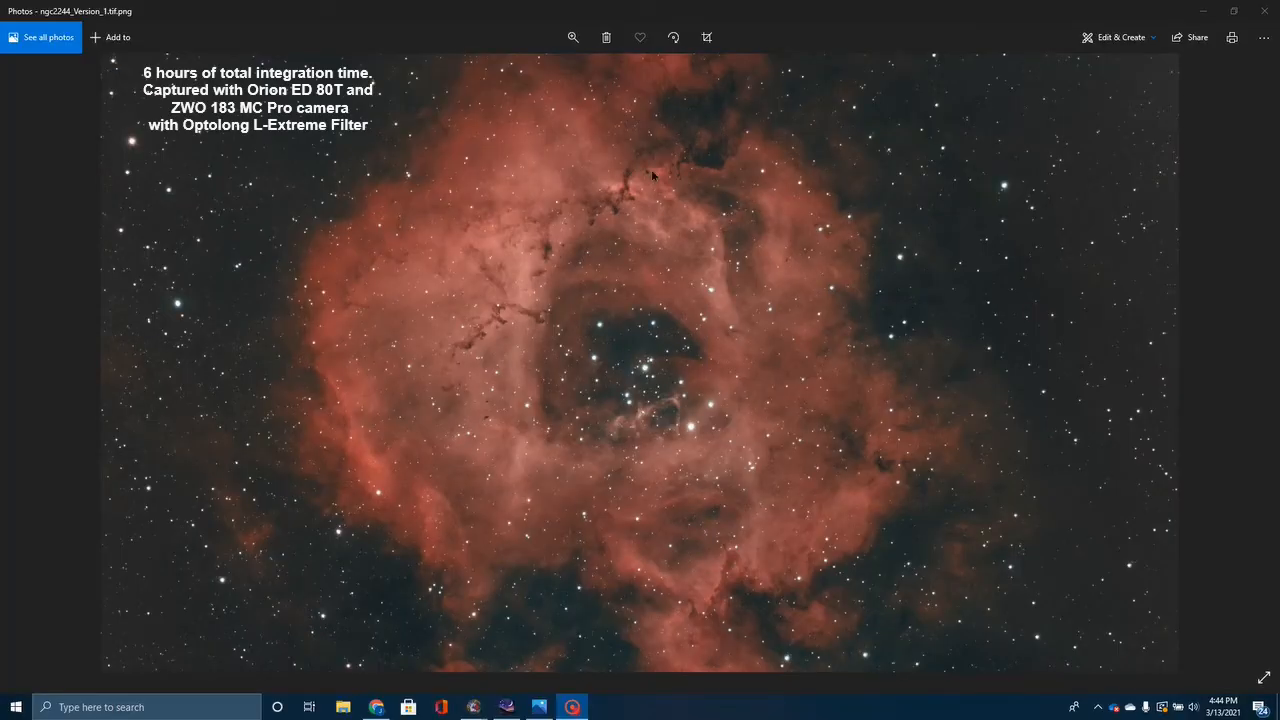
mouse_move(668, 320)
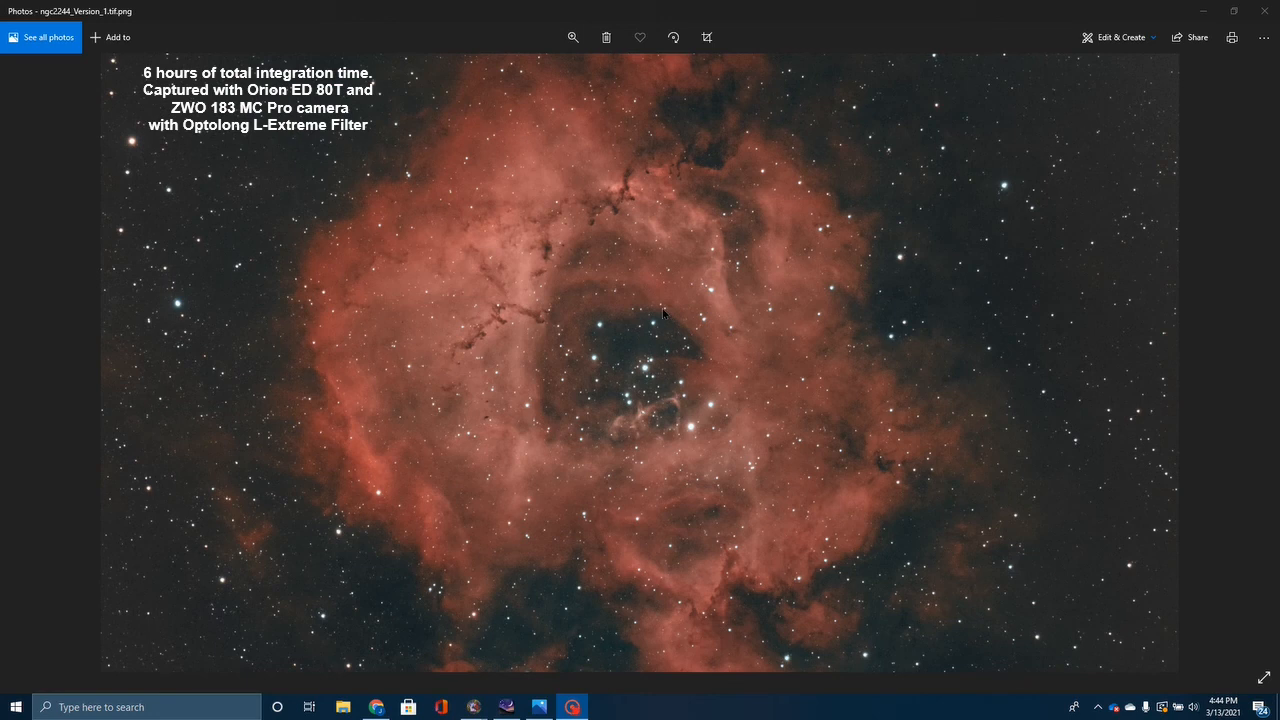
mouse_move(775, 167)
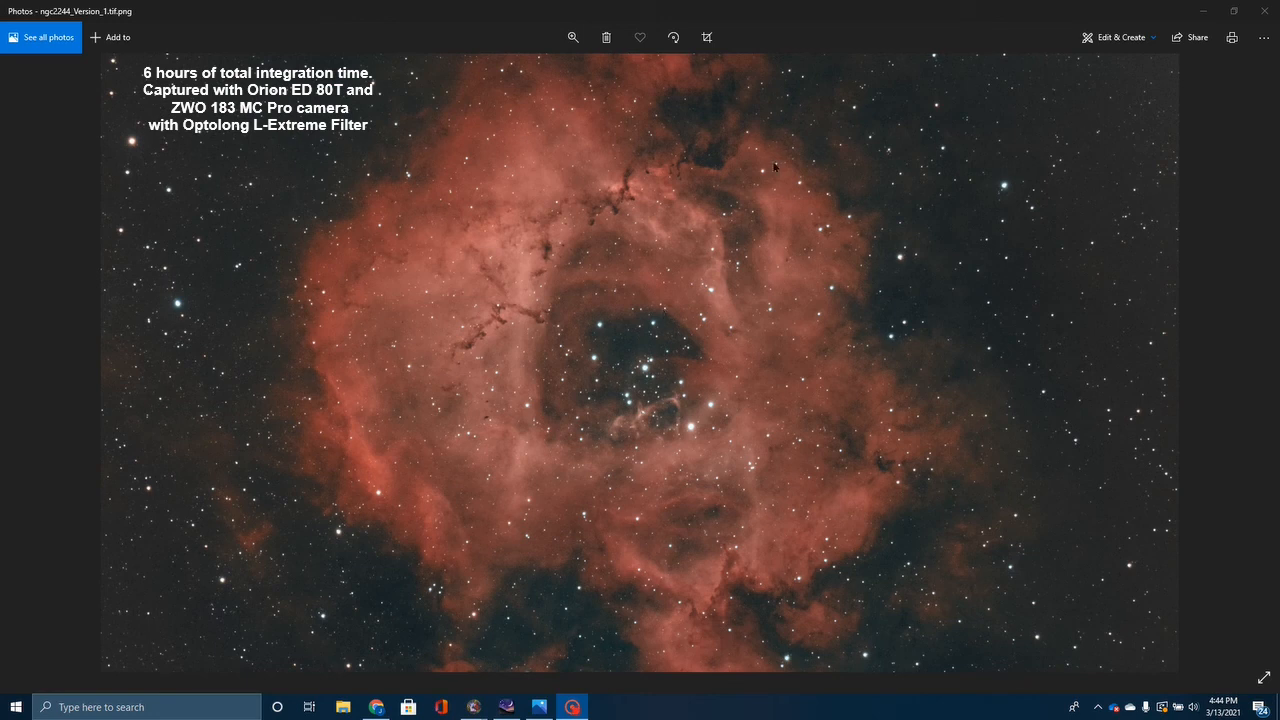
mouse_move(722, 6)
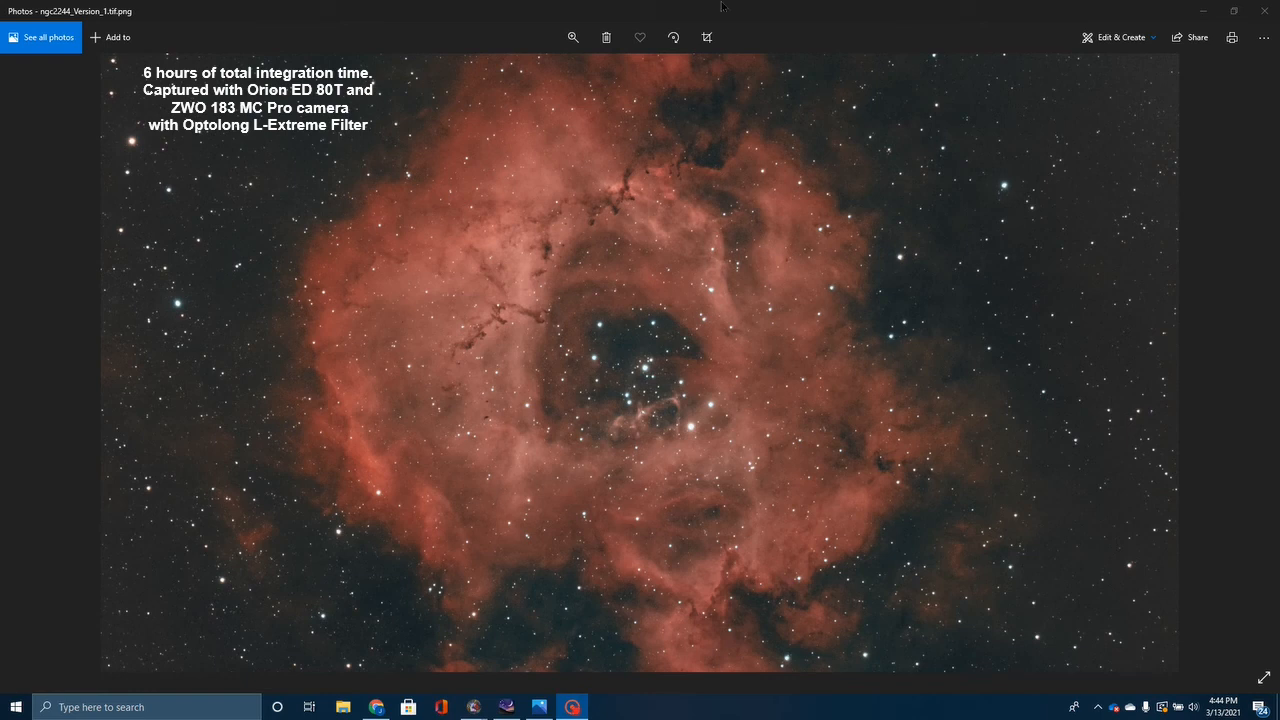
mouse_move(807, 531)
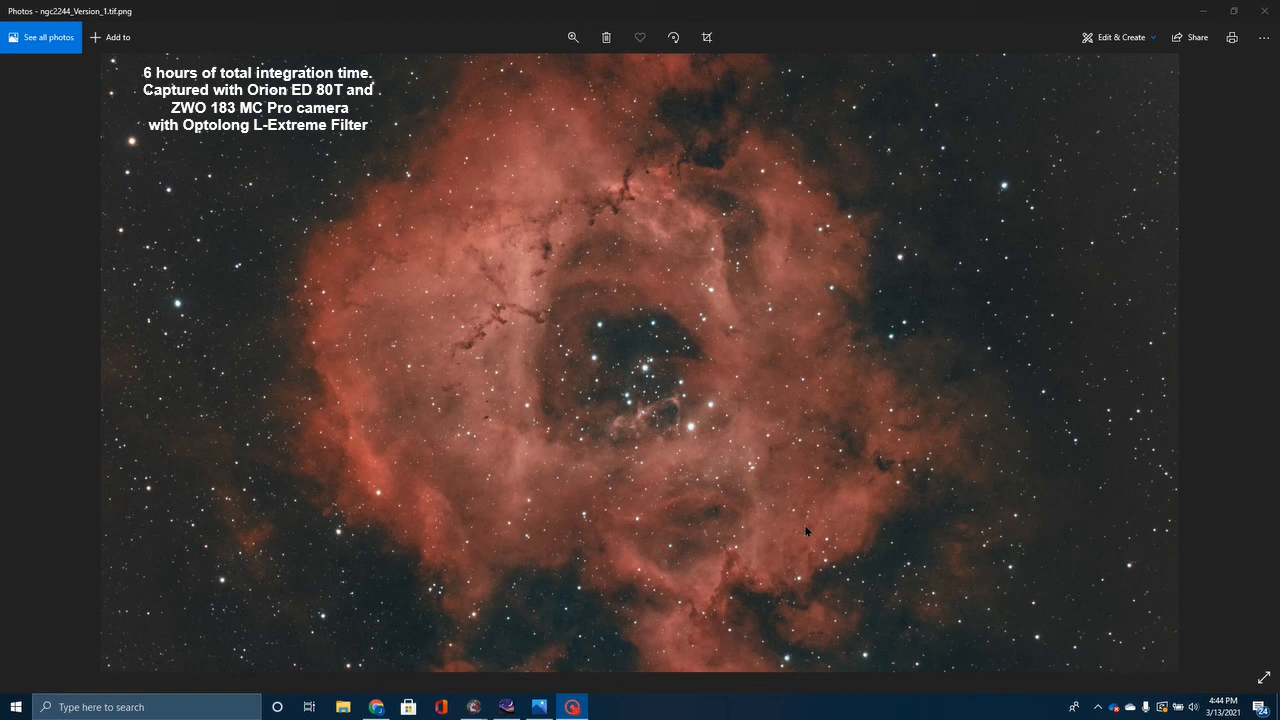
mouse_move(670, 460)
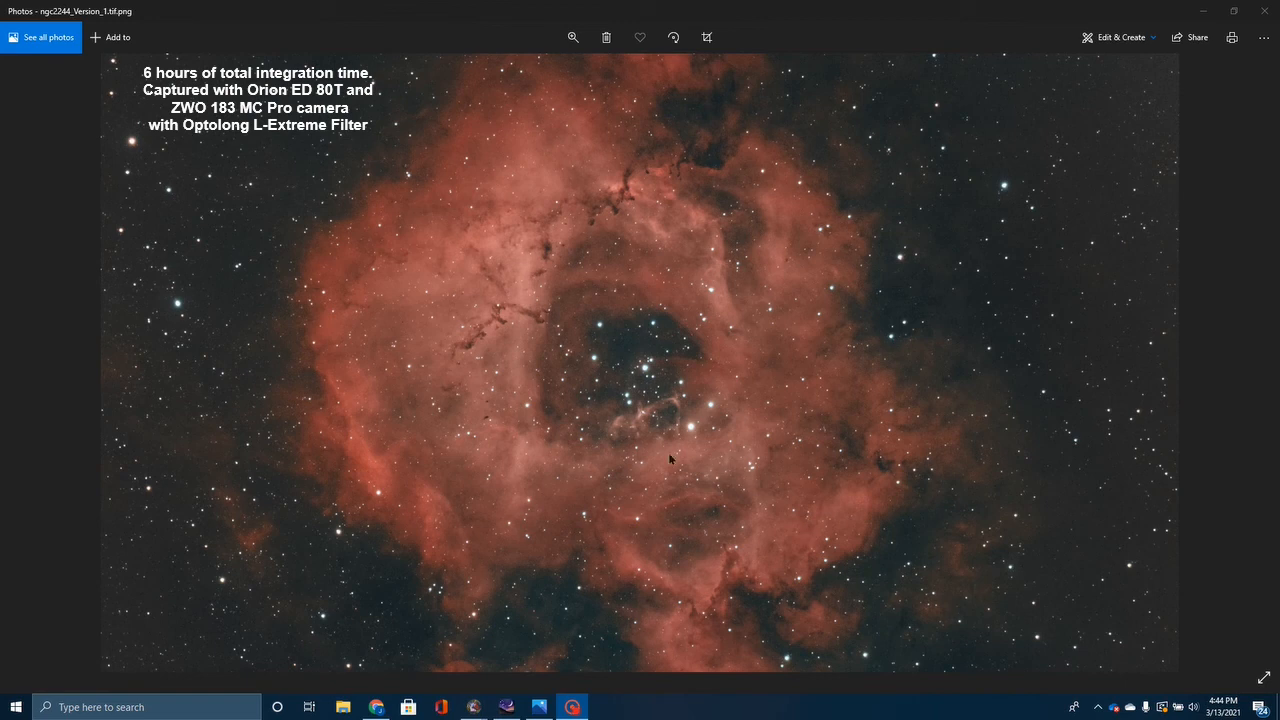
mouse_move(258, 339)
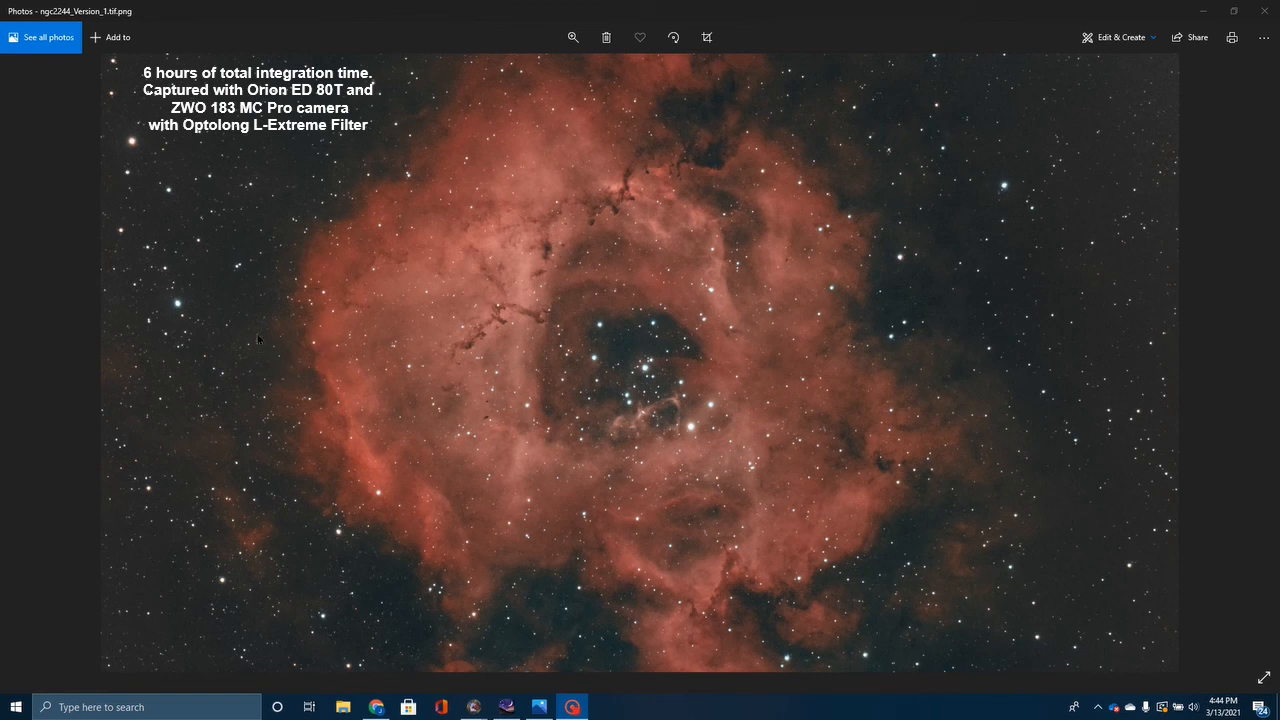
mouse_move(266, 435)
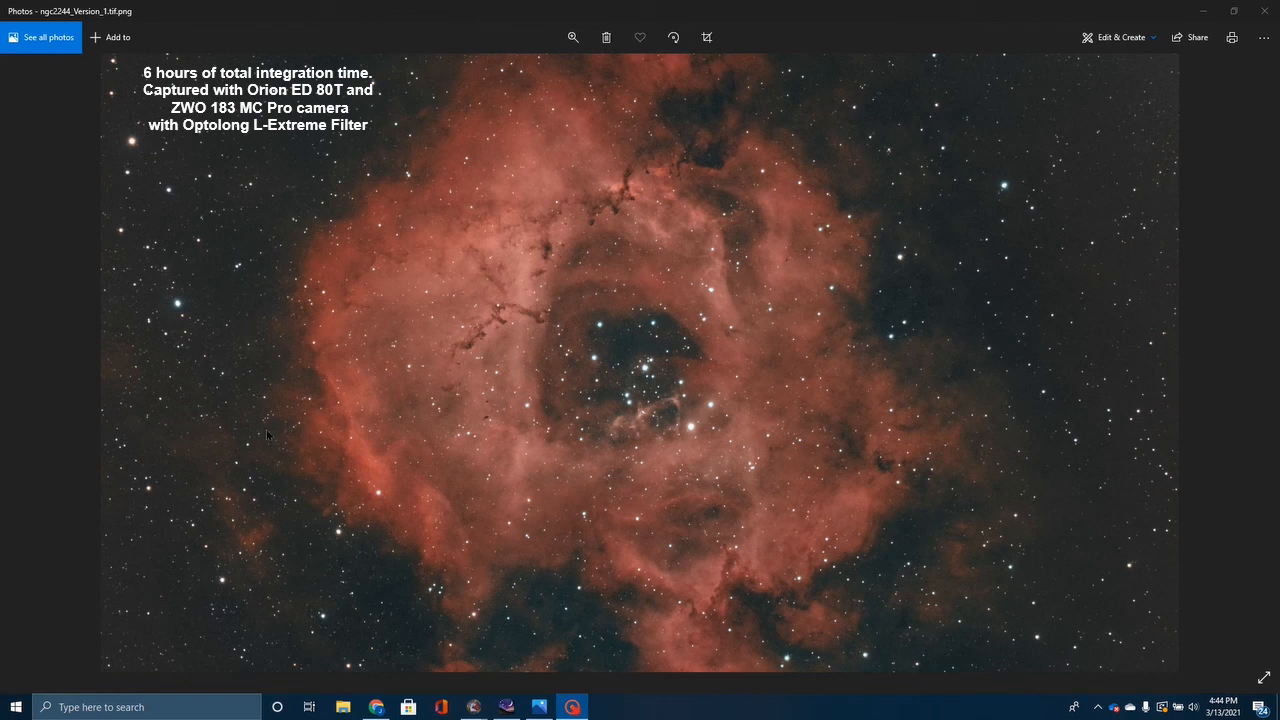
mouse_move(1026, 334)
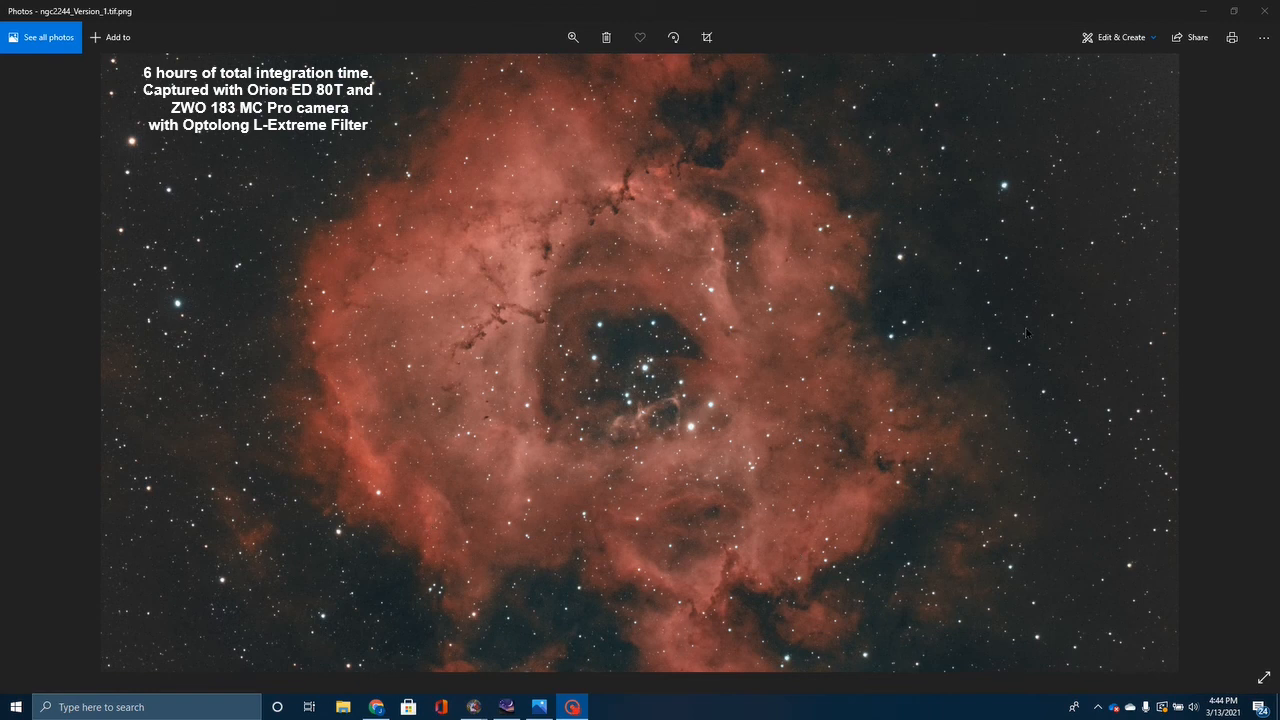
mouse_move(738, 350)
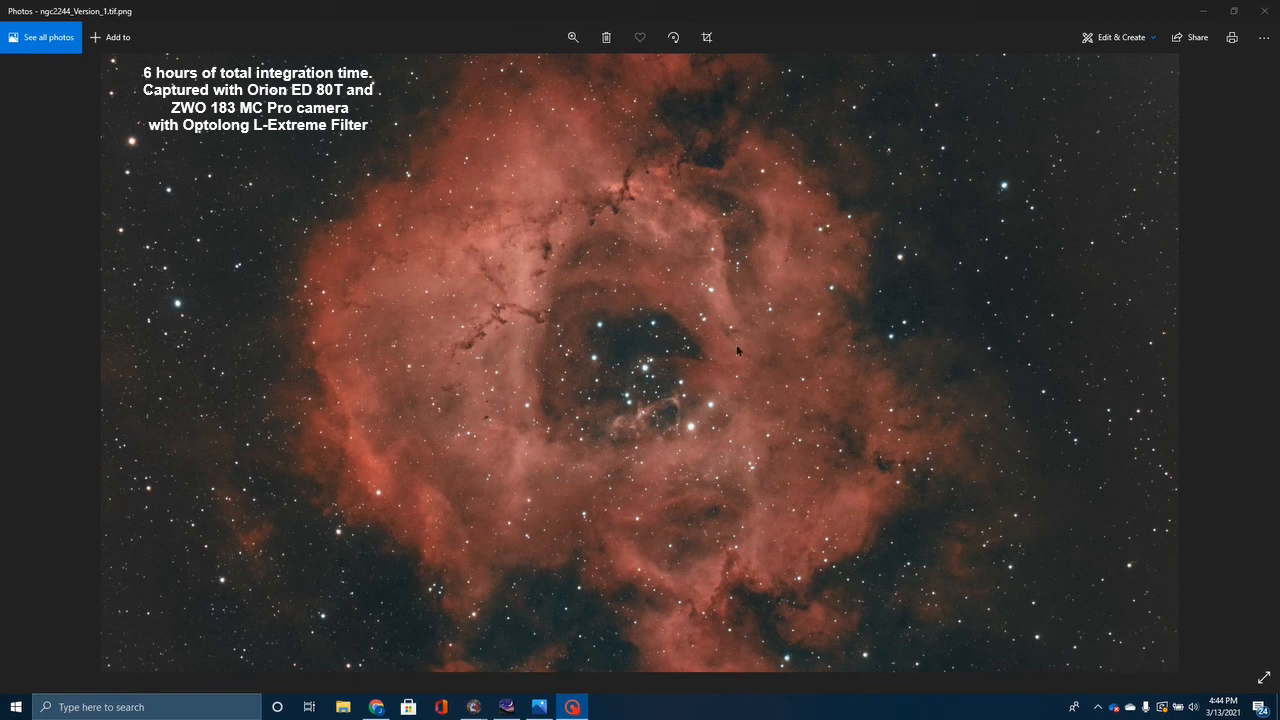
mouse_move(882, 354)
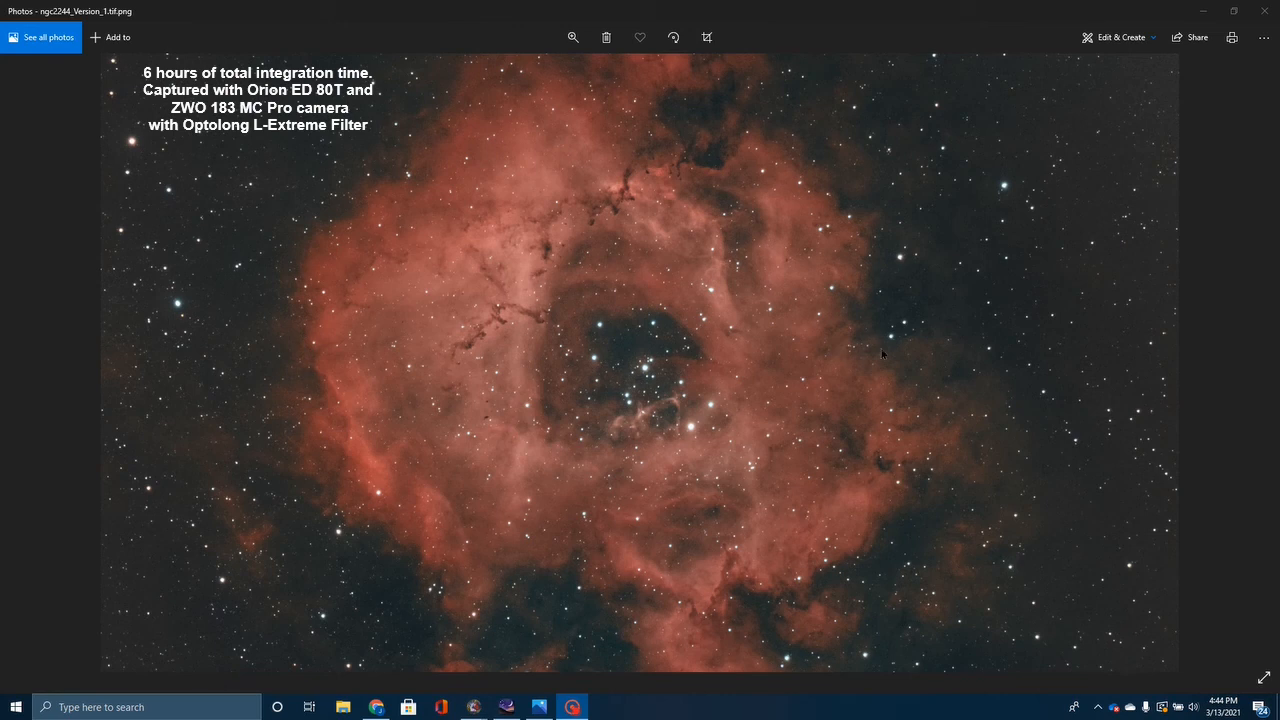
mouse_move(477, 396)
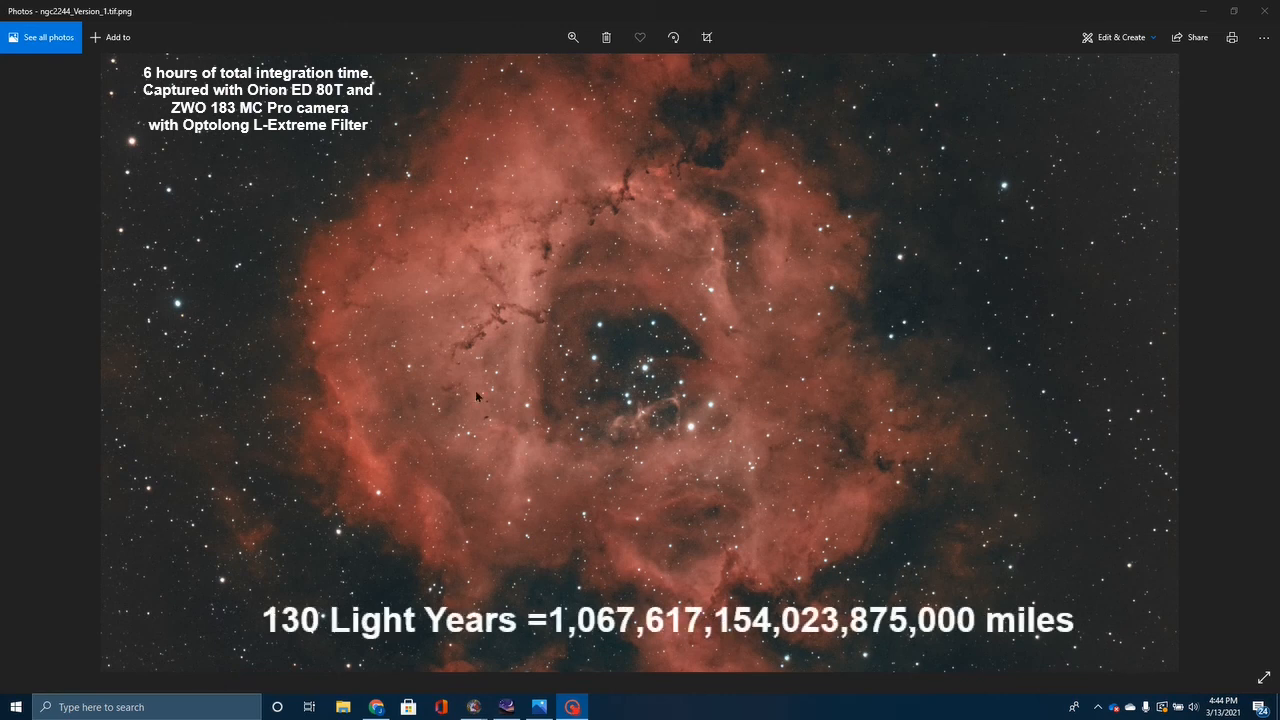
mouse_move(275, 347)
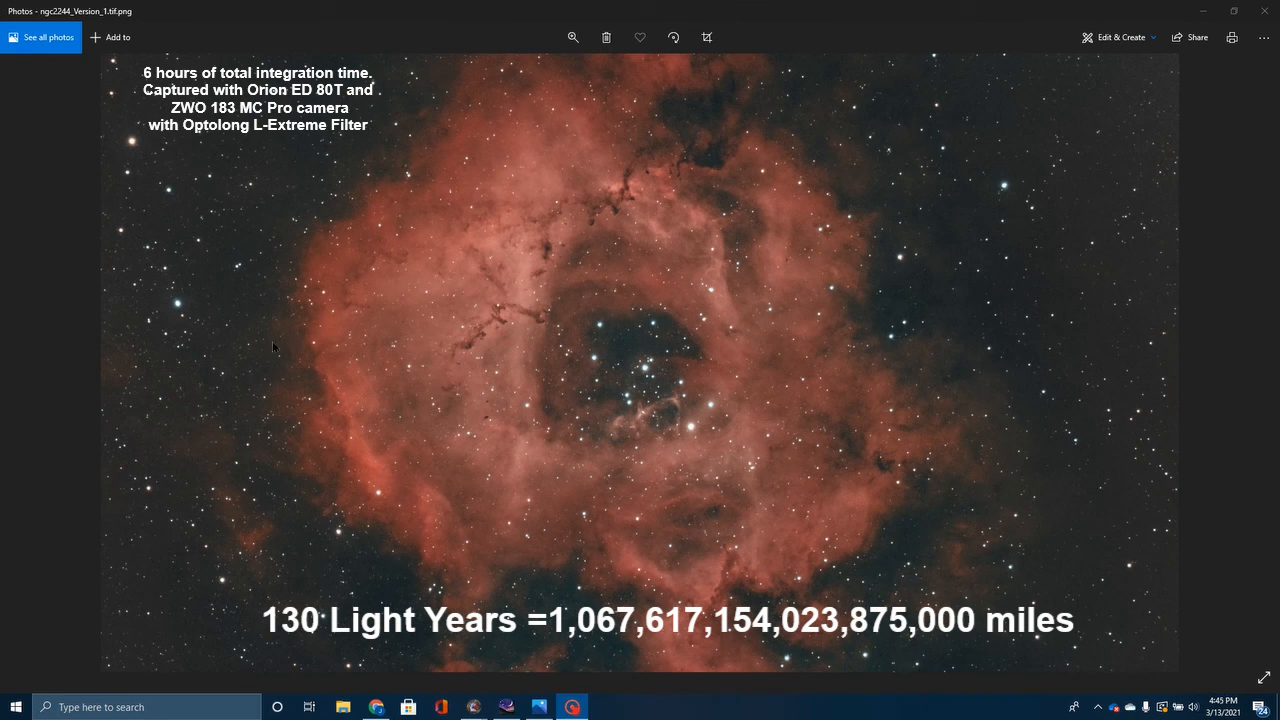
mouse_move(967, 301)
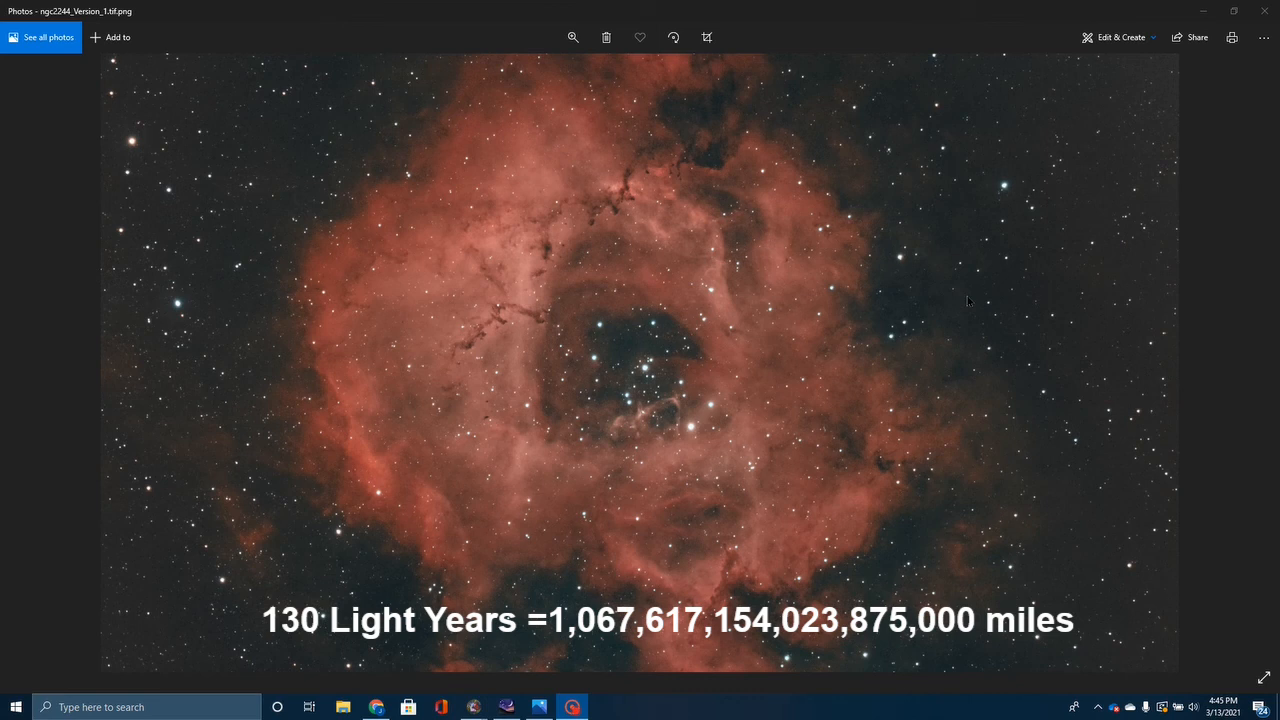
mouse_move(524, 86)
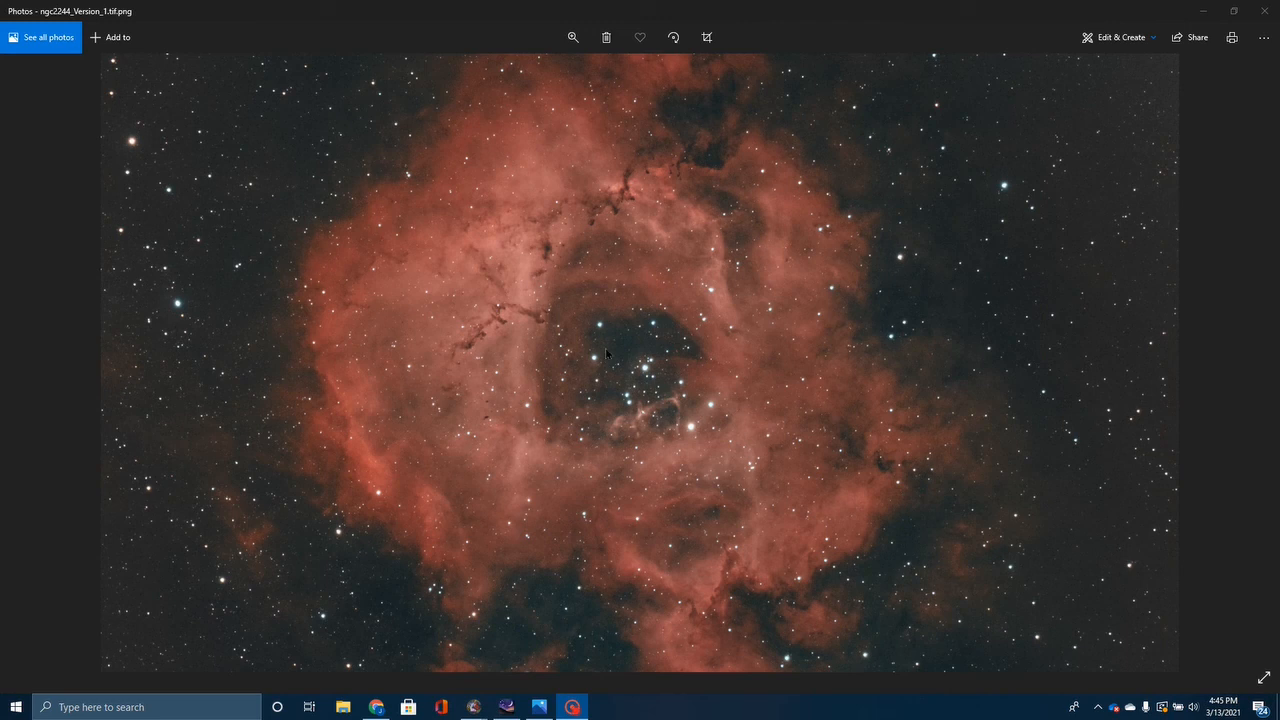
mouse_move(718, 447)
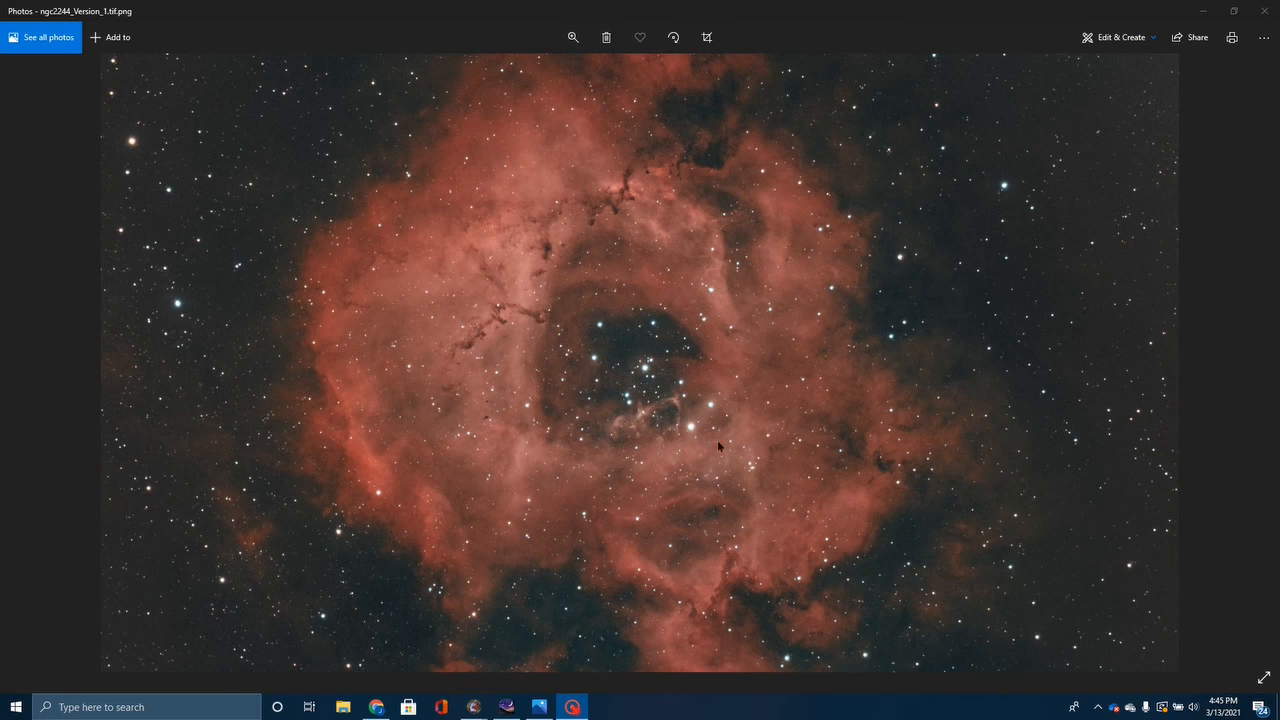
mouse_move(729, 298)
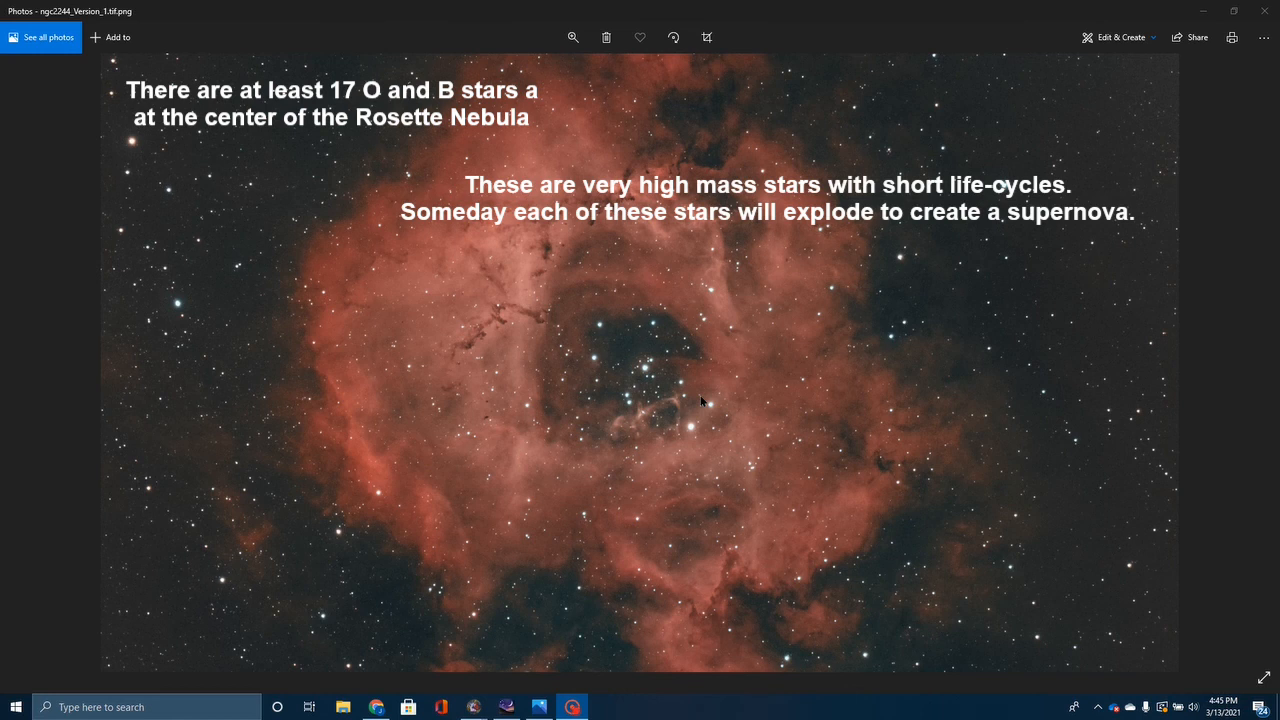
mouse_move(398, 238)
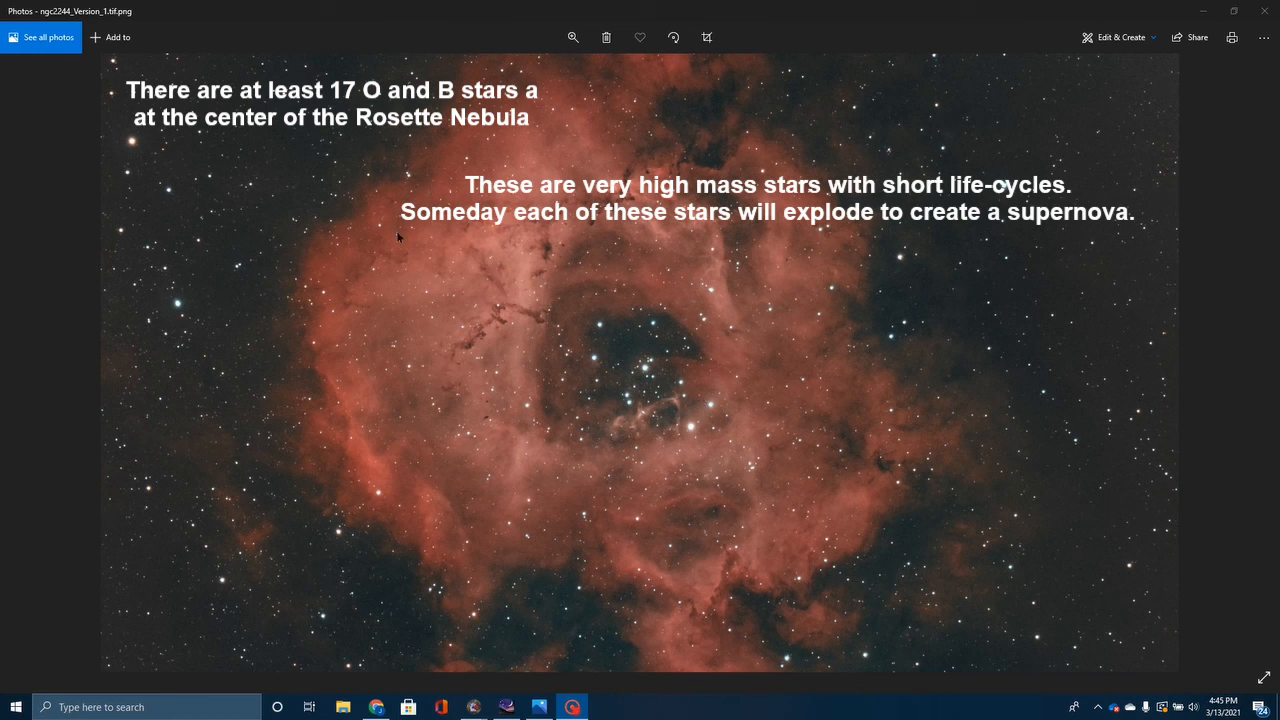
mouse_move(528, 435)
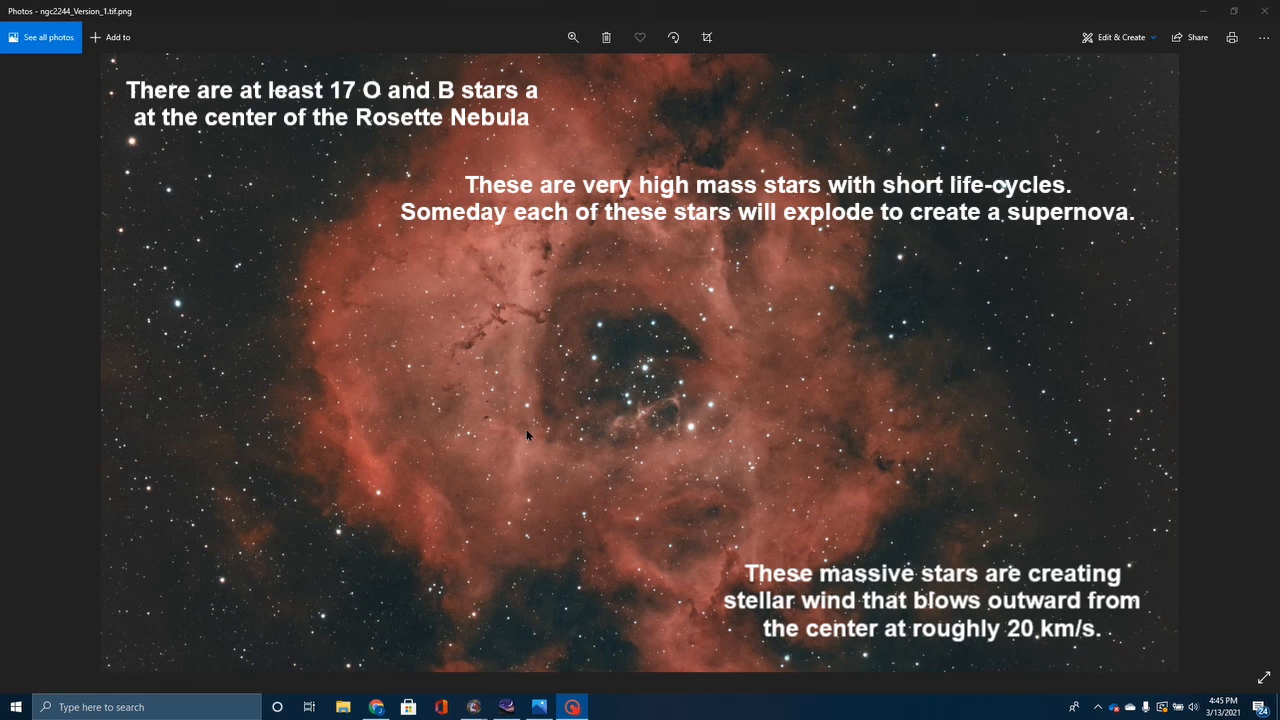
mouse_move(397, 358)
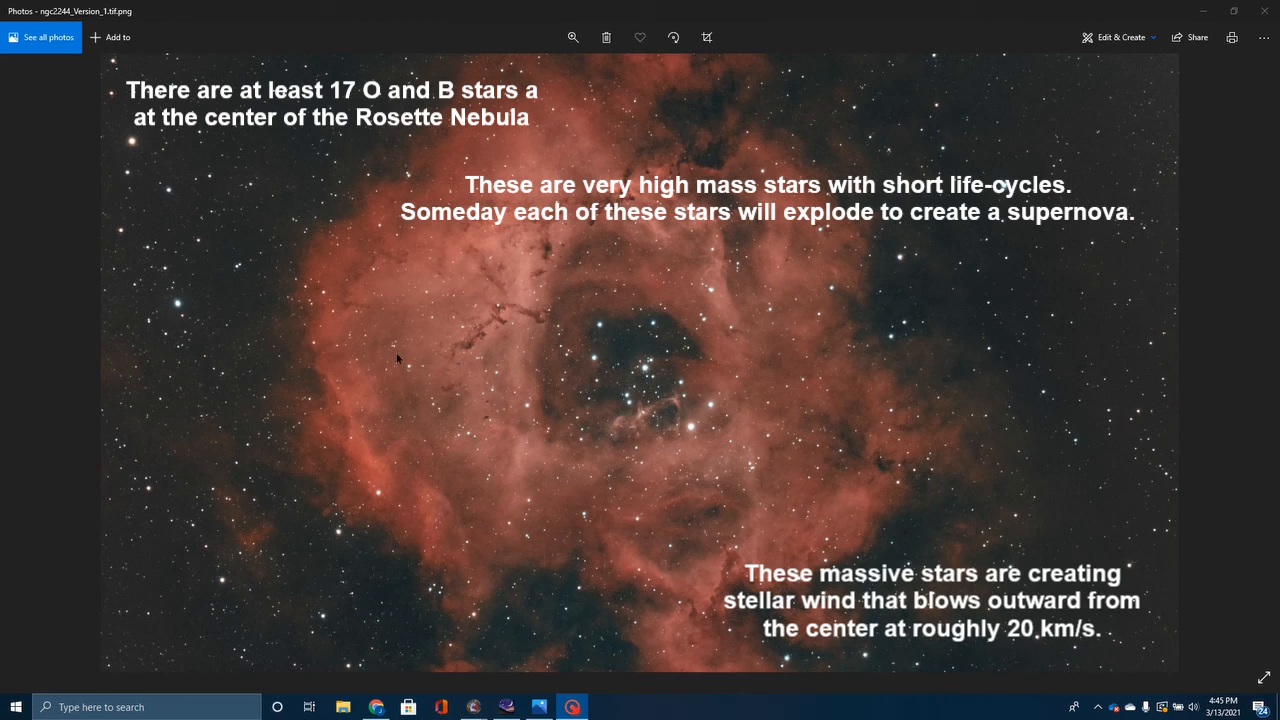
Step: Drag the zoom slider left until the entire Rosette Nebula and central cluster are visible
left_click(573, 37)
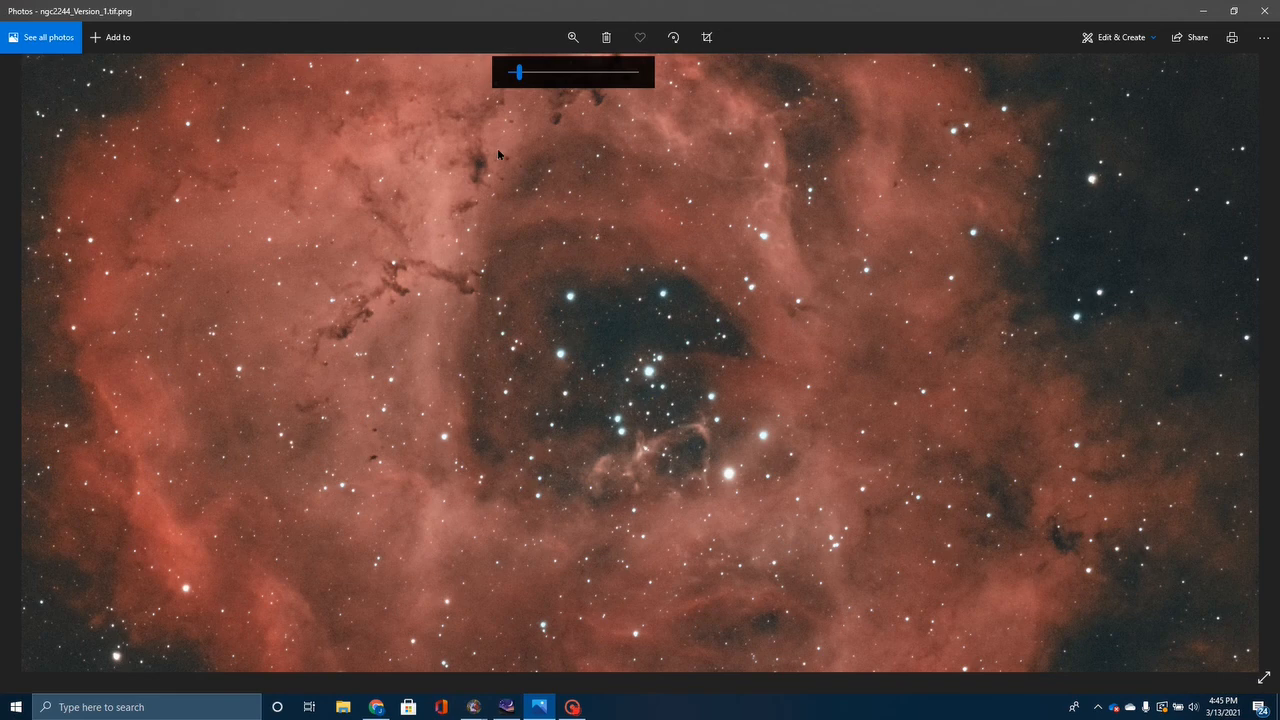
mouse_move(340, 177)
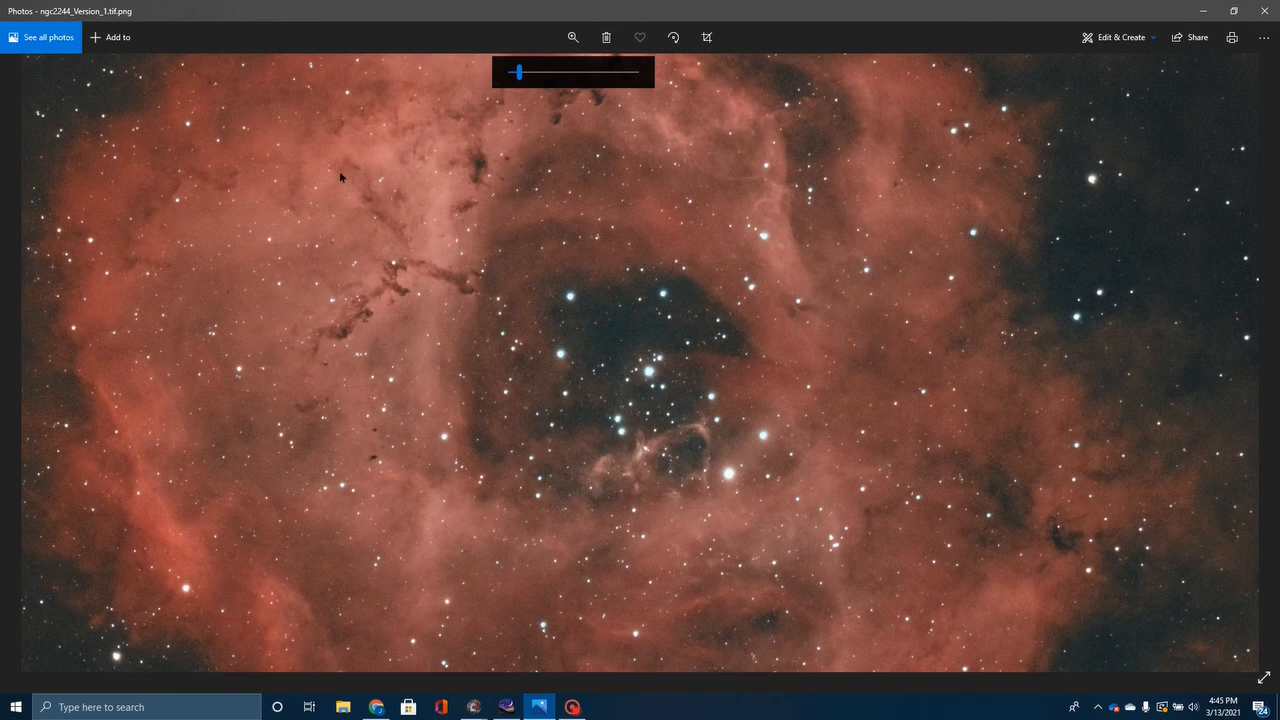
mouse_move(417, 467)
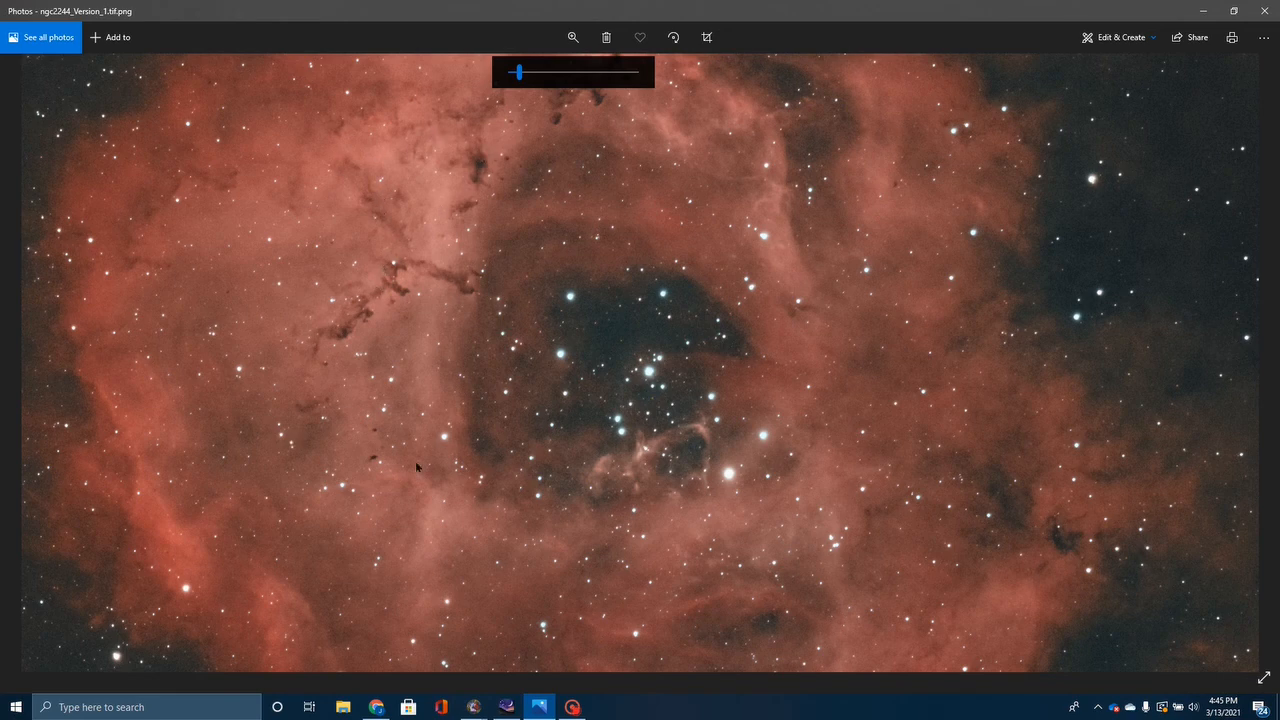
mouse_move(357, 460)
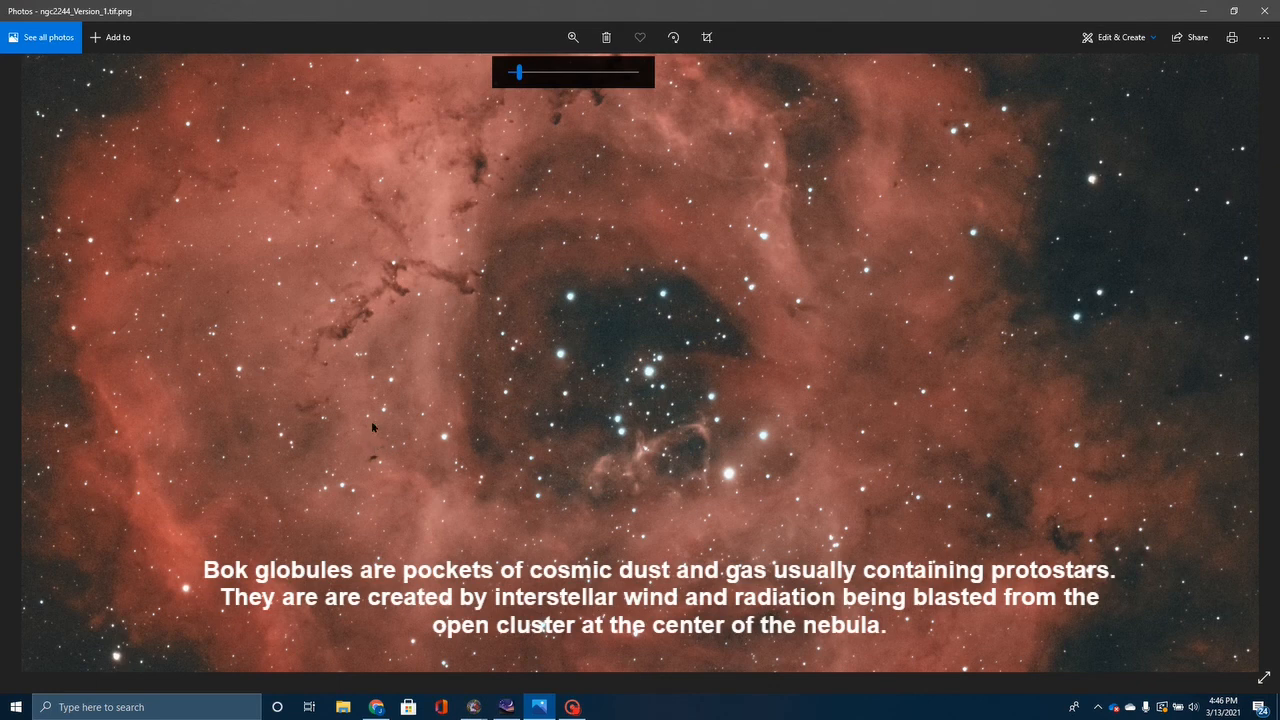
mouse_move(383, 433)
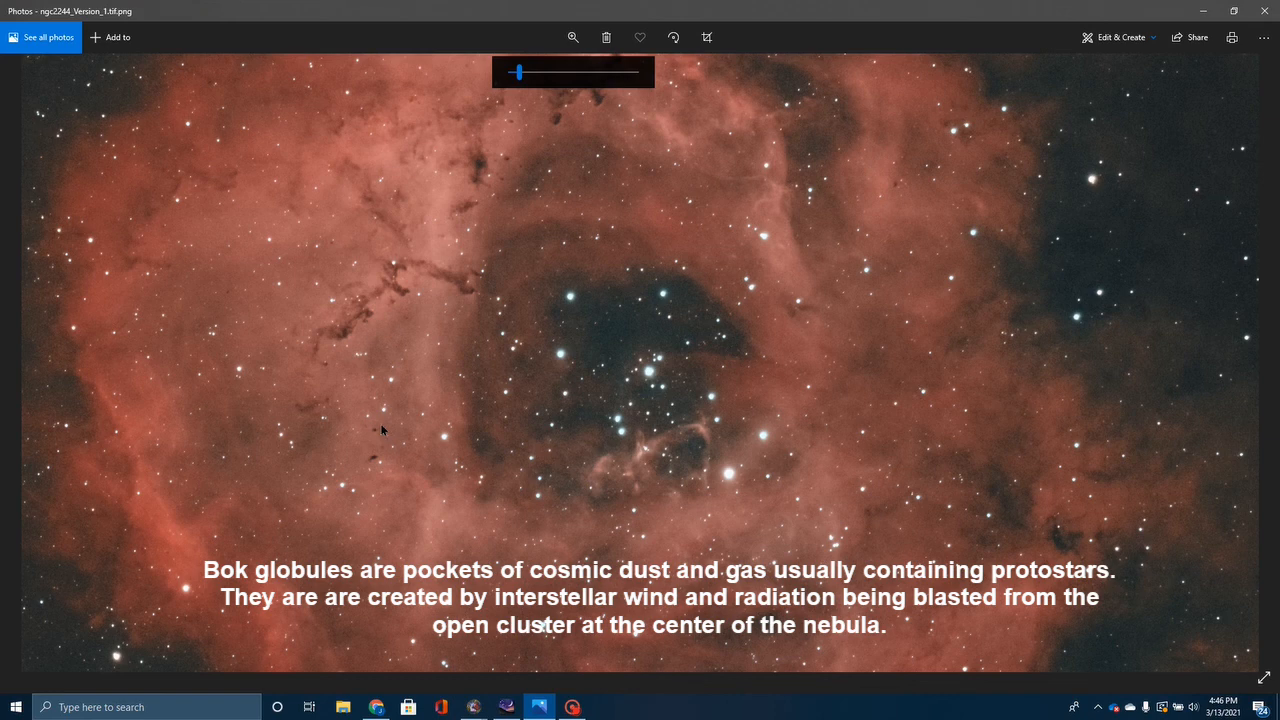
mouse_move(386, 465)
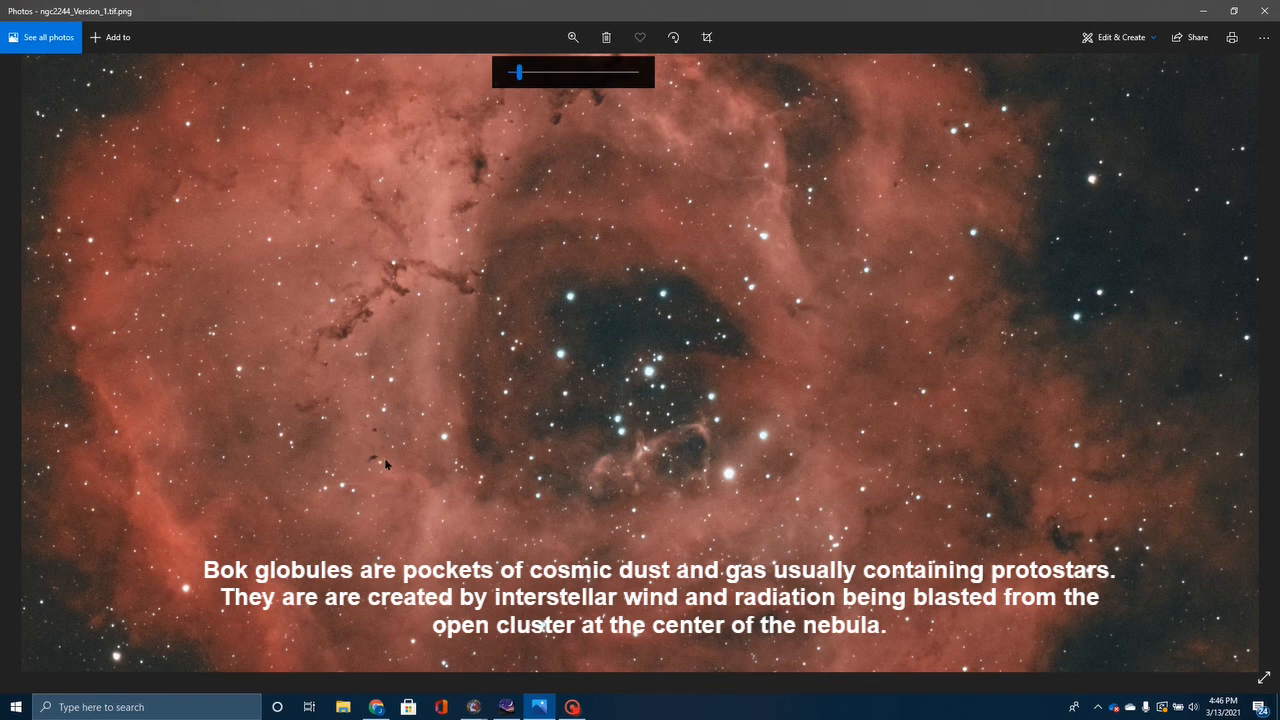
mouse_move(330, 397)
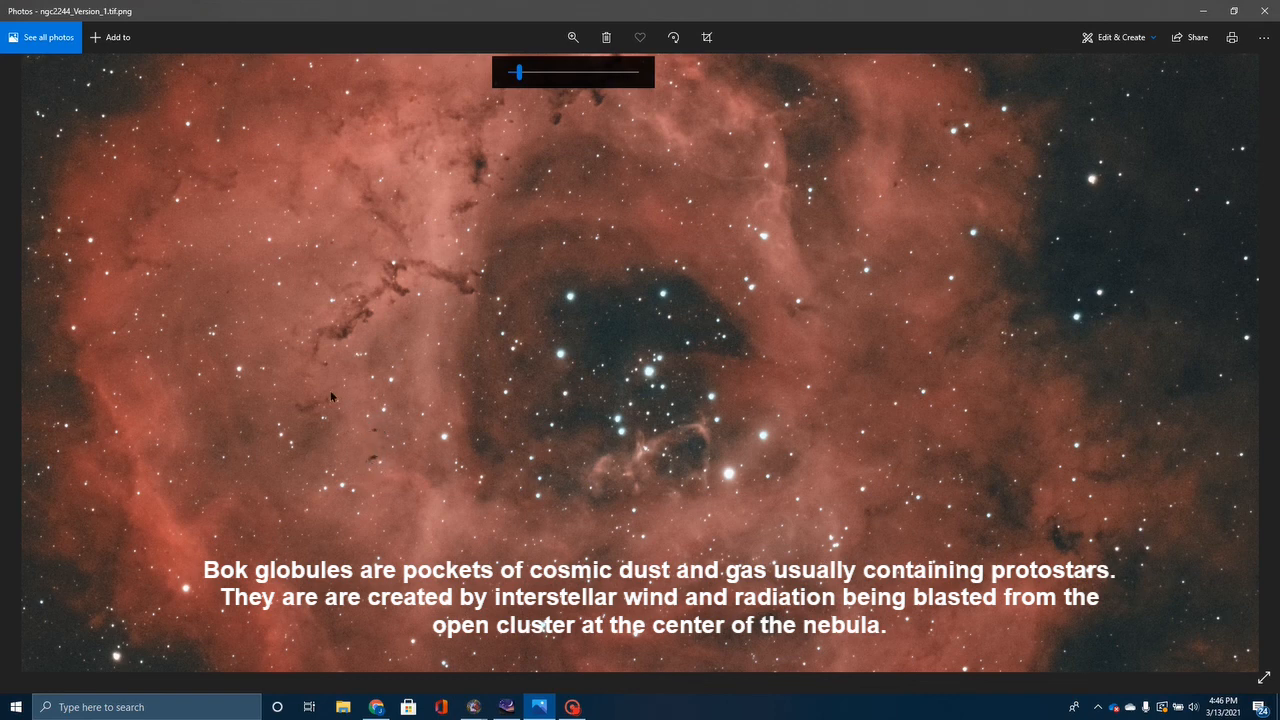
mouse_move(387, 290)
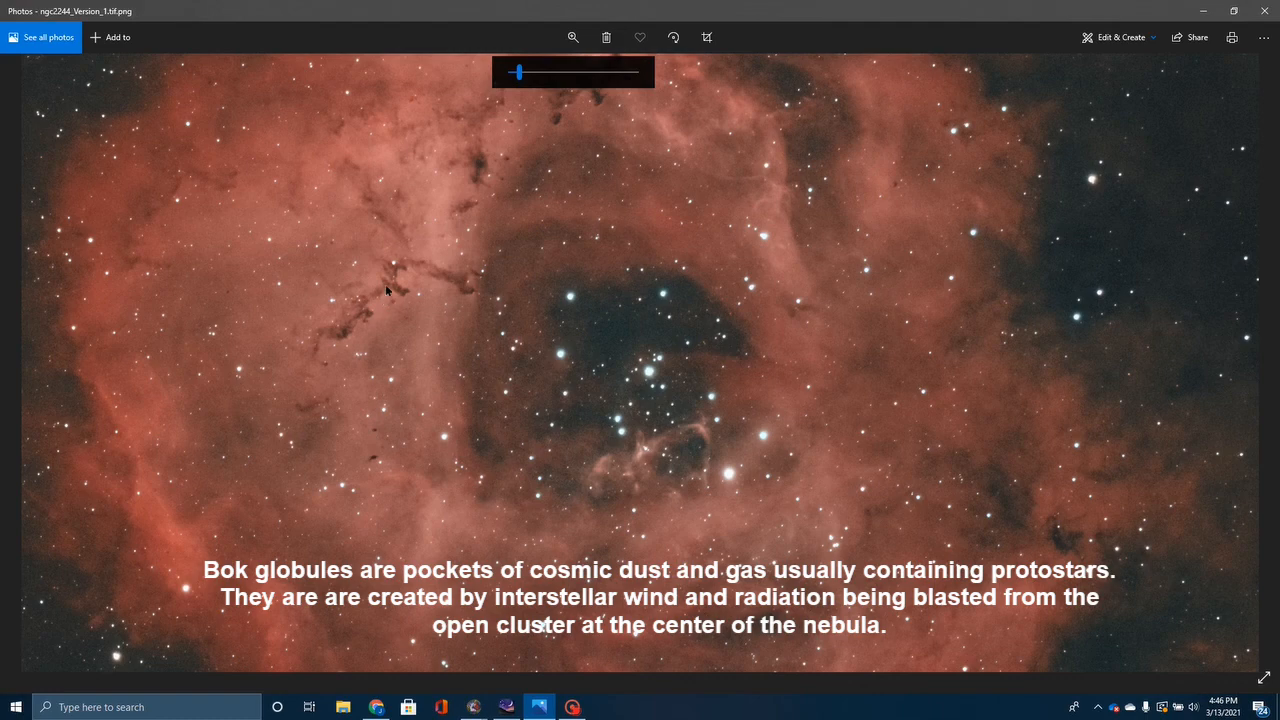
mouse_move(614, 222)
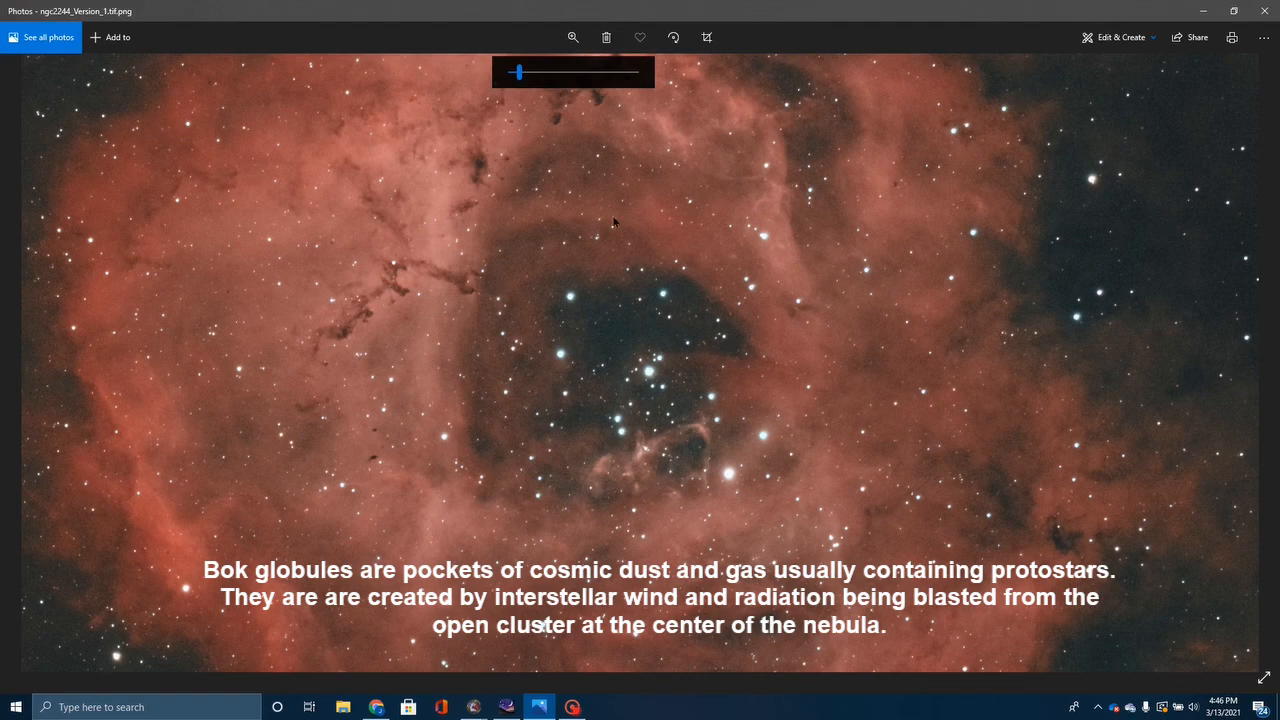
left_click_drag(527, 71, 517, 71)
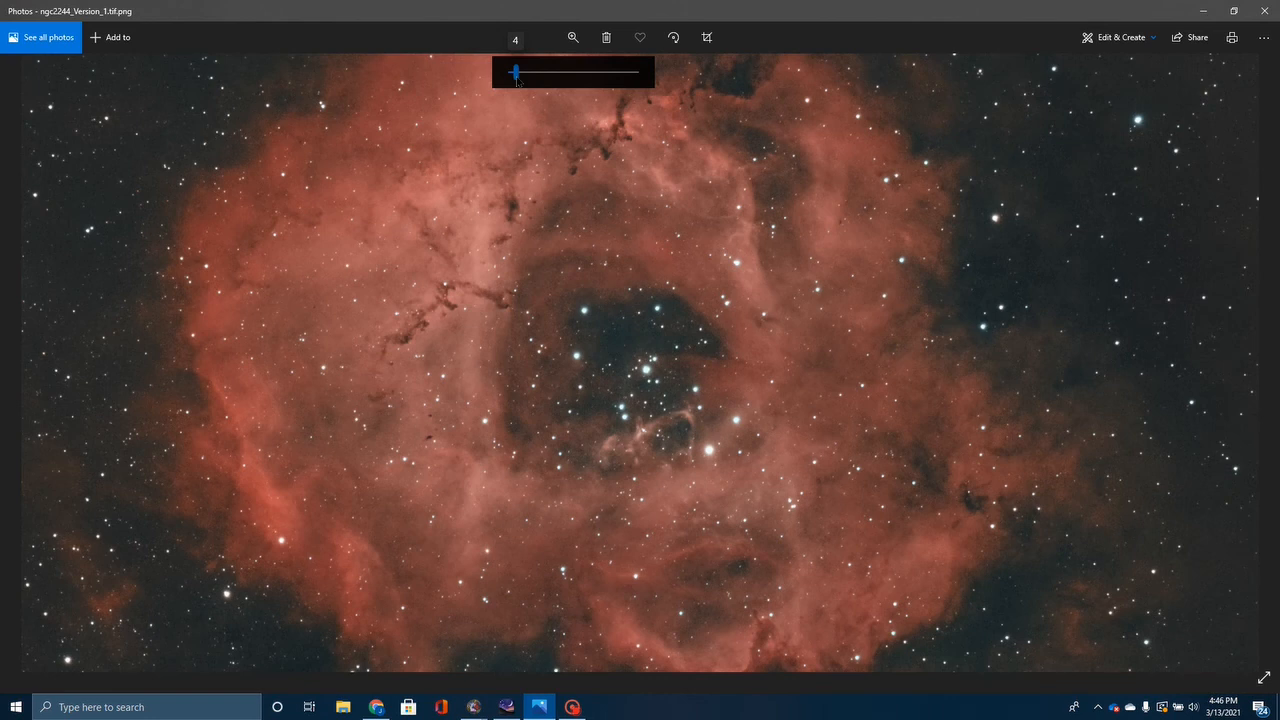
mouse_move(630, 383)
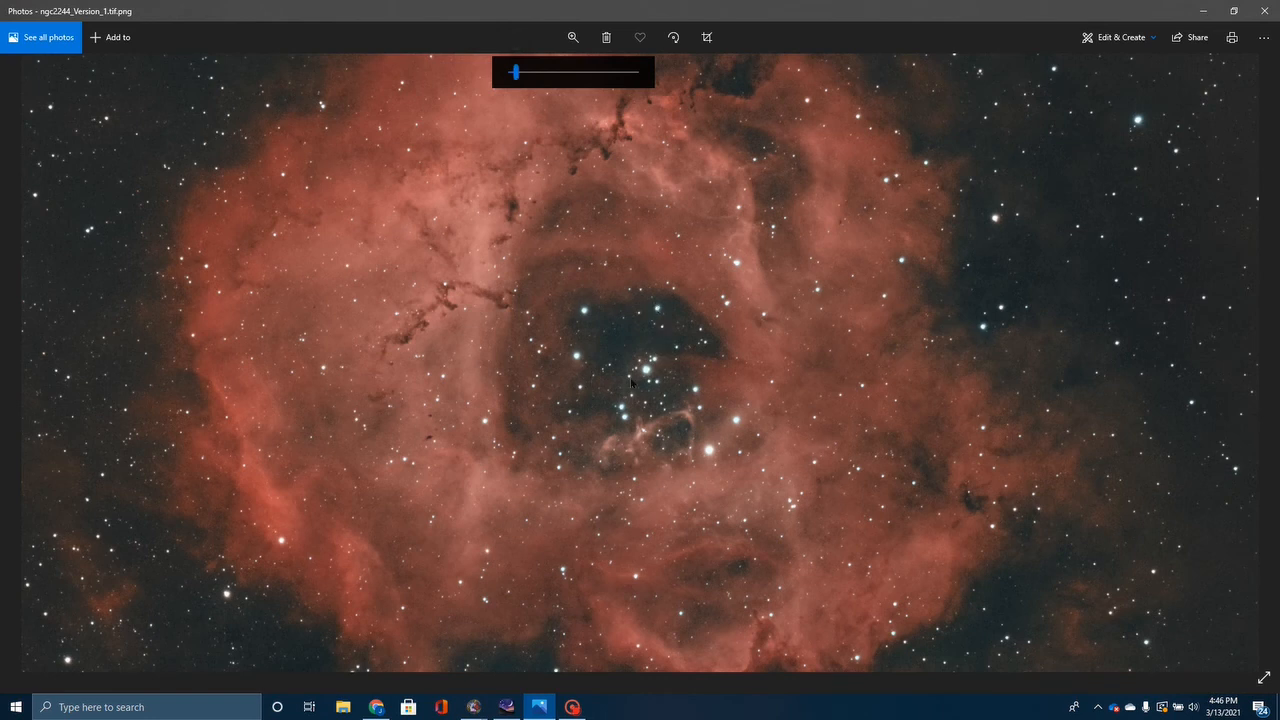
mouse_move(697, 390)
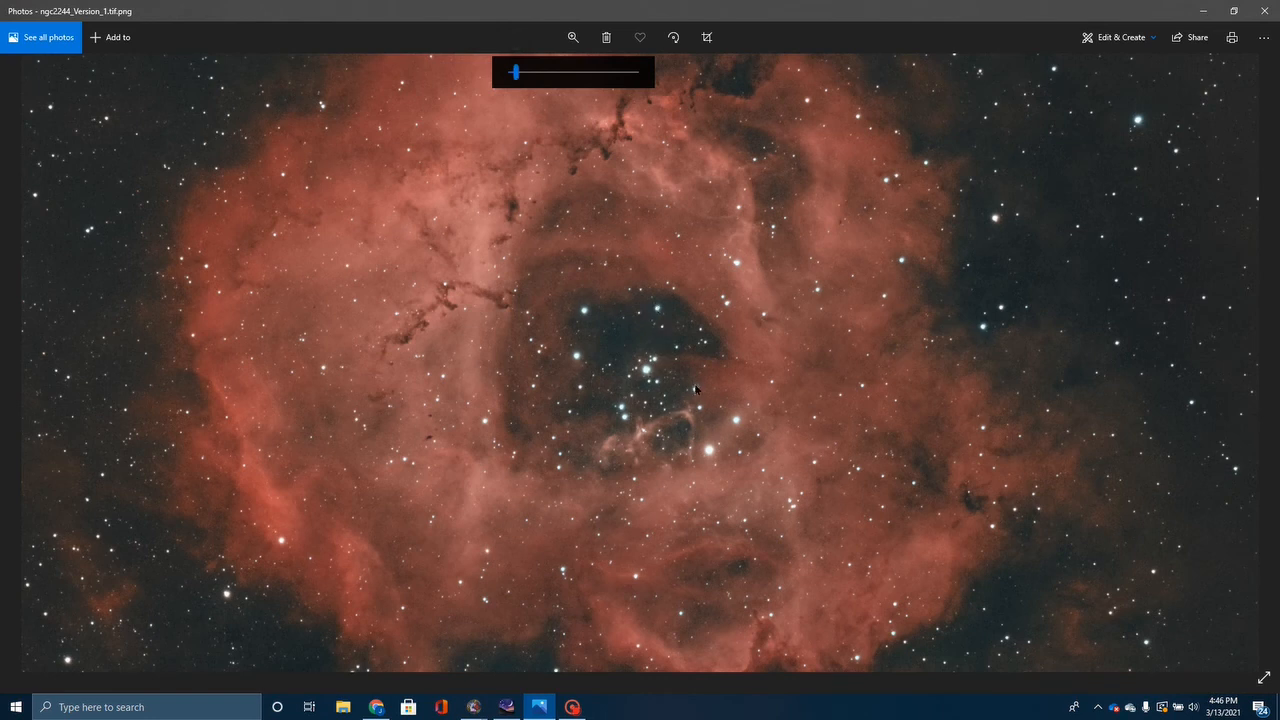
mouse_move(740, 440)
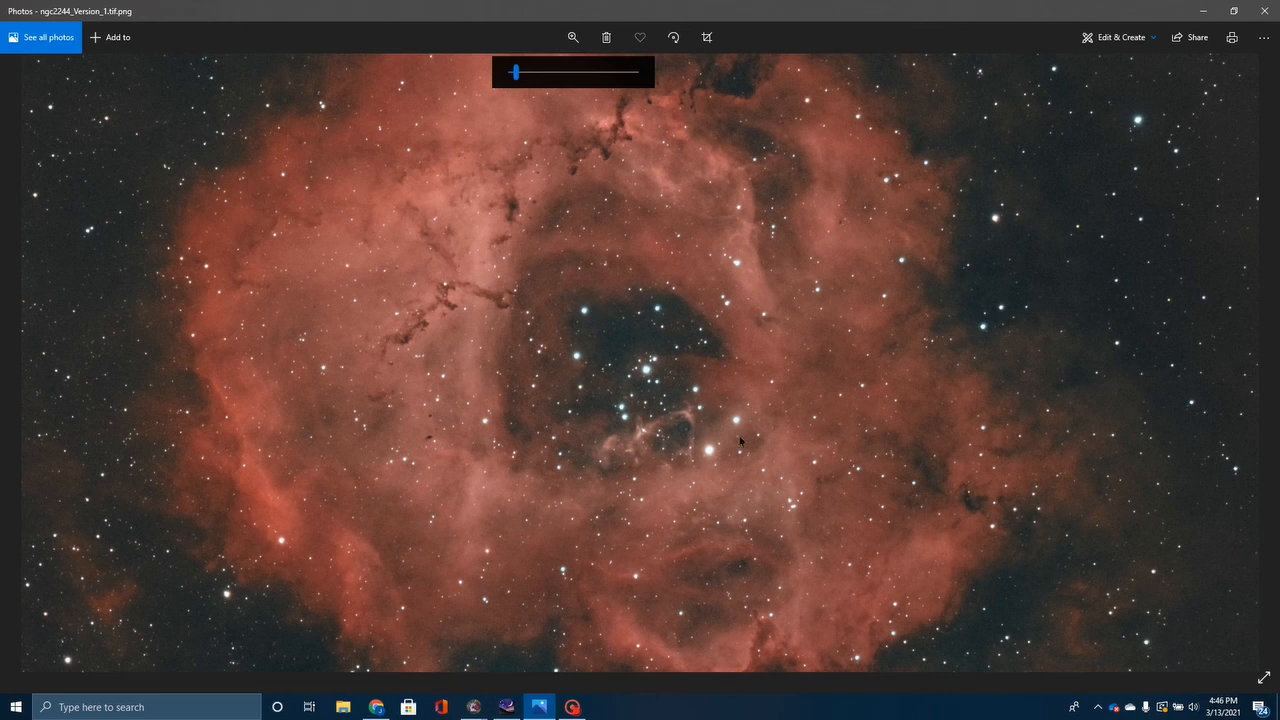
mouse_move(680, 377)
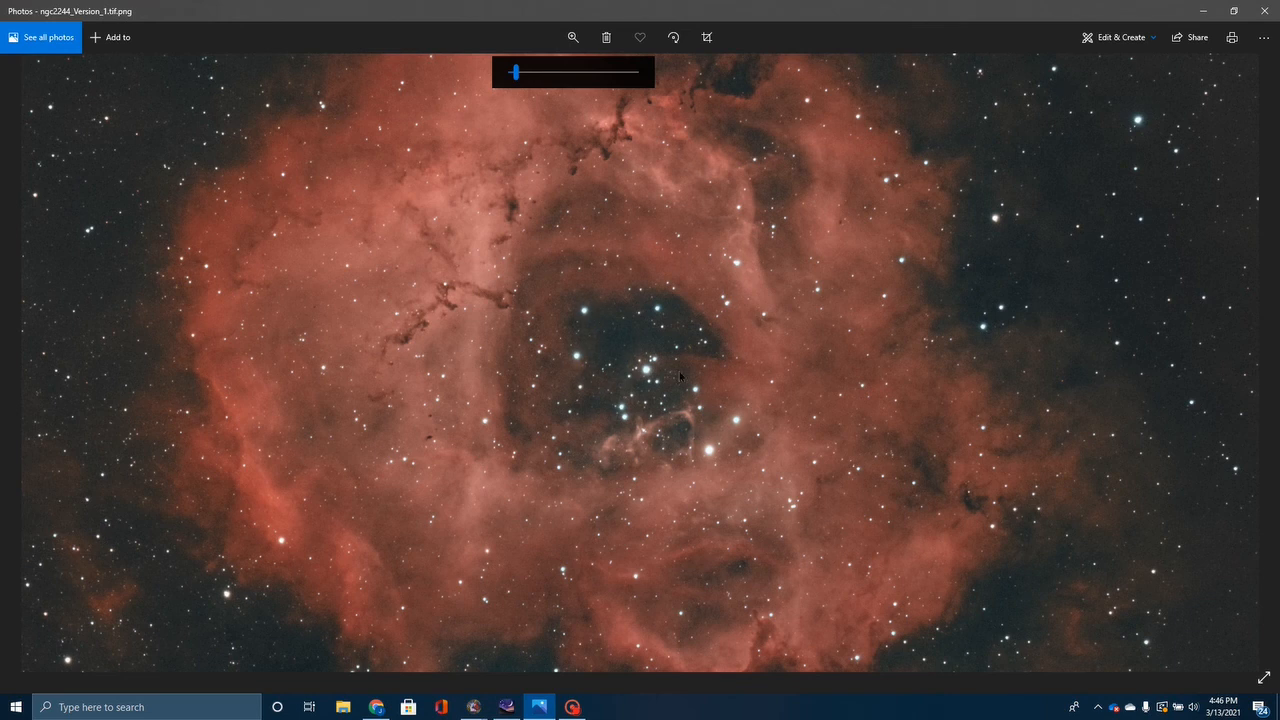
mouse_move(427, 263)
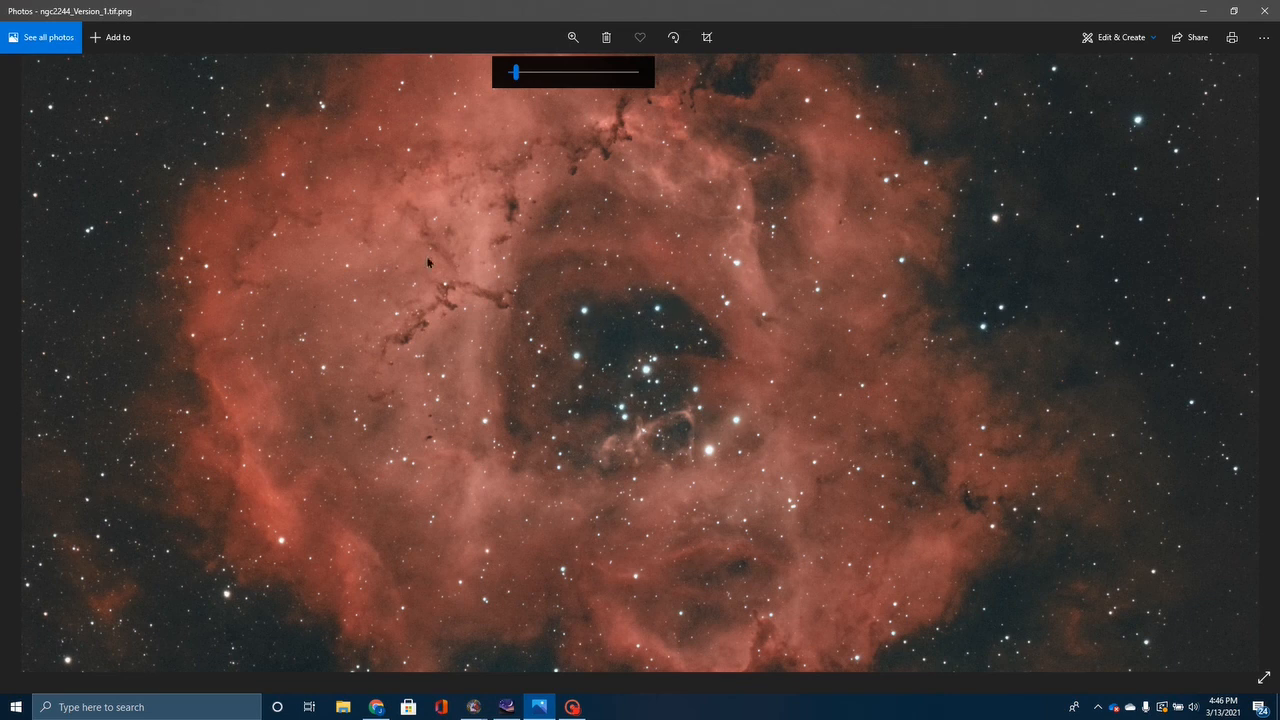
mouse_move(651, 262)
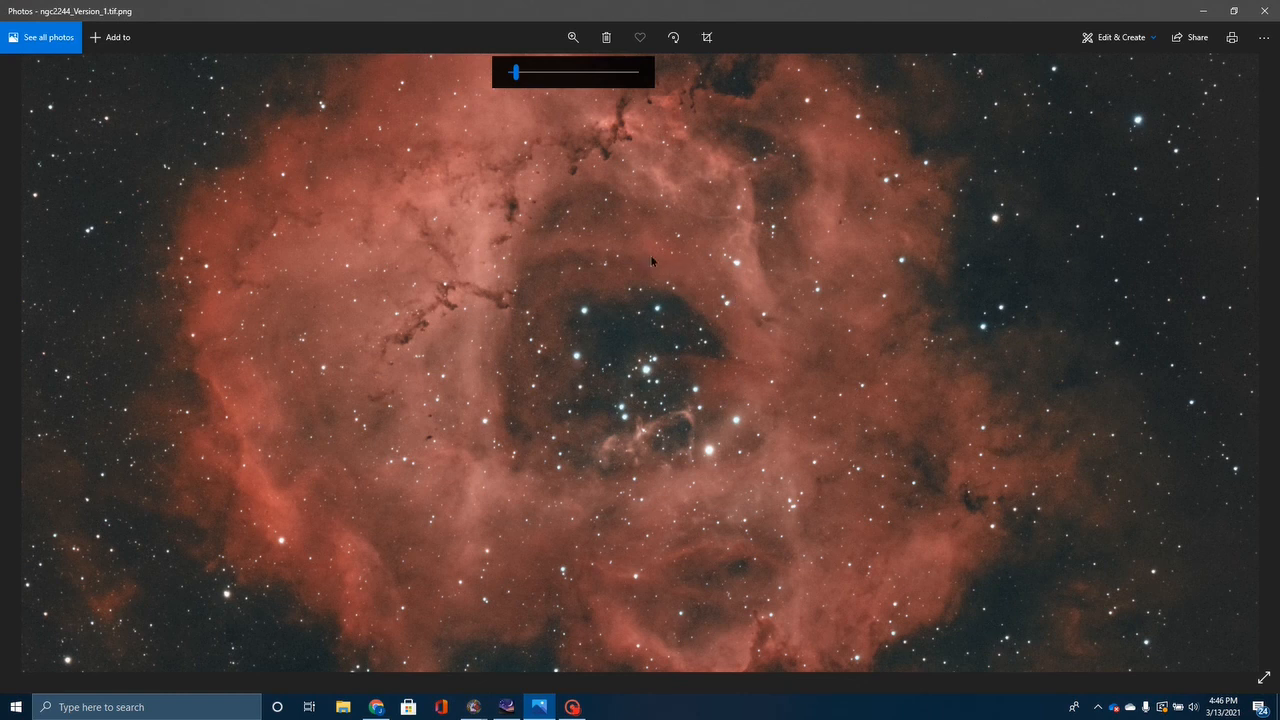
mouse_move(618, 299)
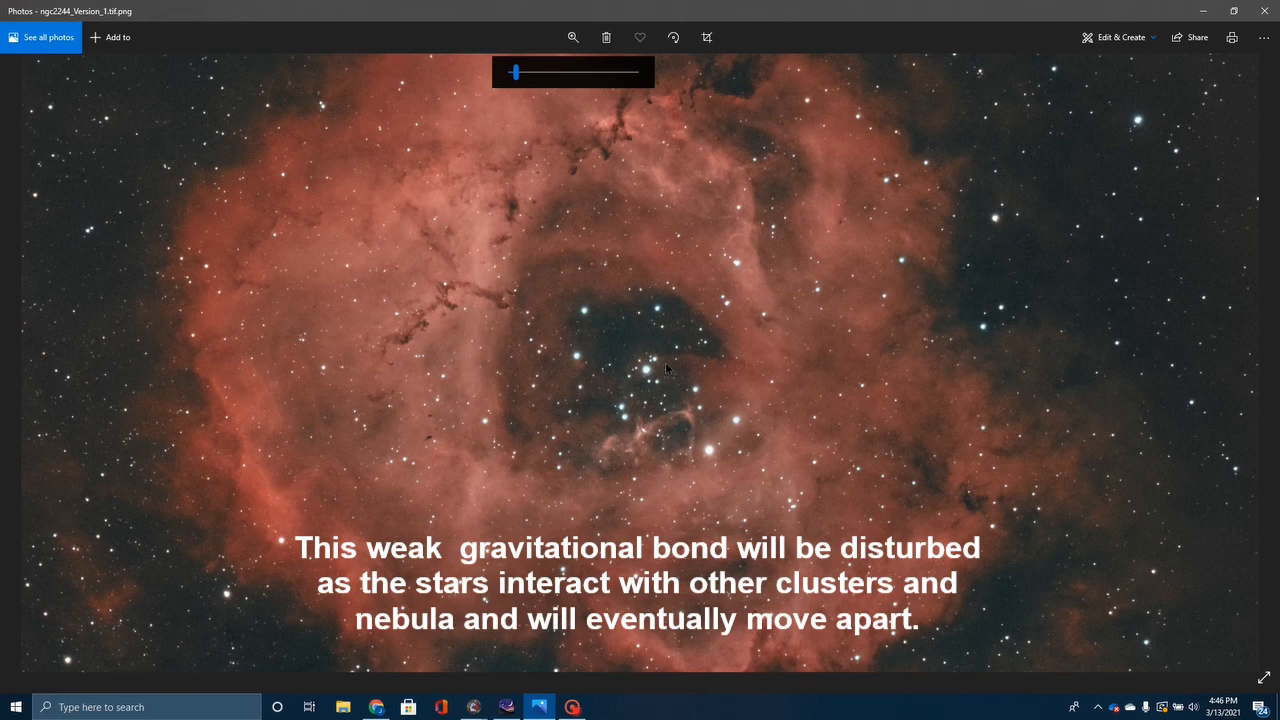
mouse_move(627, 417)
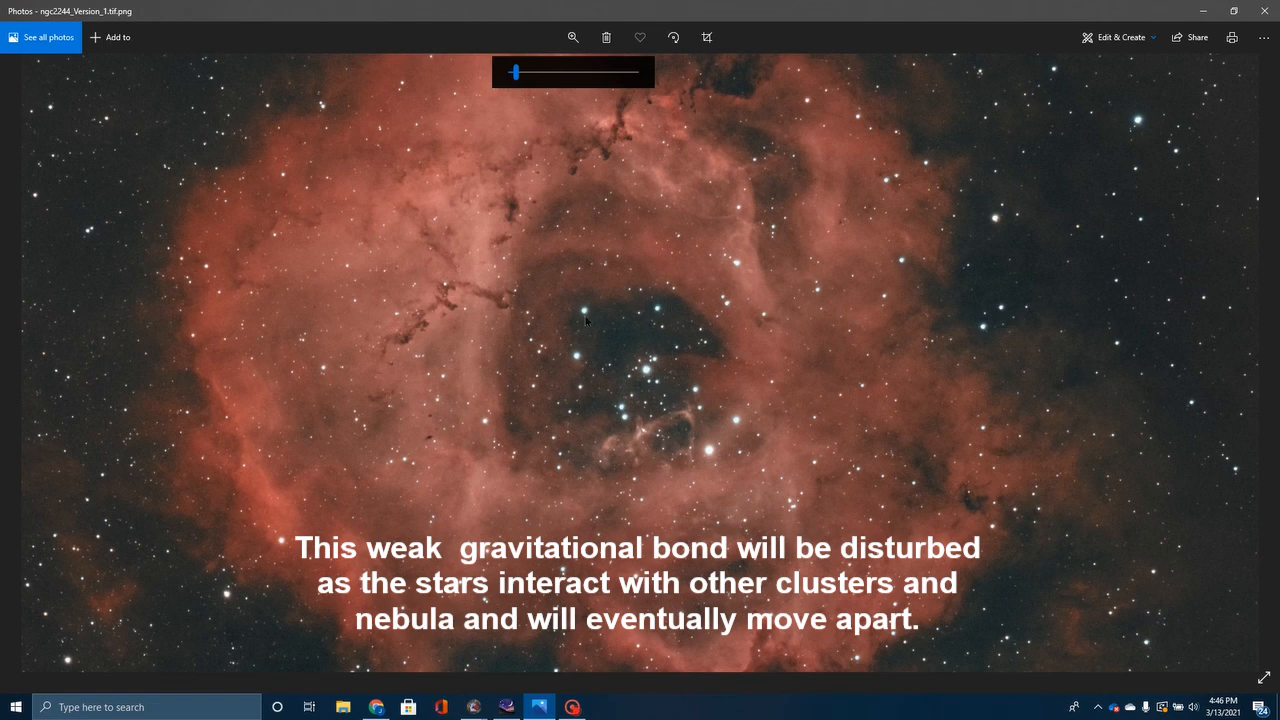
mouse_move(660, 350)
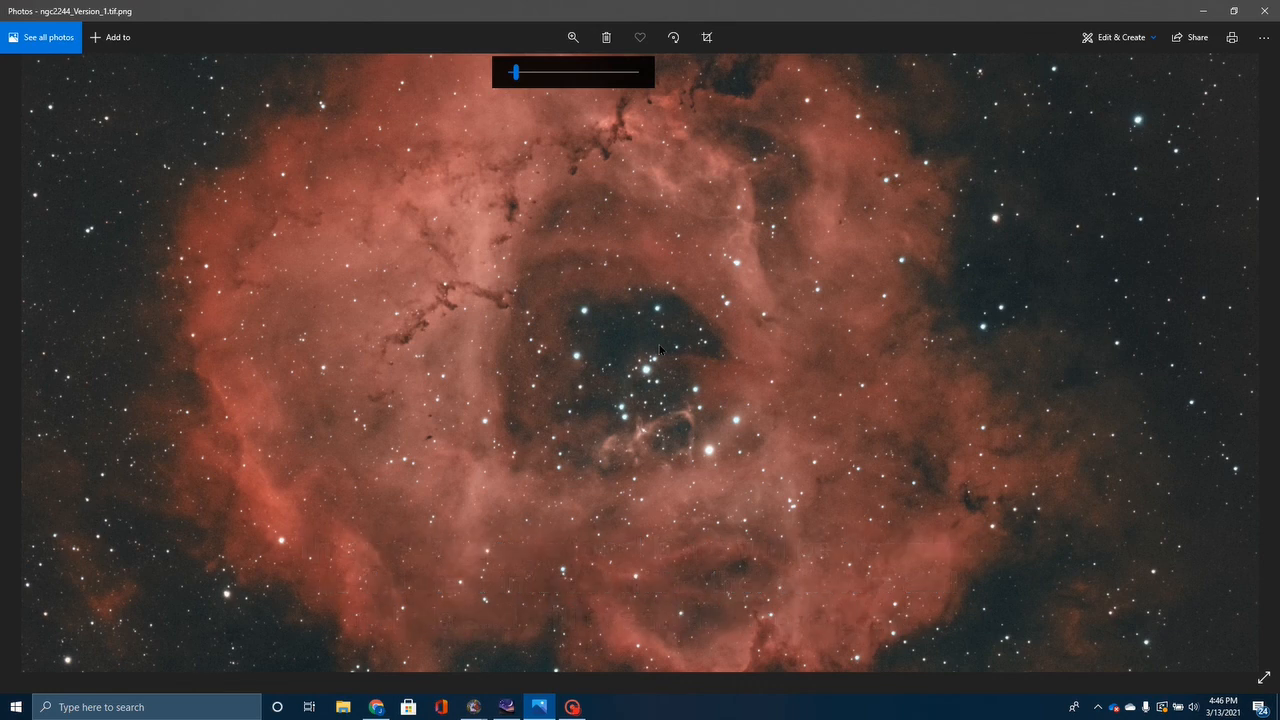
mouse_move(650, 452)
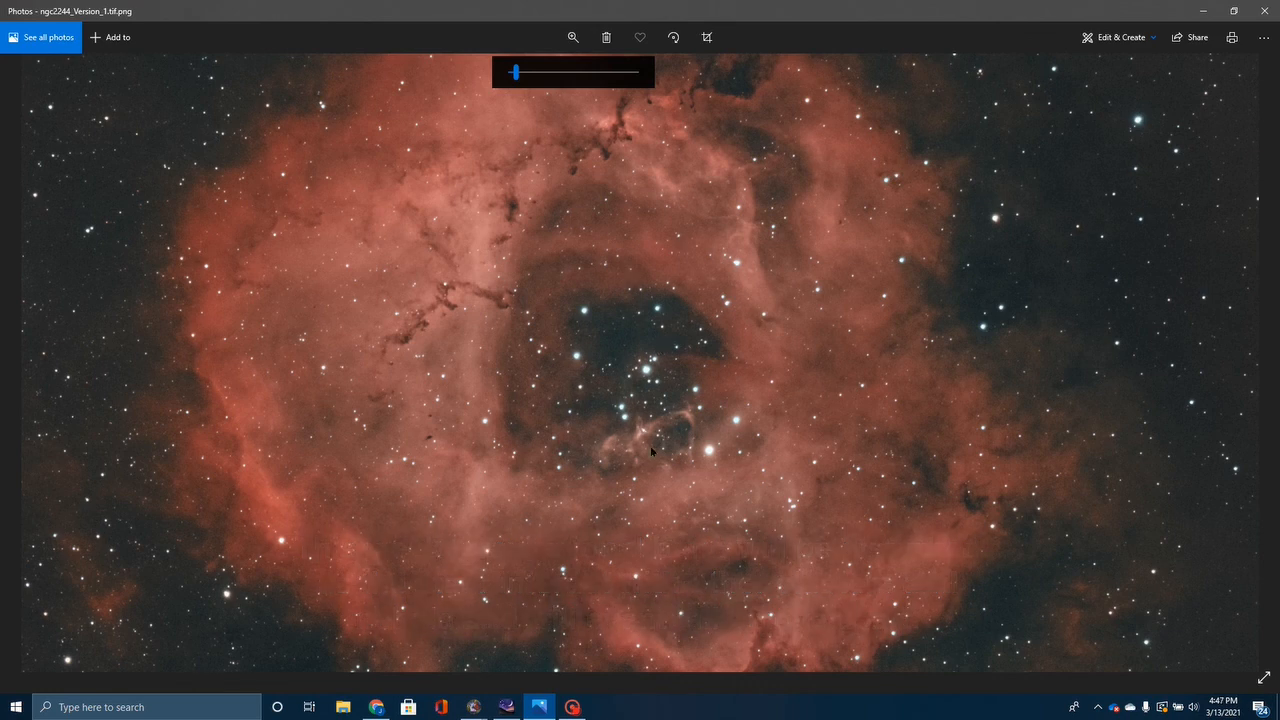
mouse_move(793, 382)
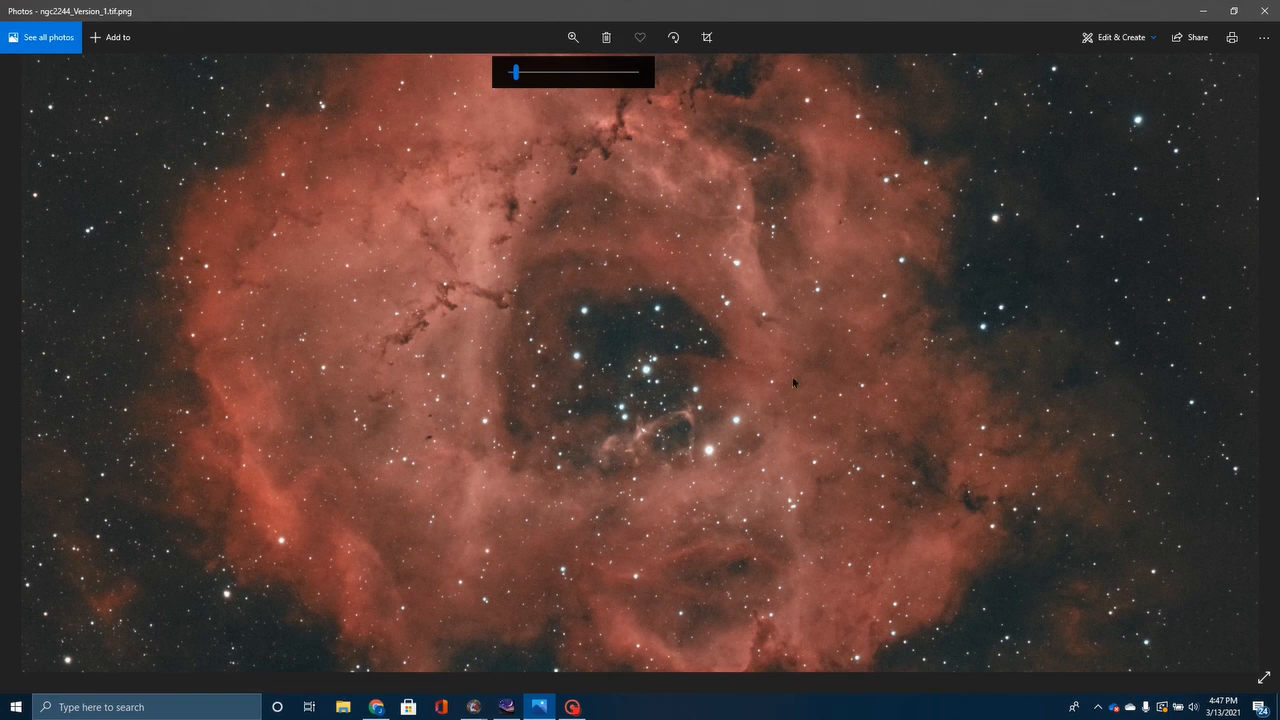
mouse_move(493, 476)
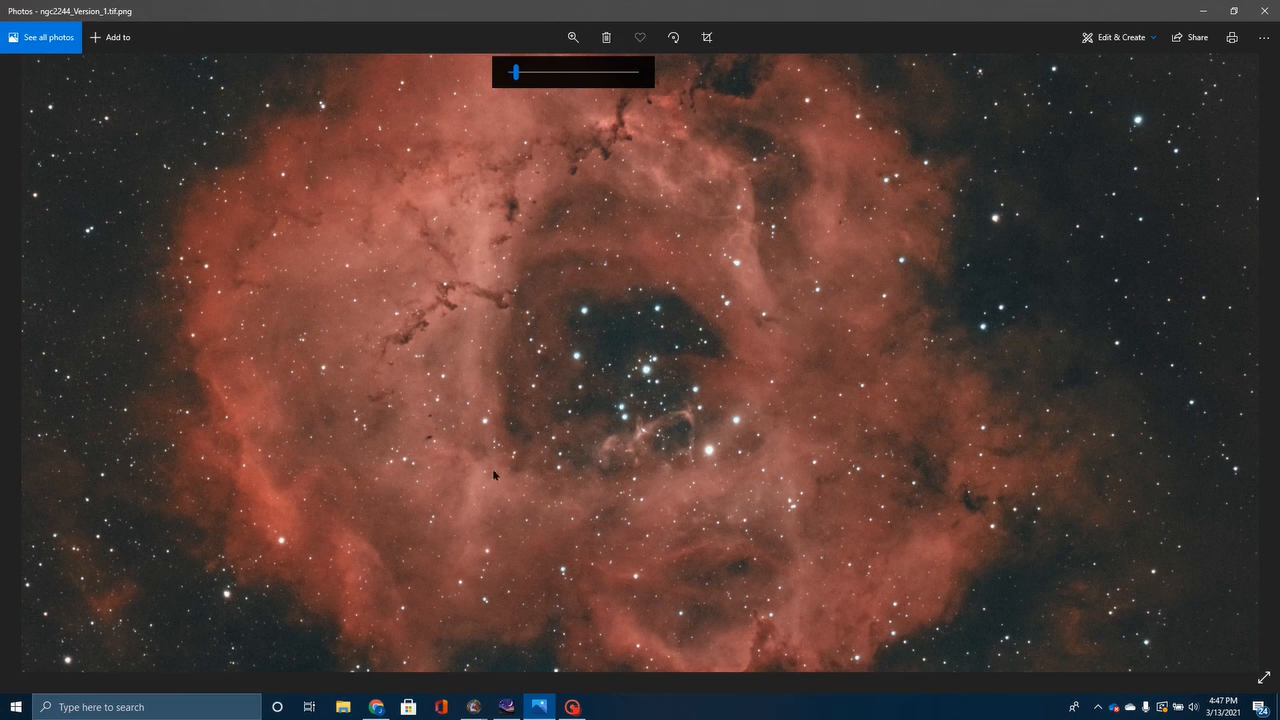
mouse_move(614, 282)
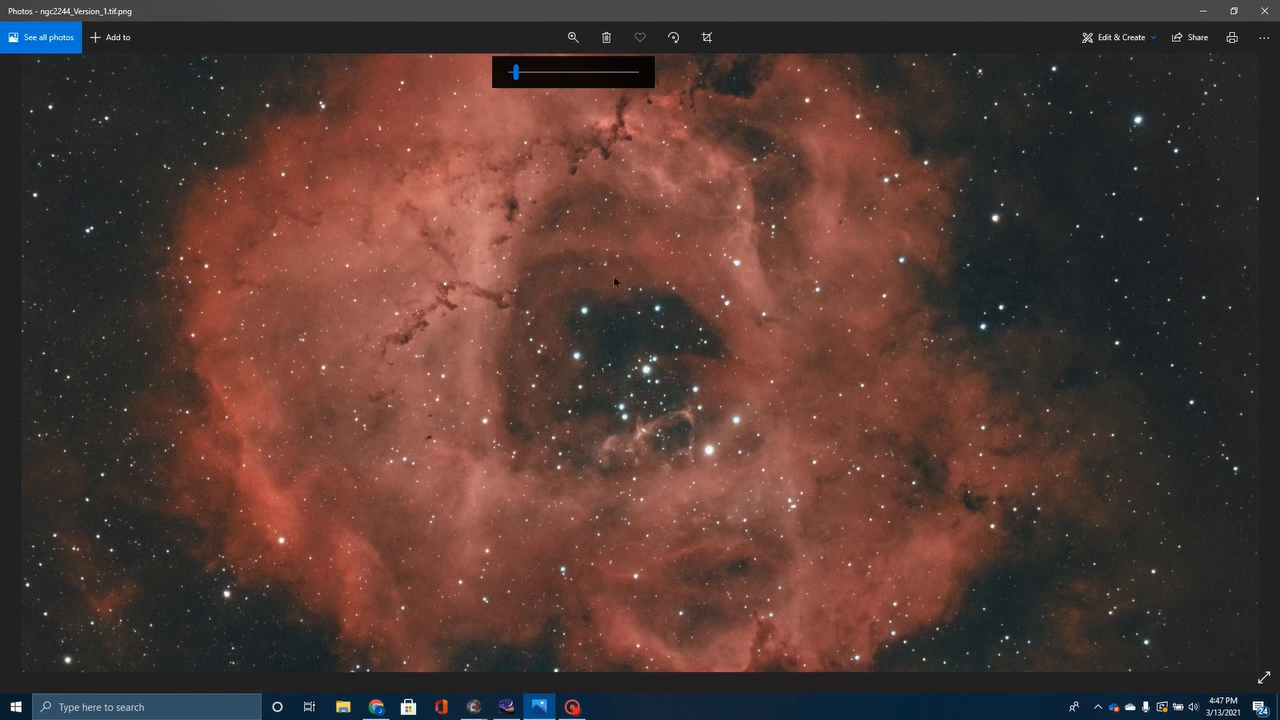
mouse_move(793, 407)
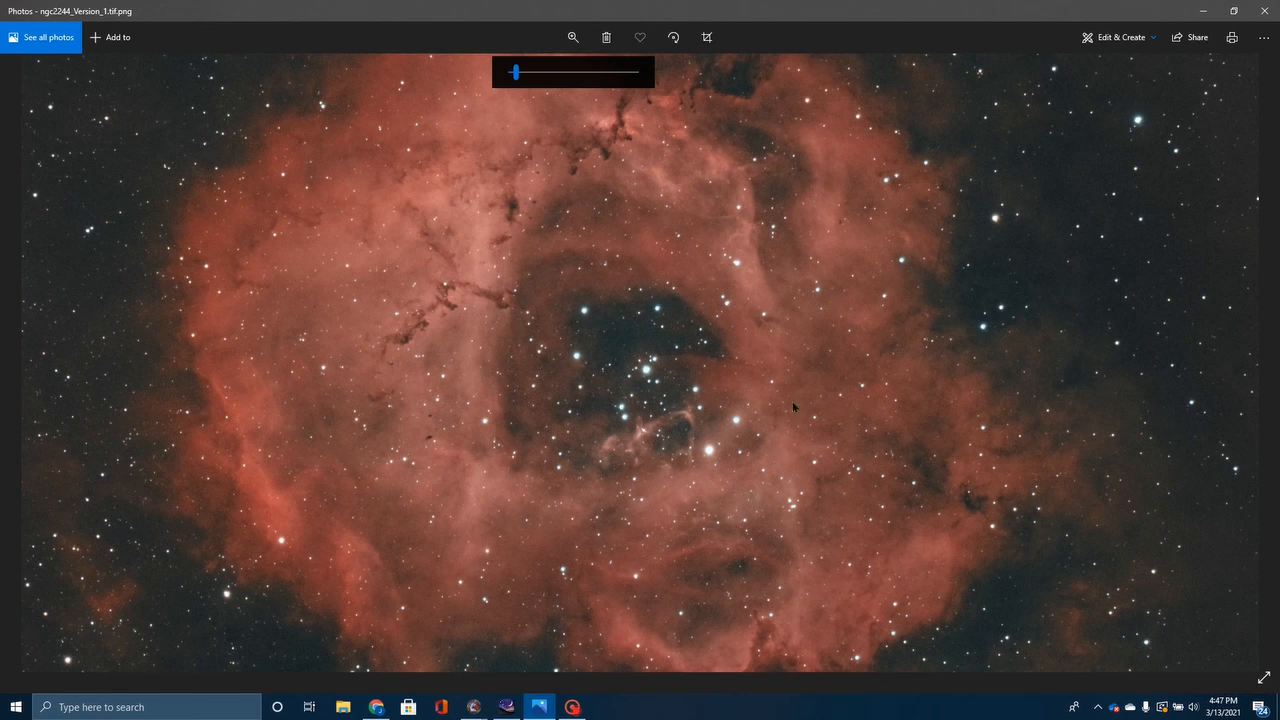
mouse_move(697, 442)
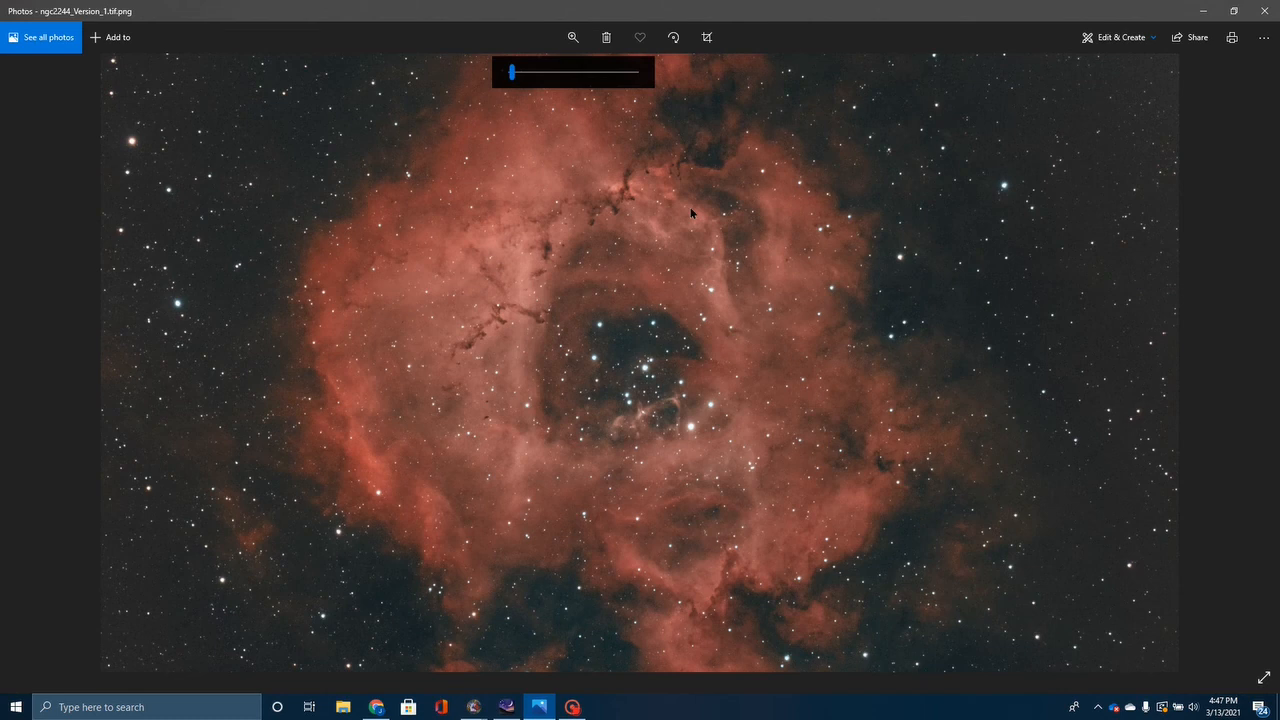
mouse_move(538, 270)
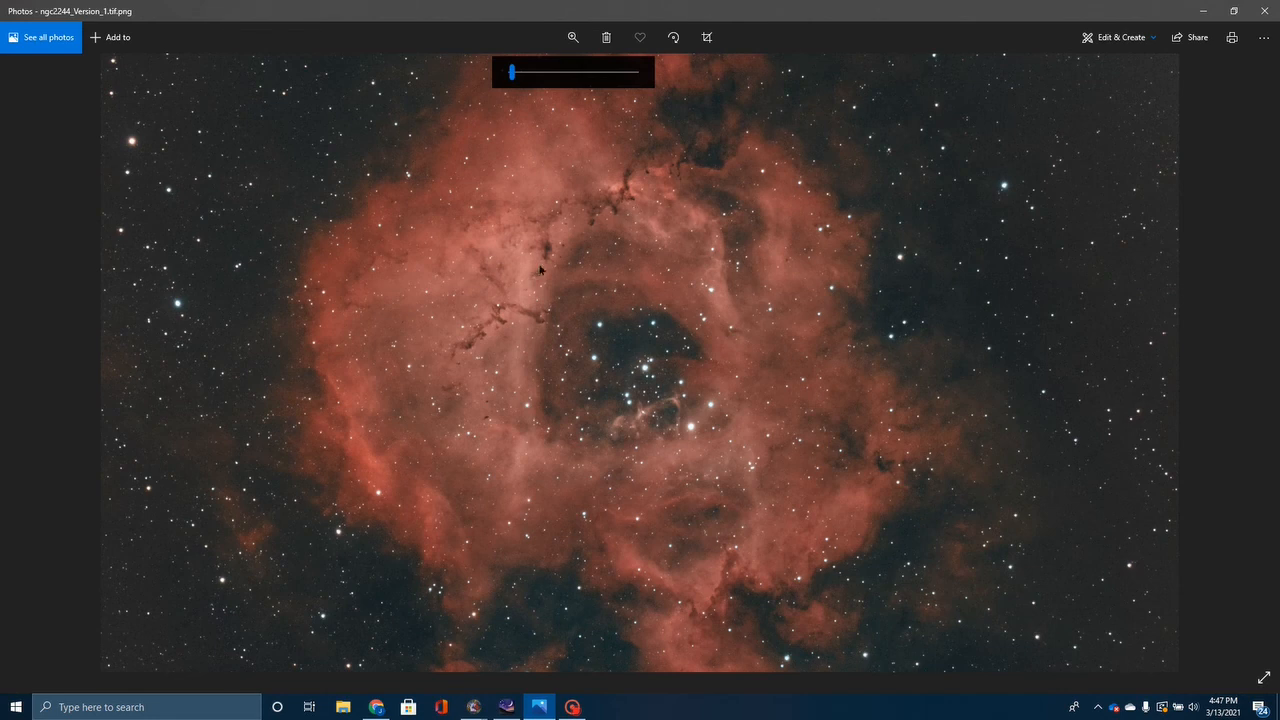
mouse_move(510, 318)
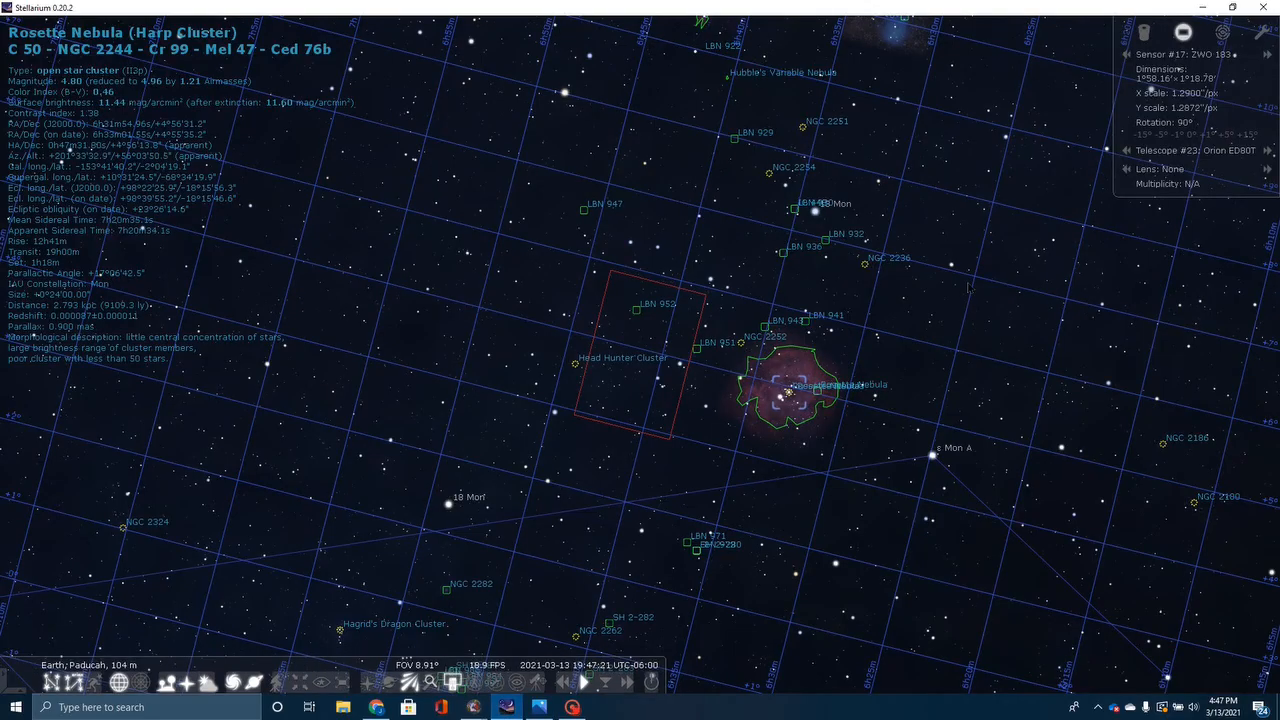
Step: Zoom out to a wide sky chart, then back in to about 47° field of view
scroll("down", 3)
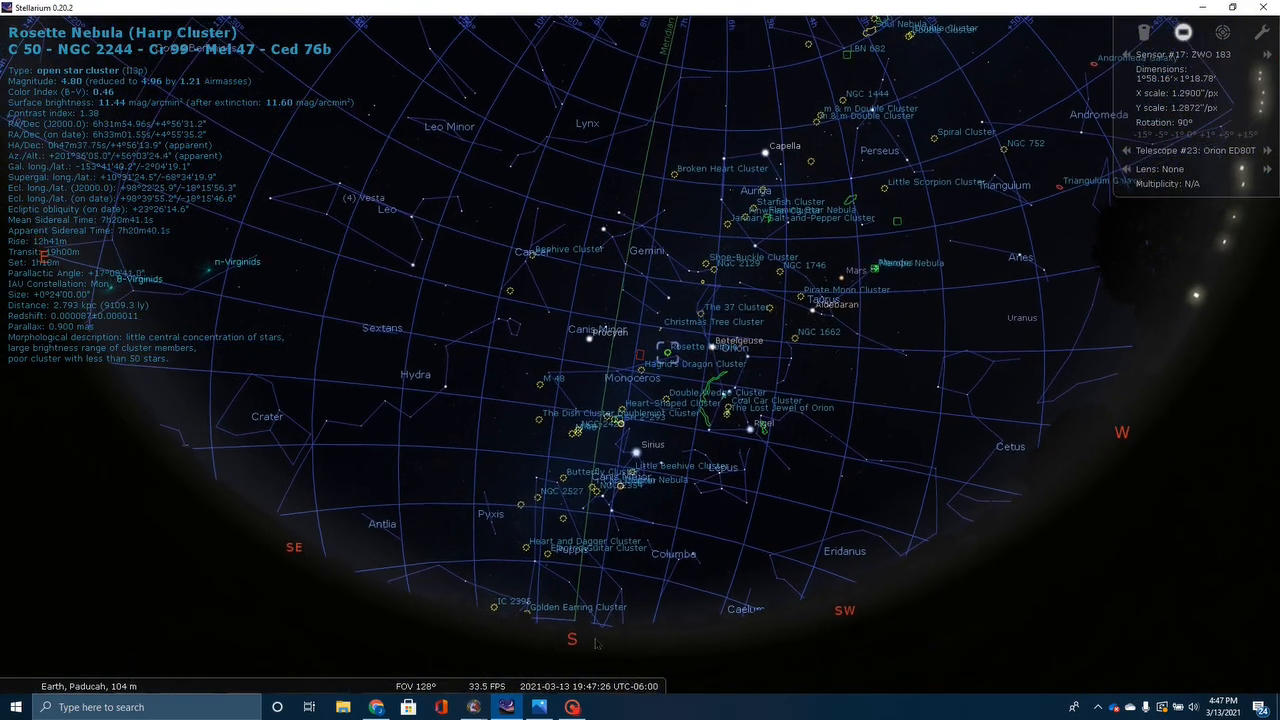
scroll("up", 3)
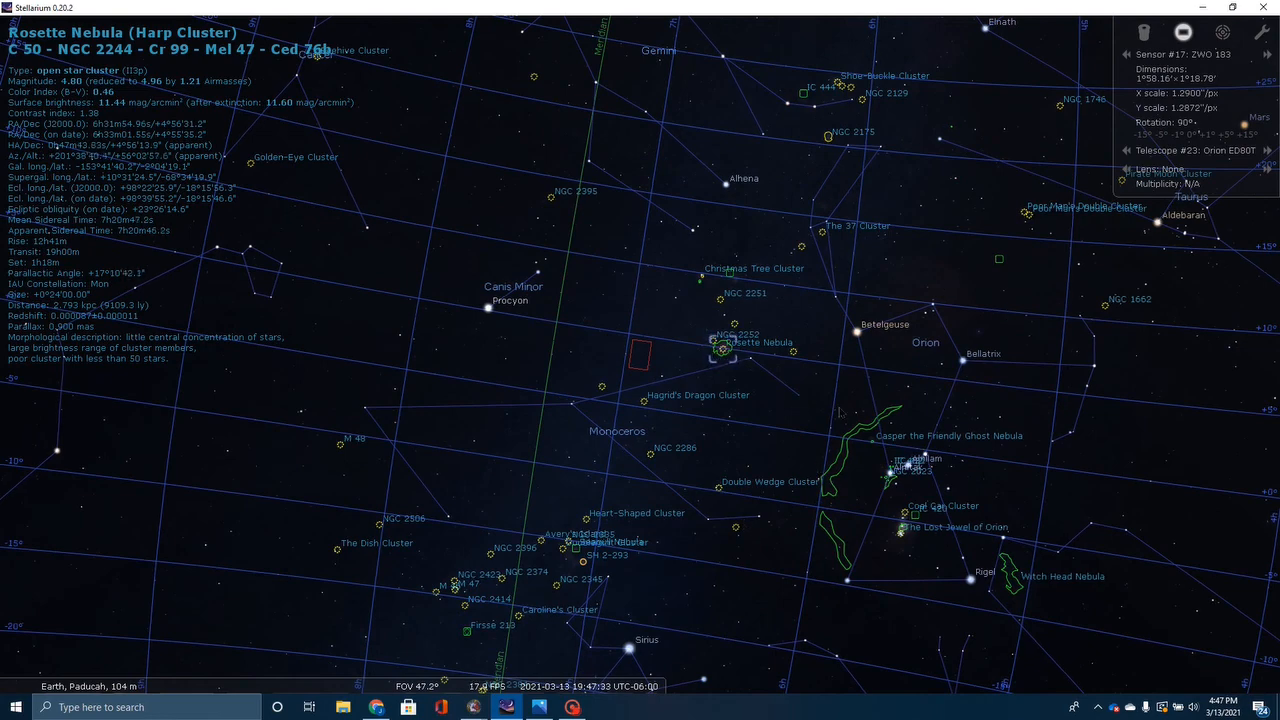
mouse_move(990, 475)
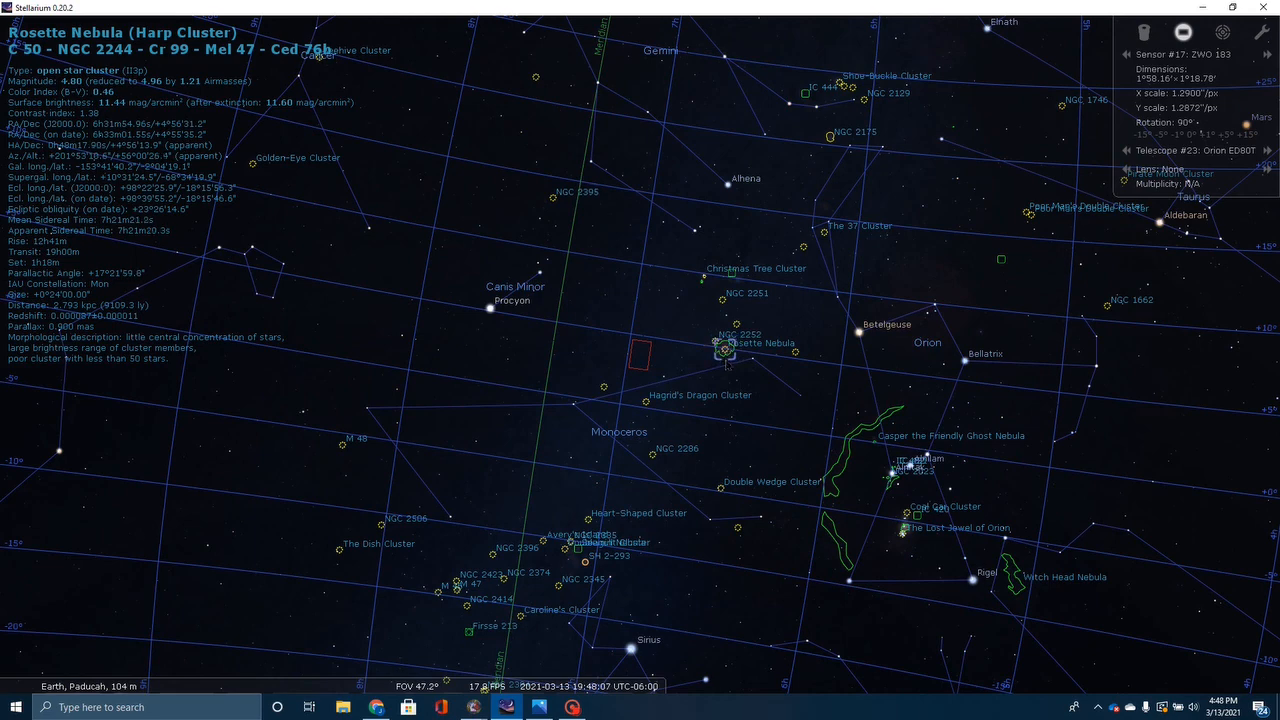
Step: Zoom in until the camera sensor outline closely frames the Rosette Nebula
scroll("down", 3)
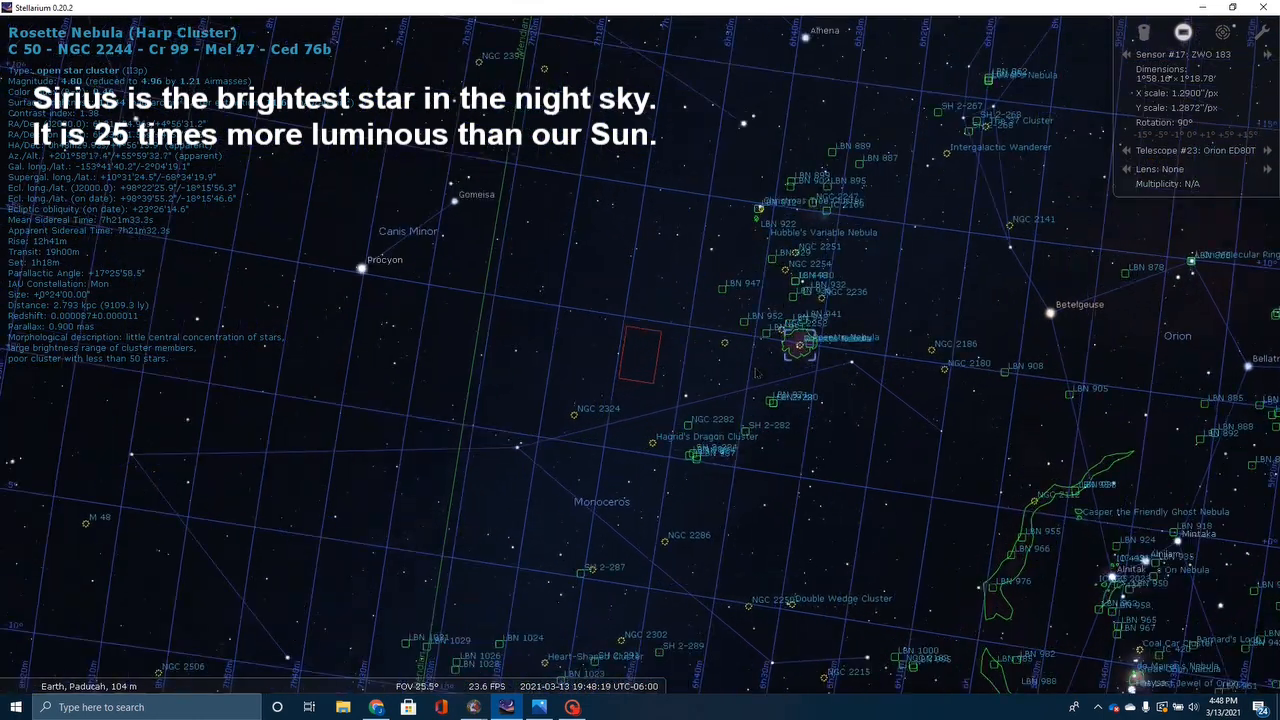
scroll("up", 3)
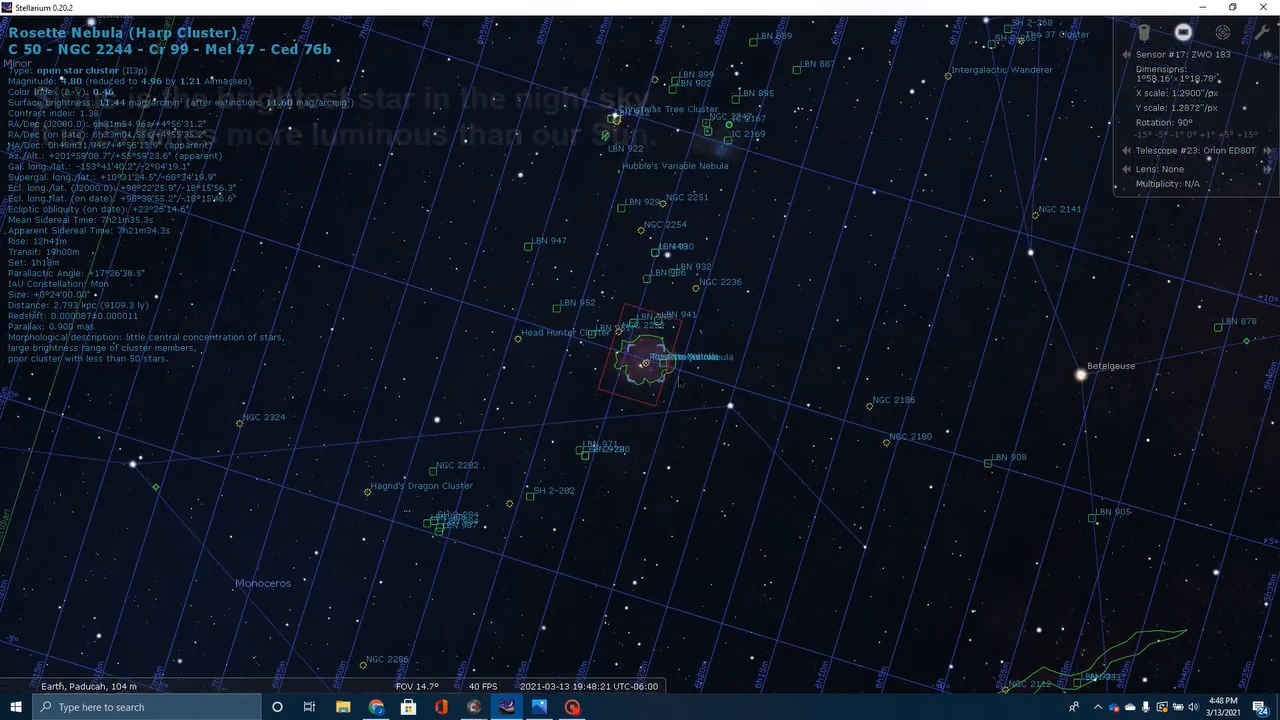
scroll("up", 3)
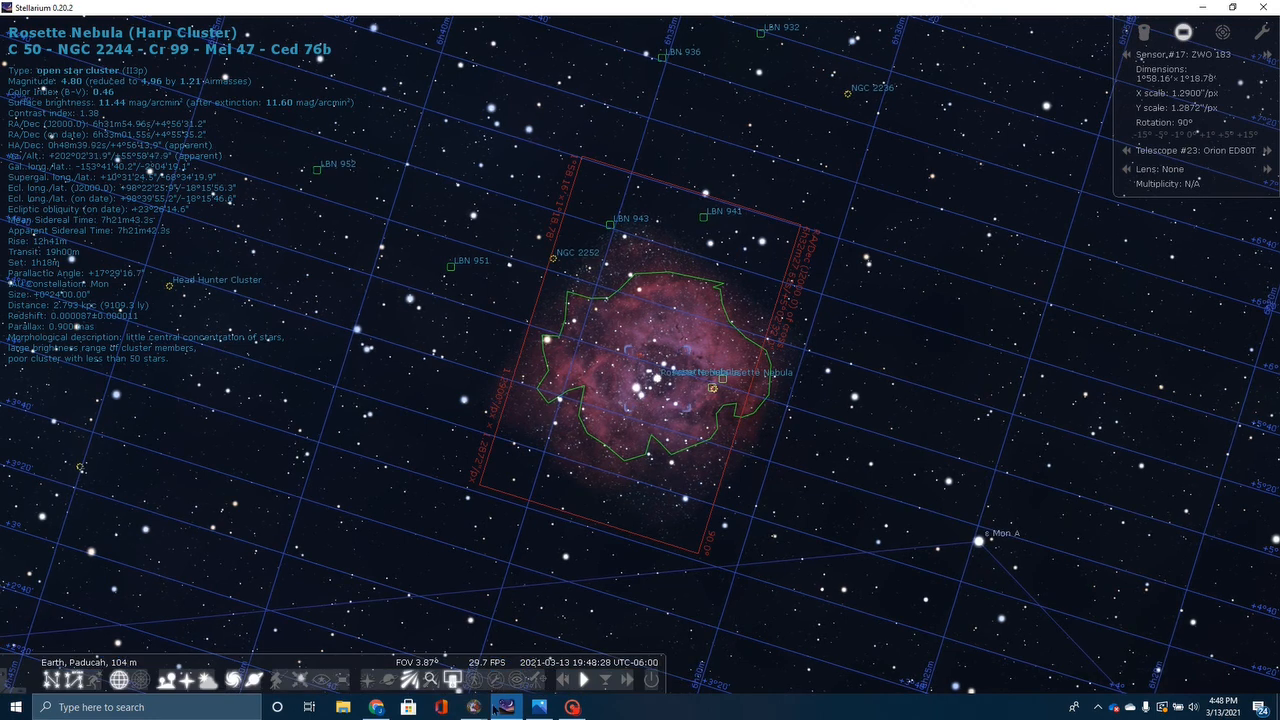
mouse_move(505, 707)
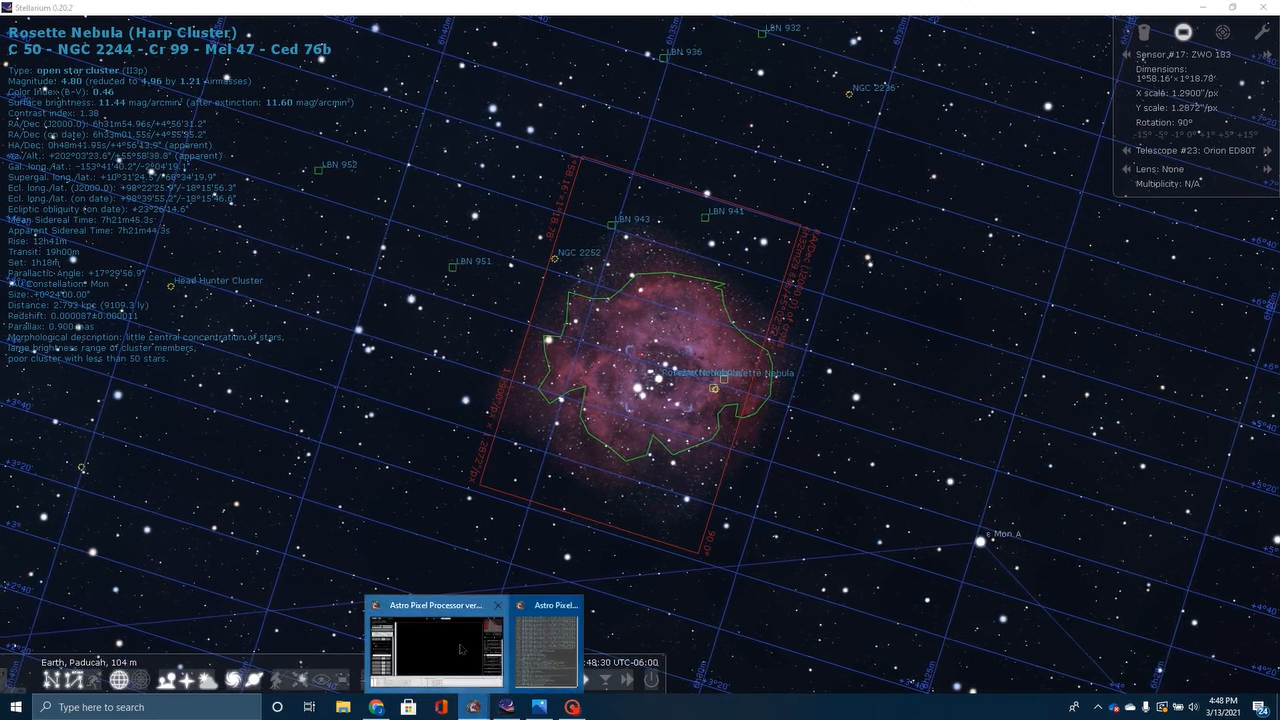
Step: Switch to Astro Pixel Processor and view the NGC 2244 project's 71 light frames
left_click(435, 645)
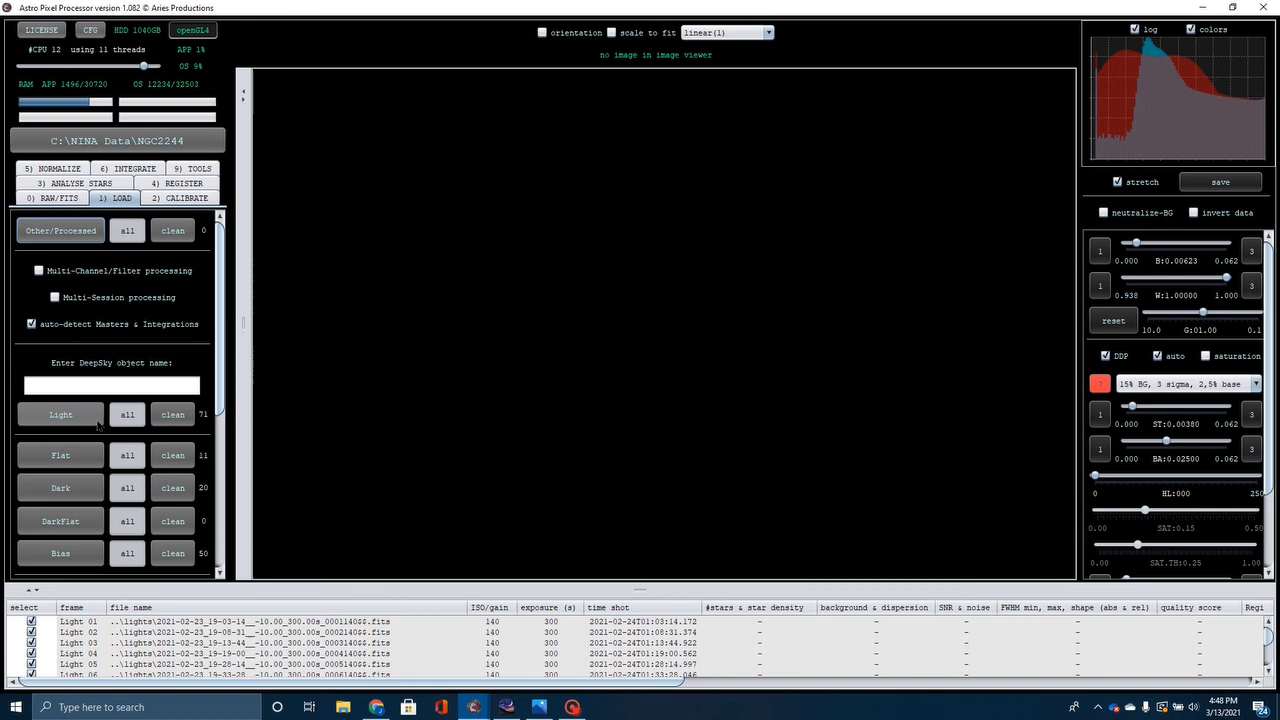
mouse_move(97, 422)
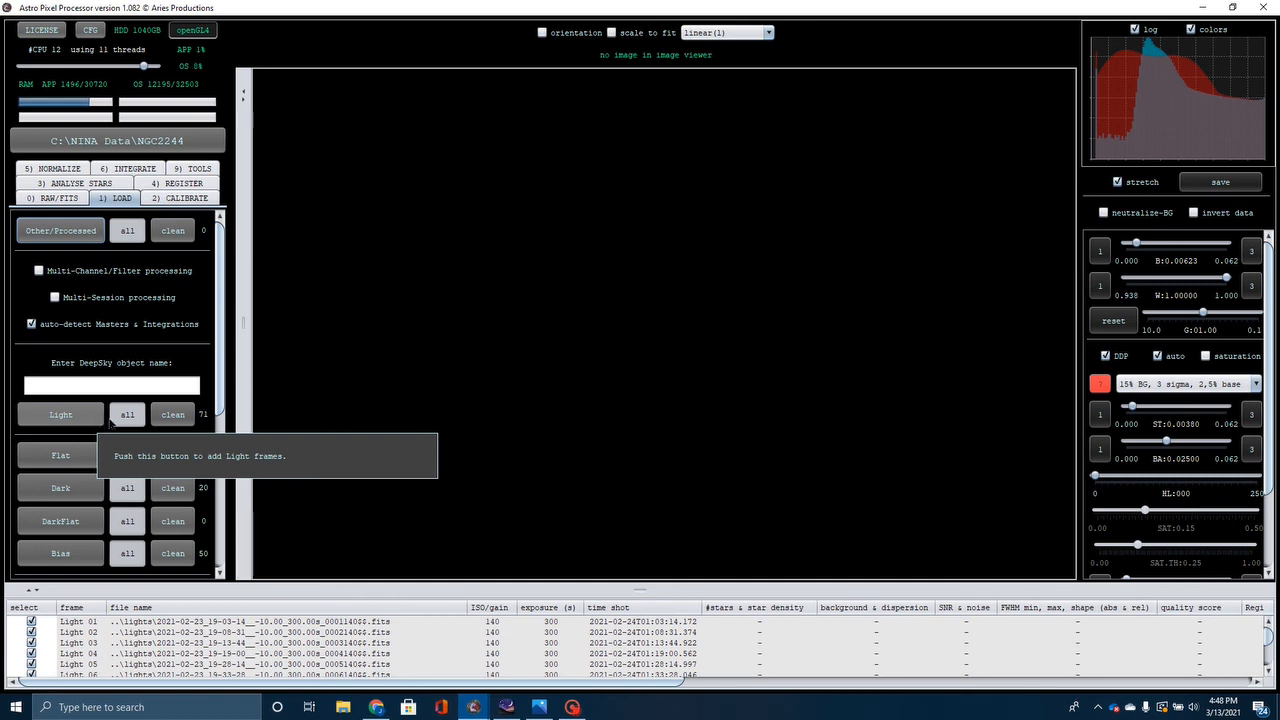
left_click(60, 455)
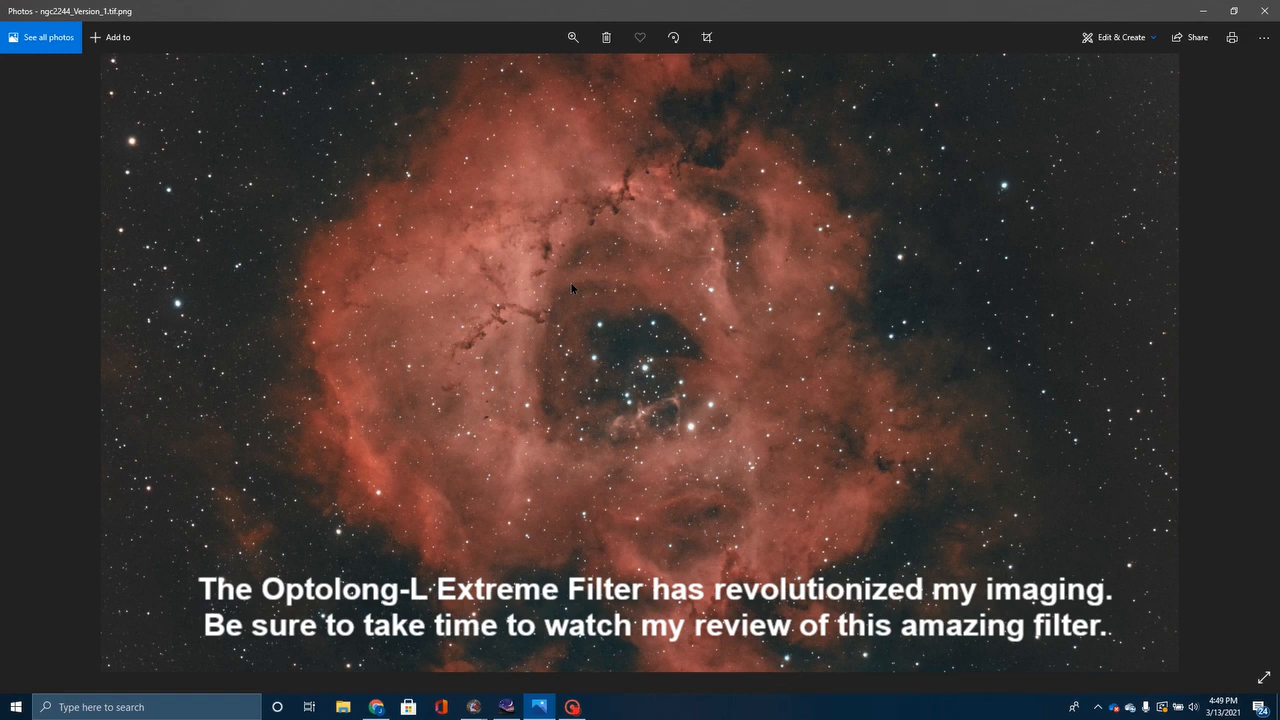
mouse_move(652, 493)
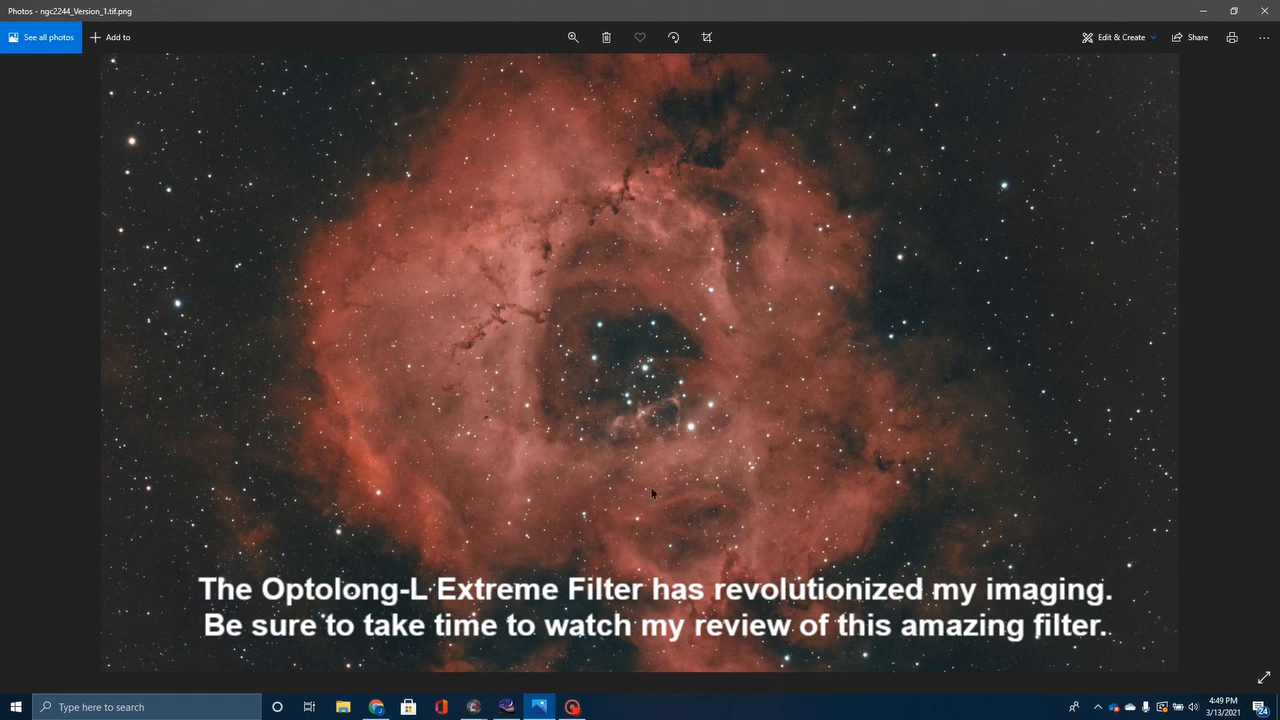
mouse_move(593, 163)
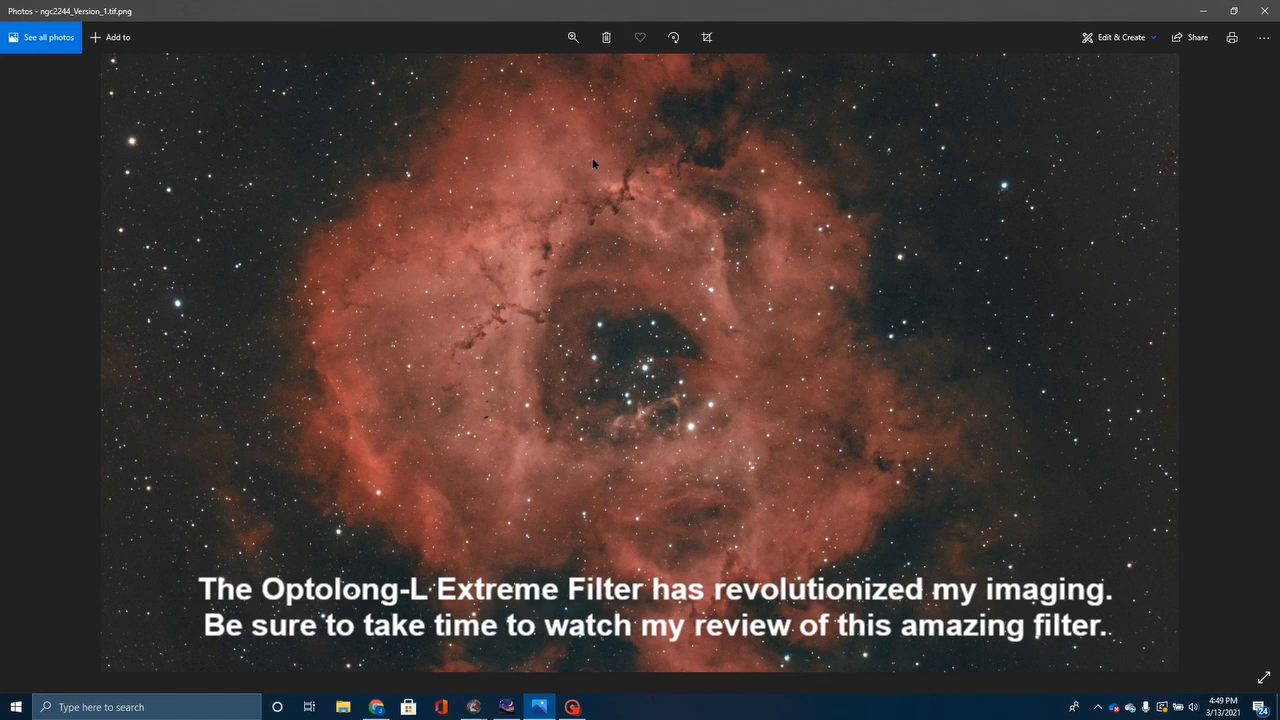
mouse_move(575, 262)
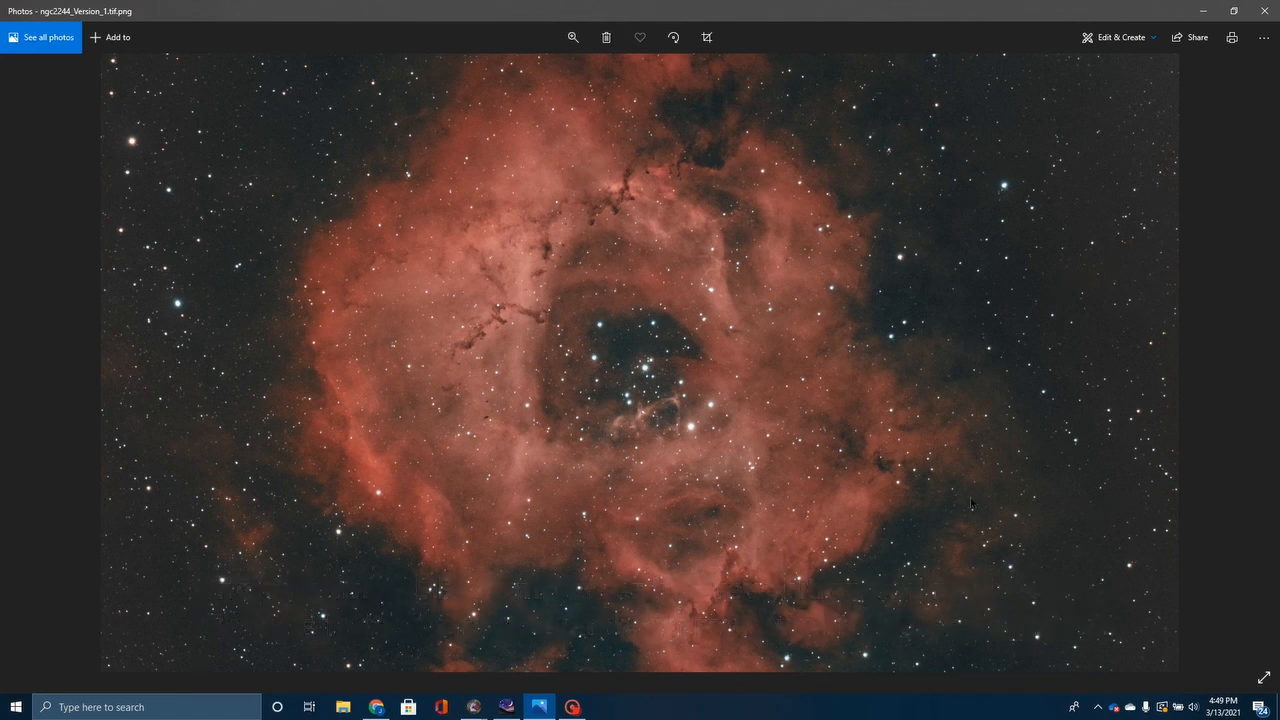
mouse_move(517, 315)
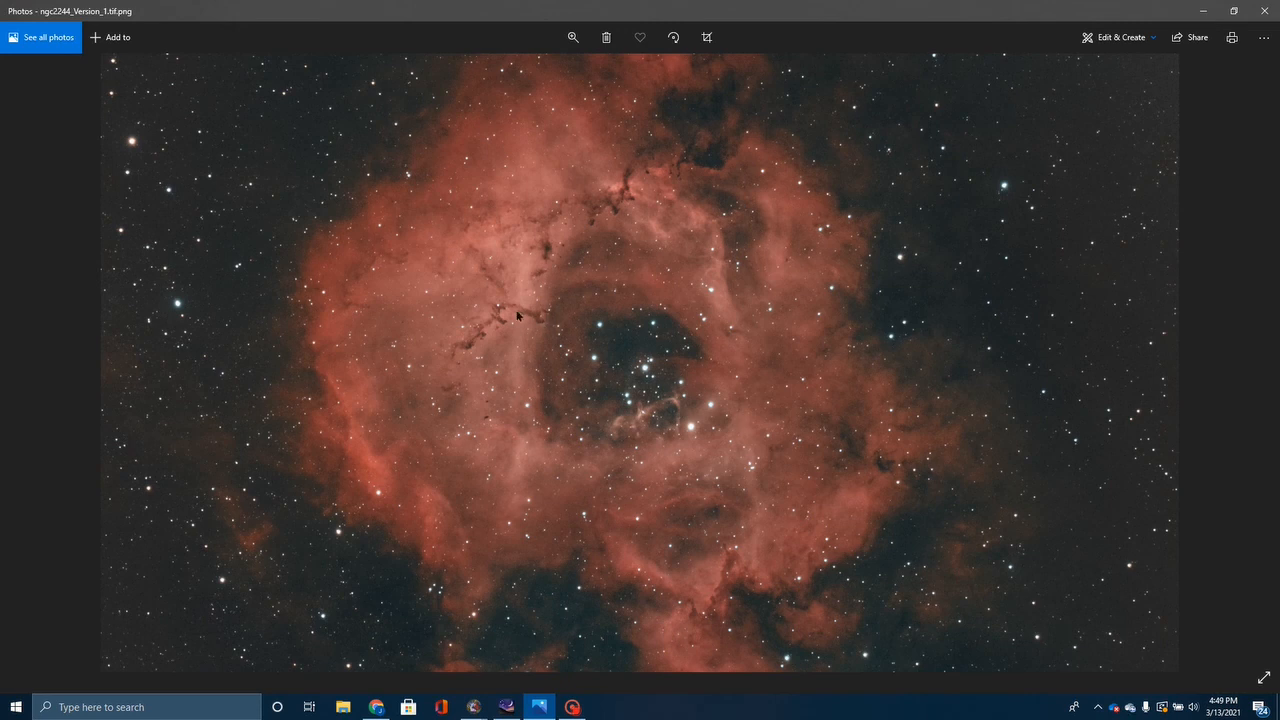
mouse_move(549, 314)
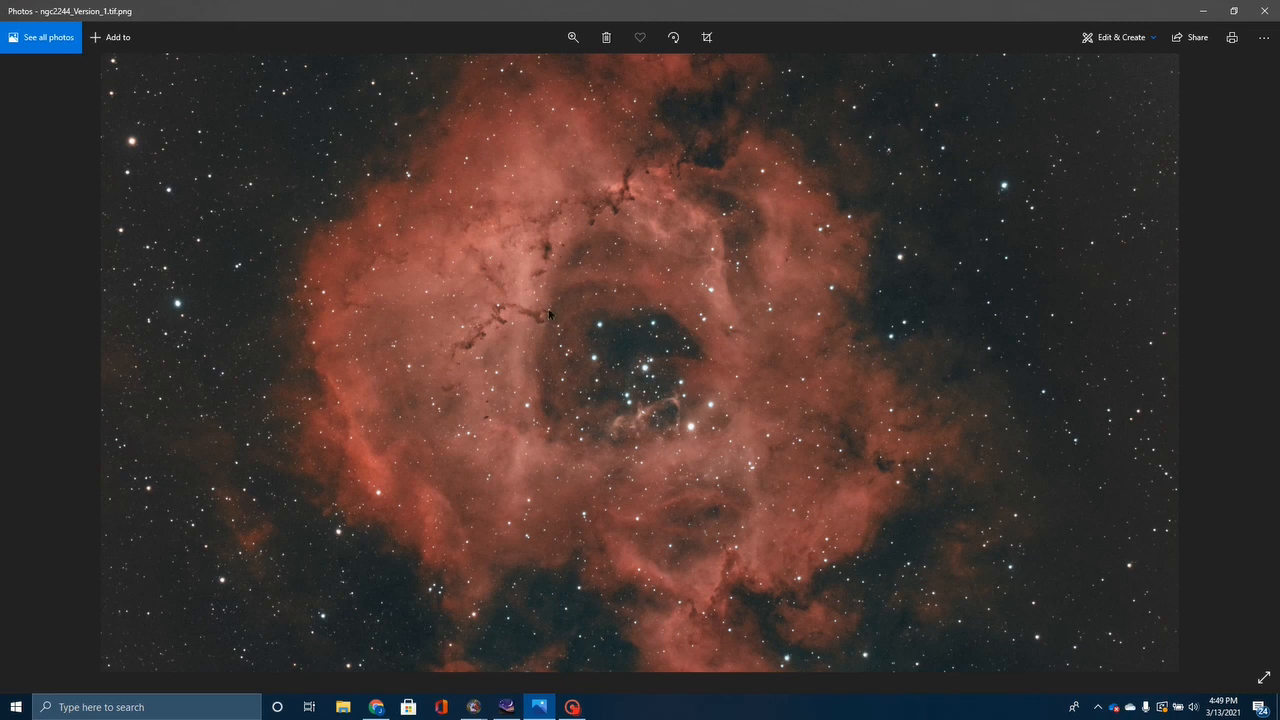
mouse_move(573, 298)
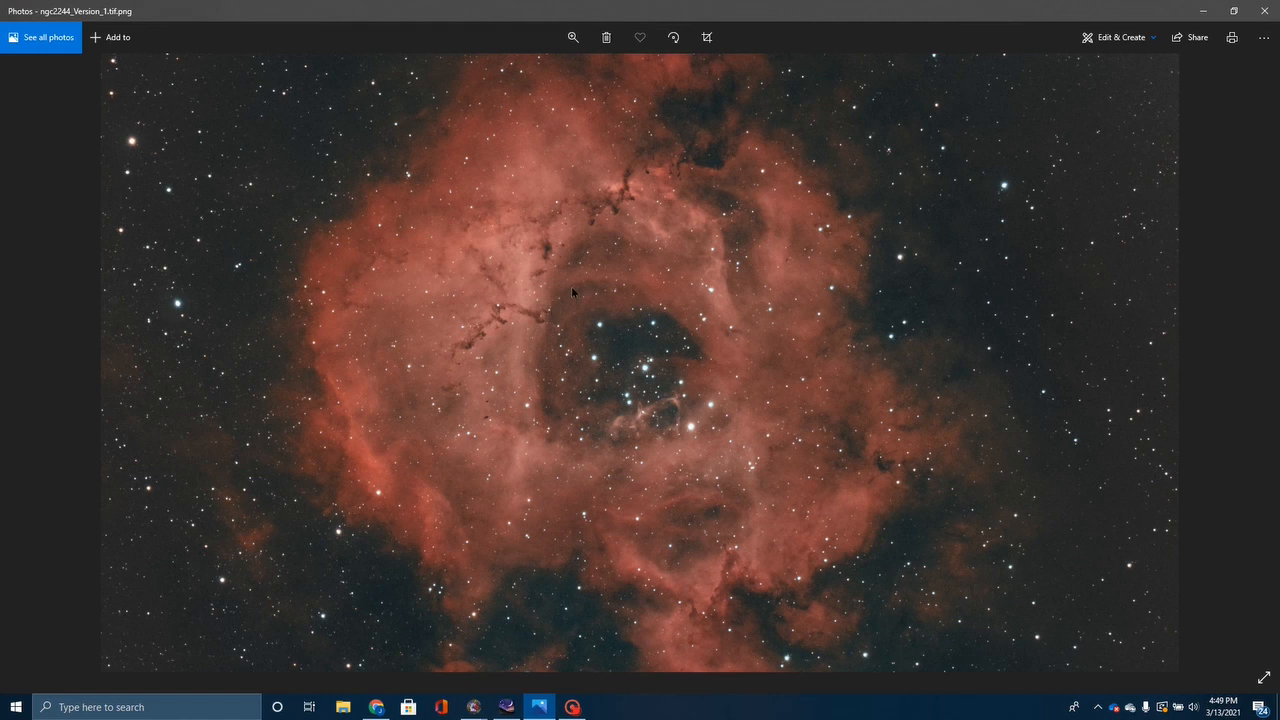
mouse_move(598, 185)
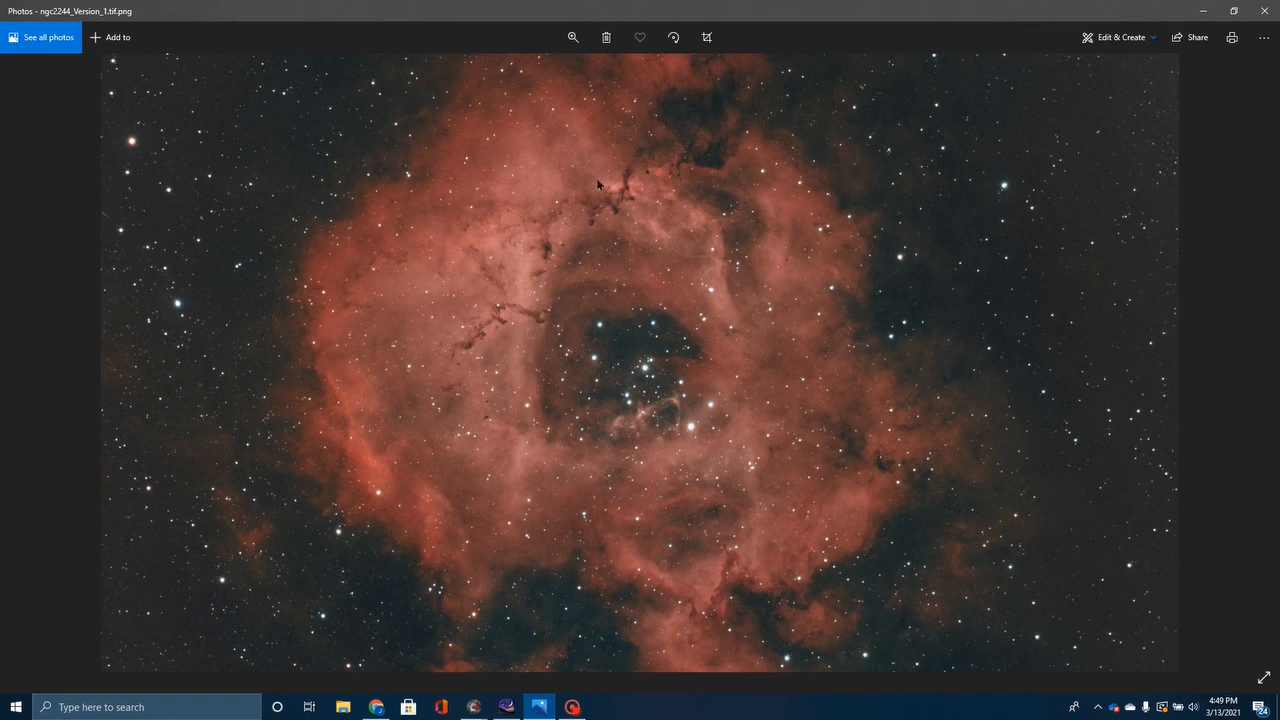
mouse_move(603, 340)
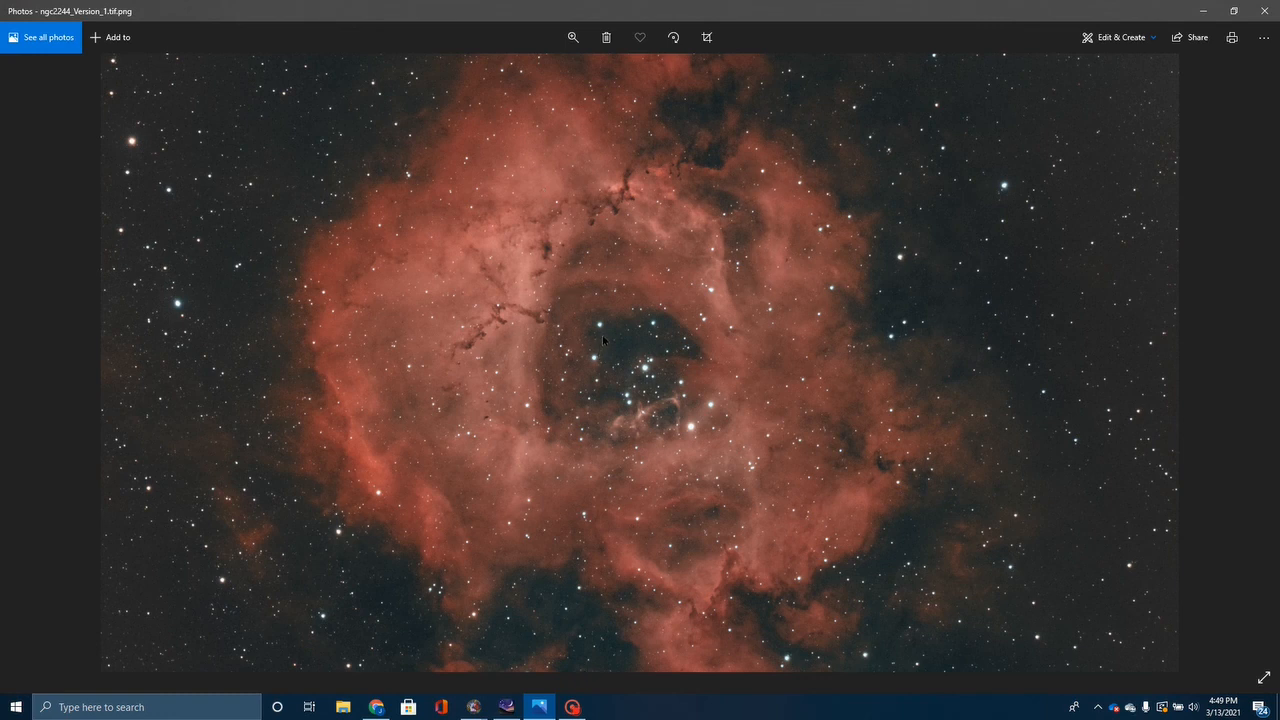
mouse_move(807, 210)
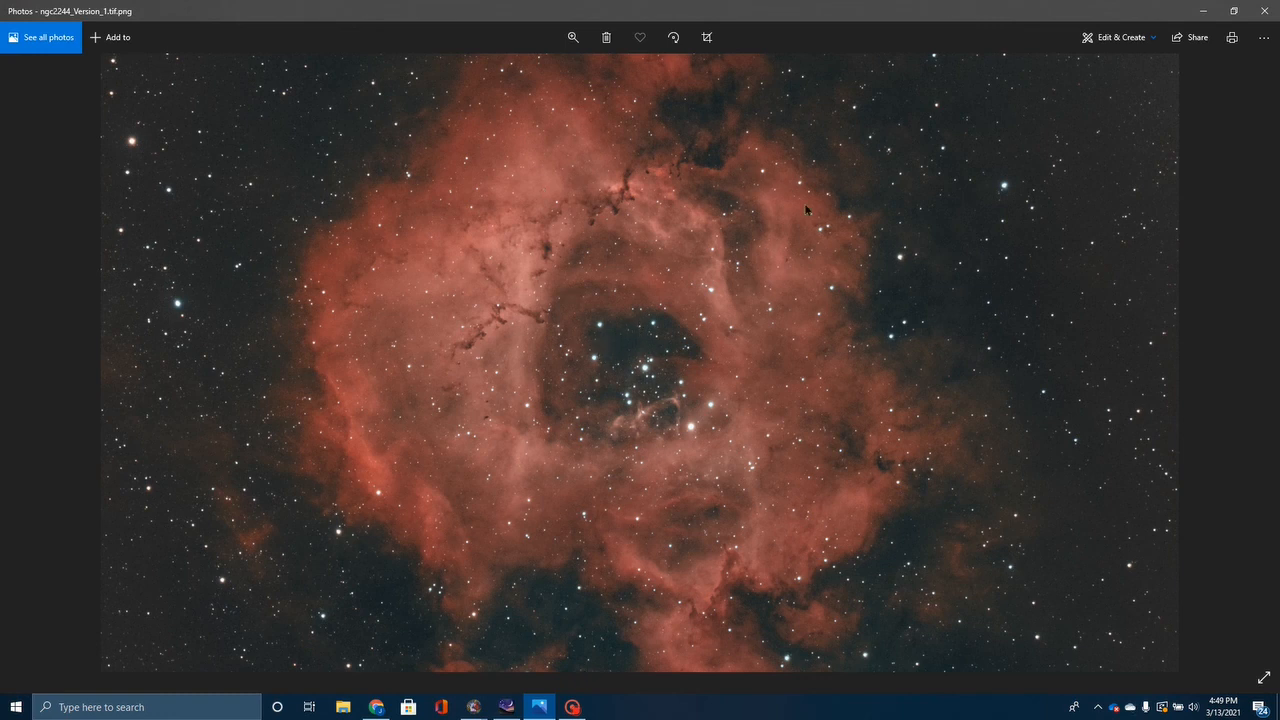
mouse_move(740, 593)
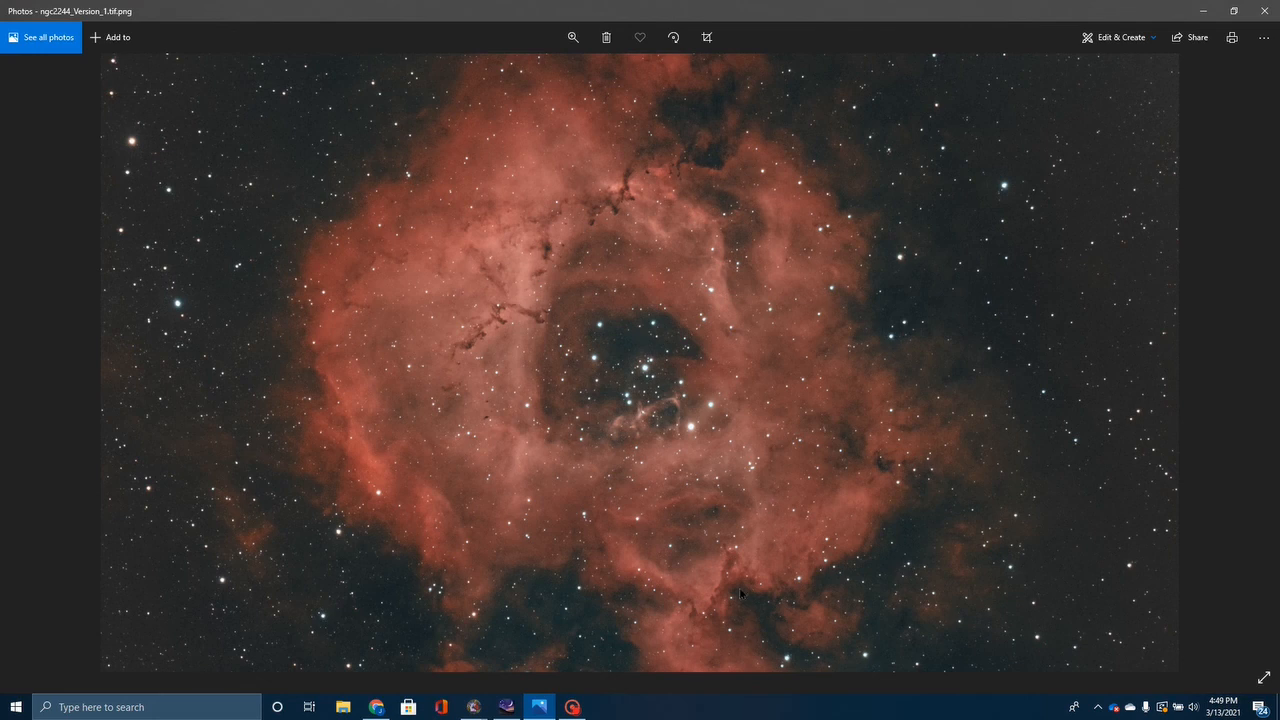
mouse_move(728, 599)
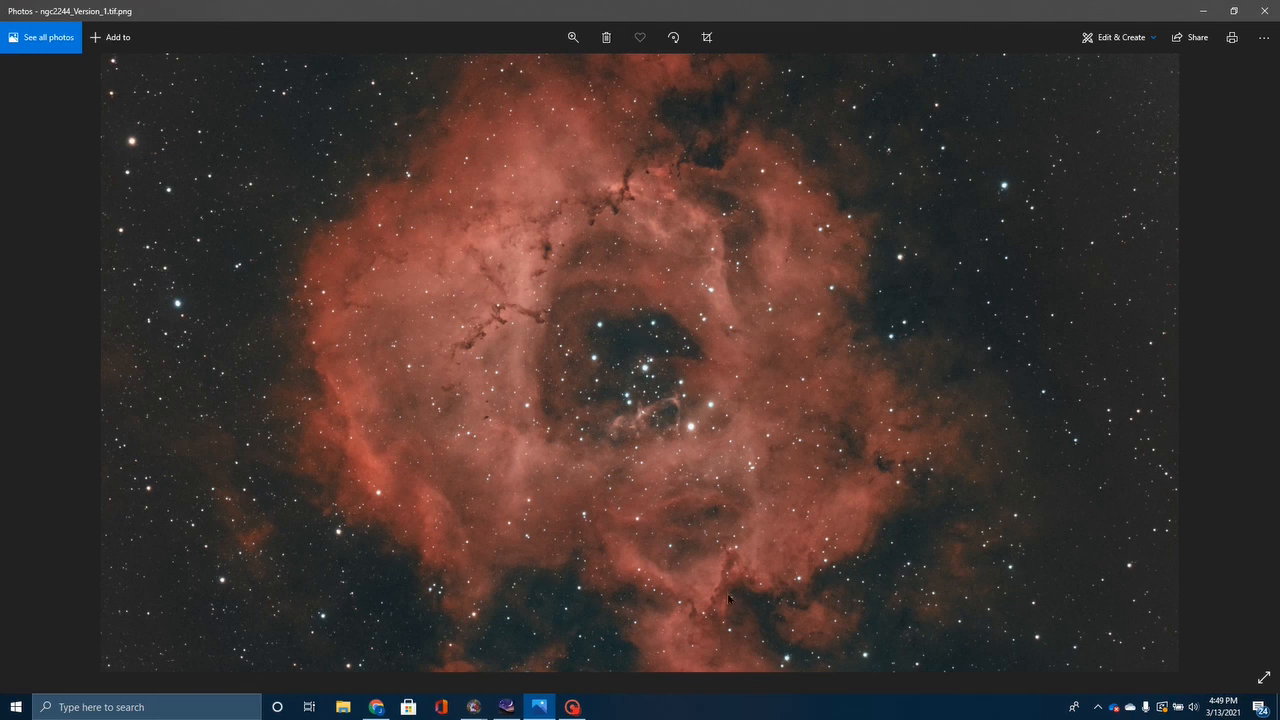
mouse_move(178, 40)
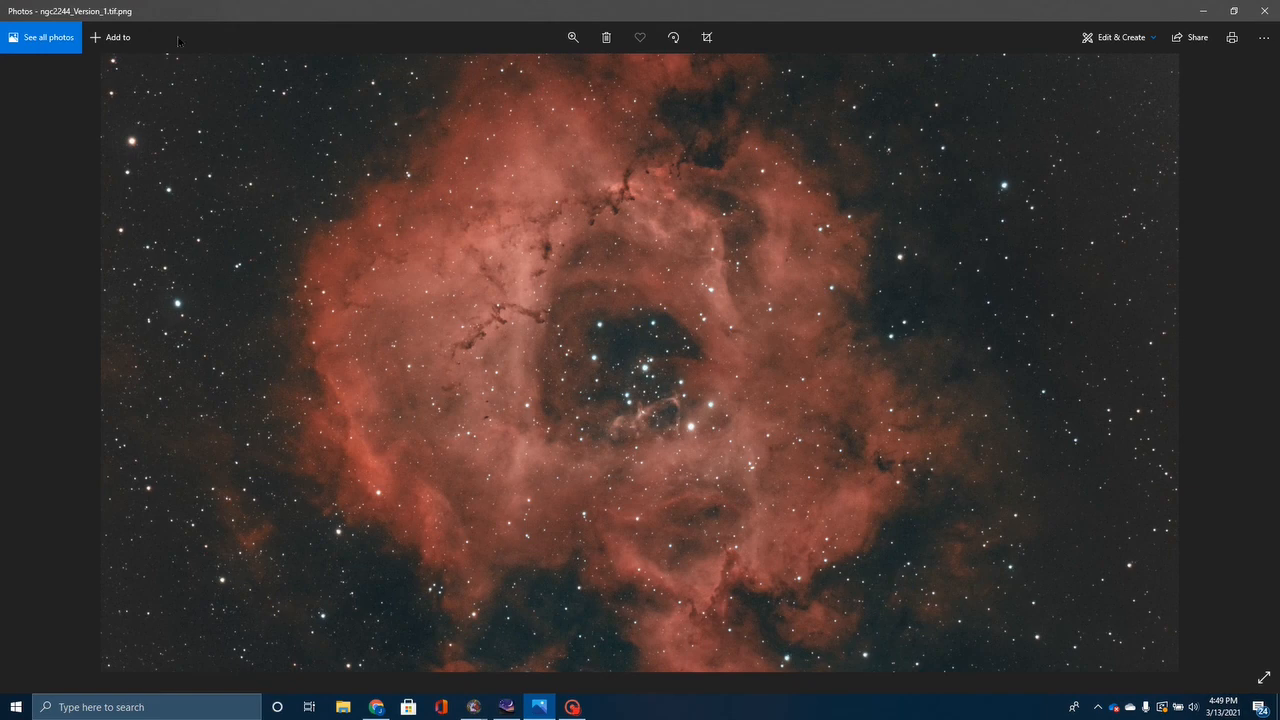
Step: Zoom in on the central star cluster and surrounding dust clouds and pillars
left_click(572, 37)
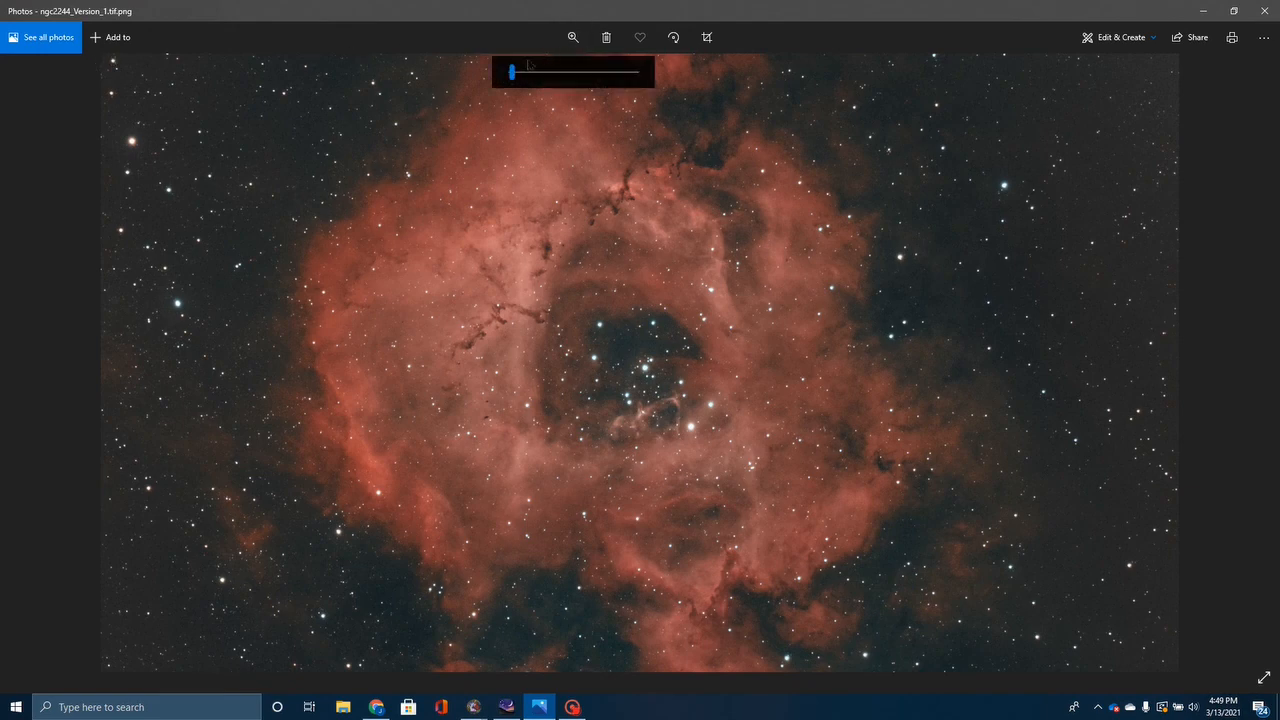
left_click_drag(512, 72, 520, 72)
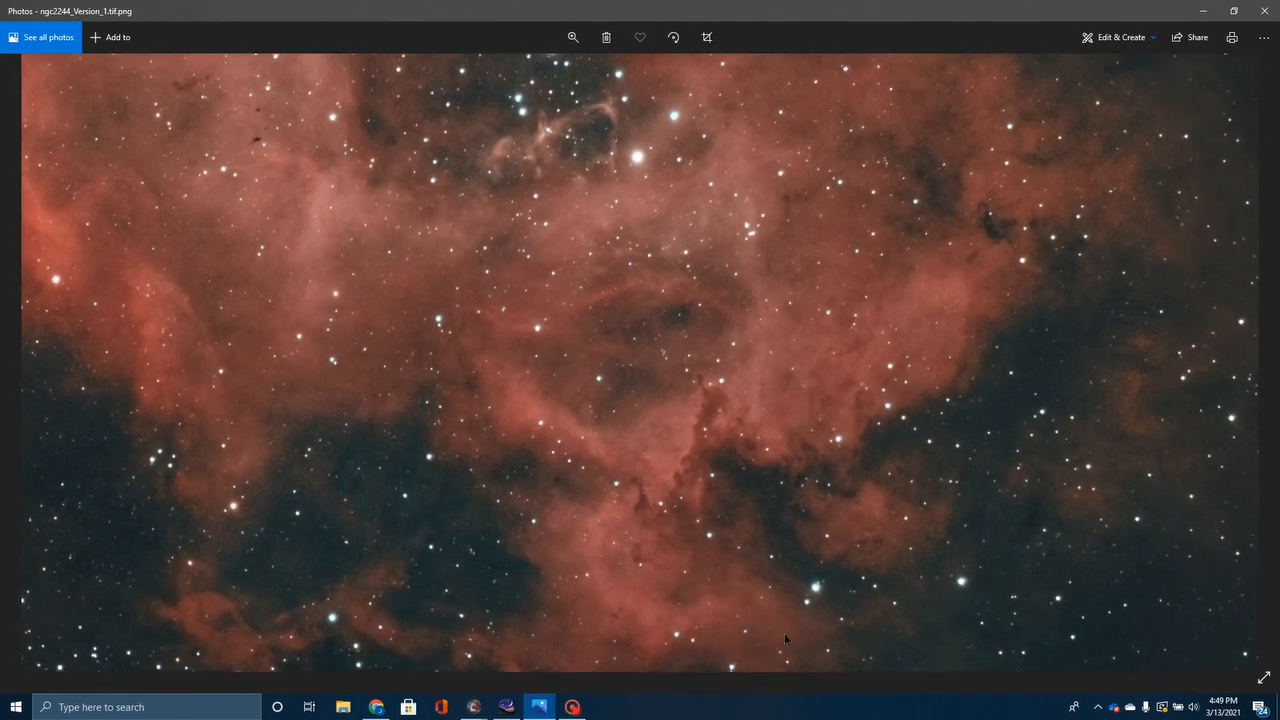
mouse_move(725, 420)
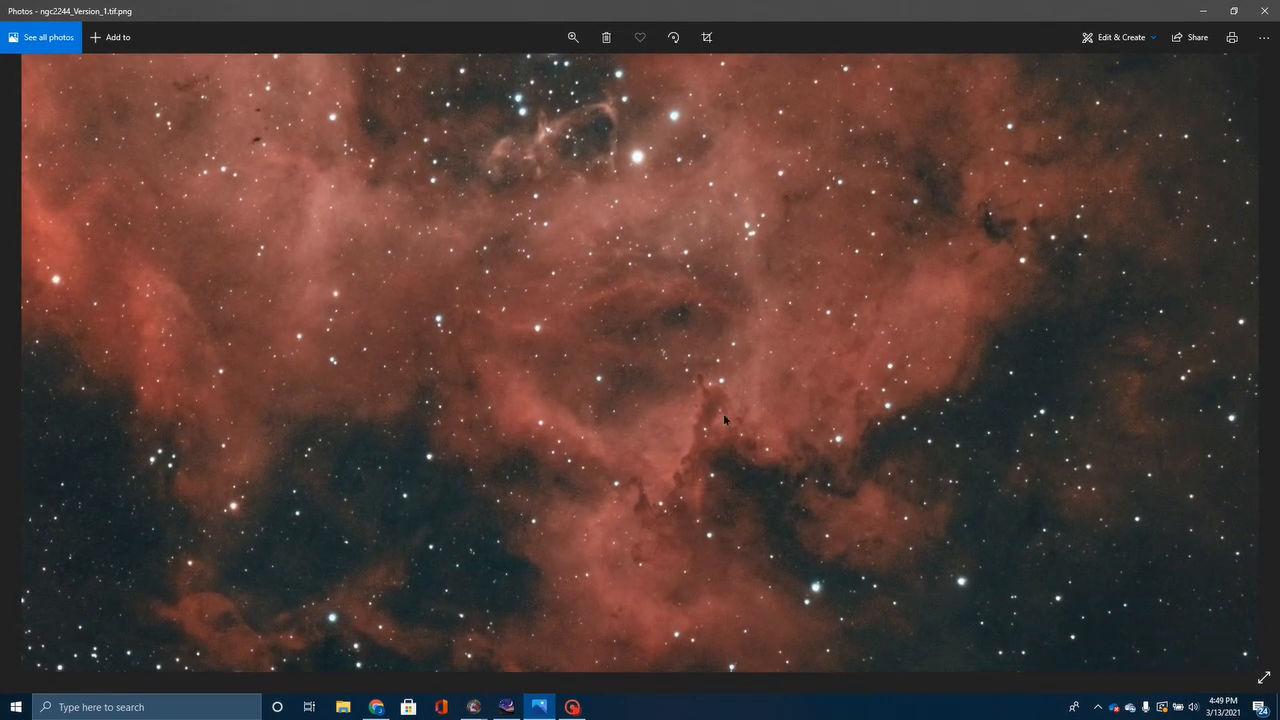
mouse_move(715, 443)
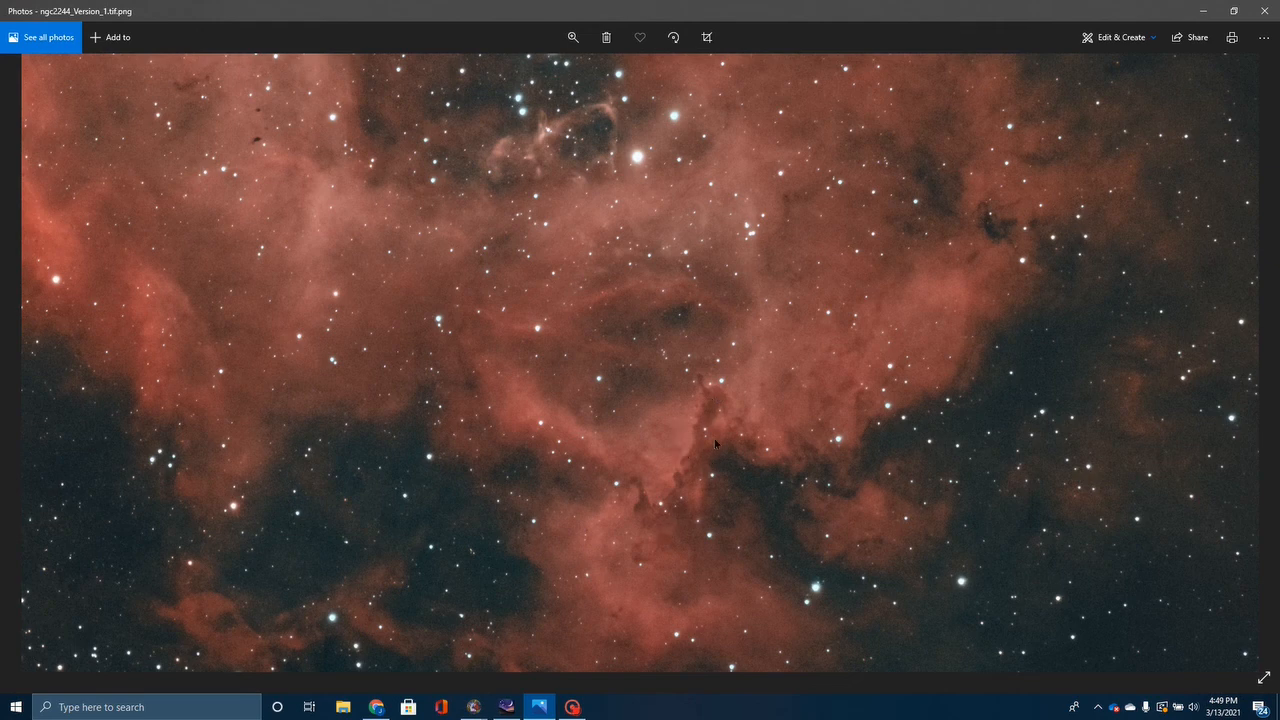
mouse_move(702, 424)
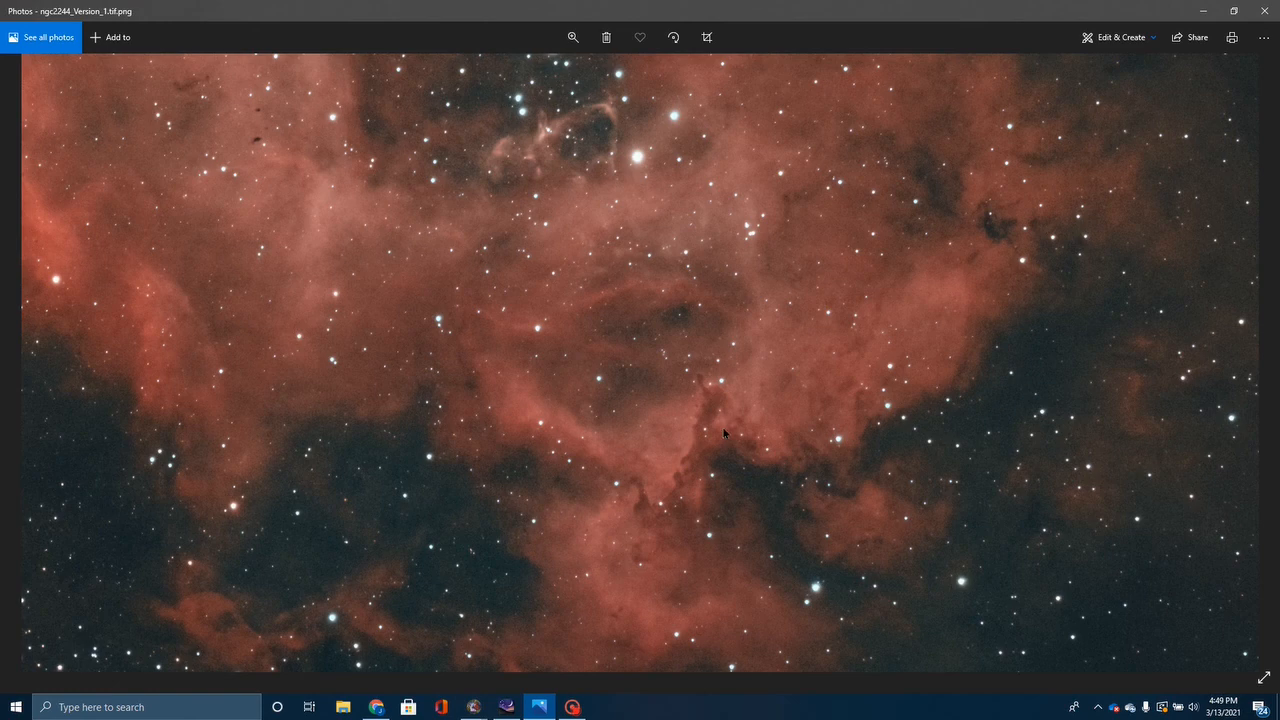
mouse_move(497, 430)
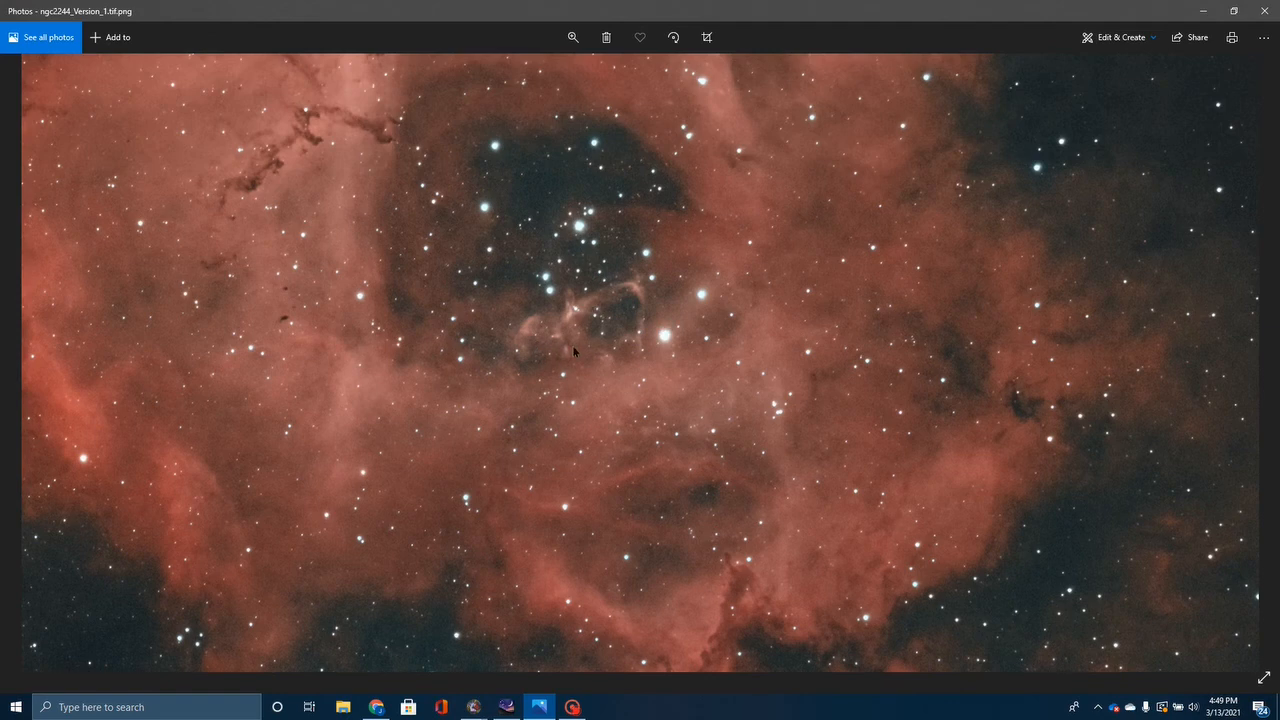
Step: Drag the zoom slider left to fit the full nebula and star field
left_click(573, 37)
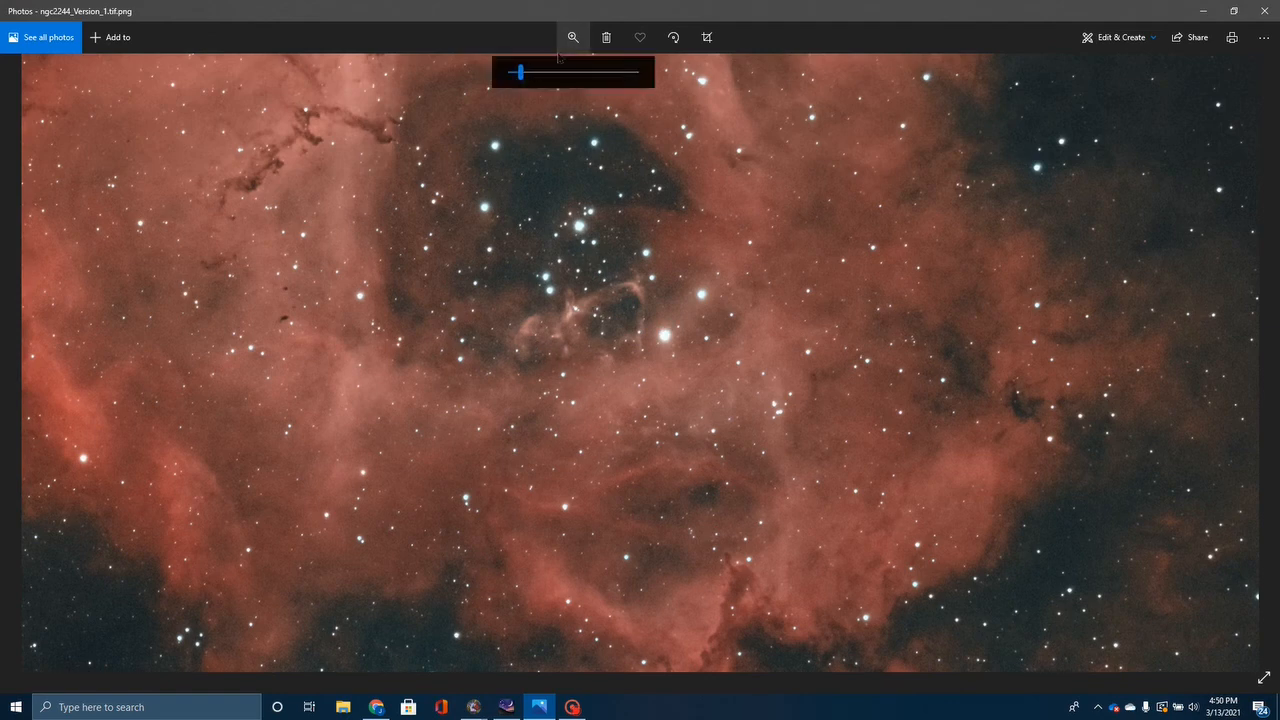
left_click_drag(520, 72, 515, 72)
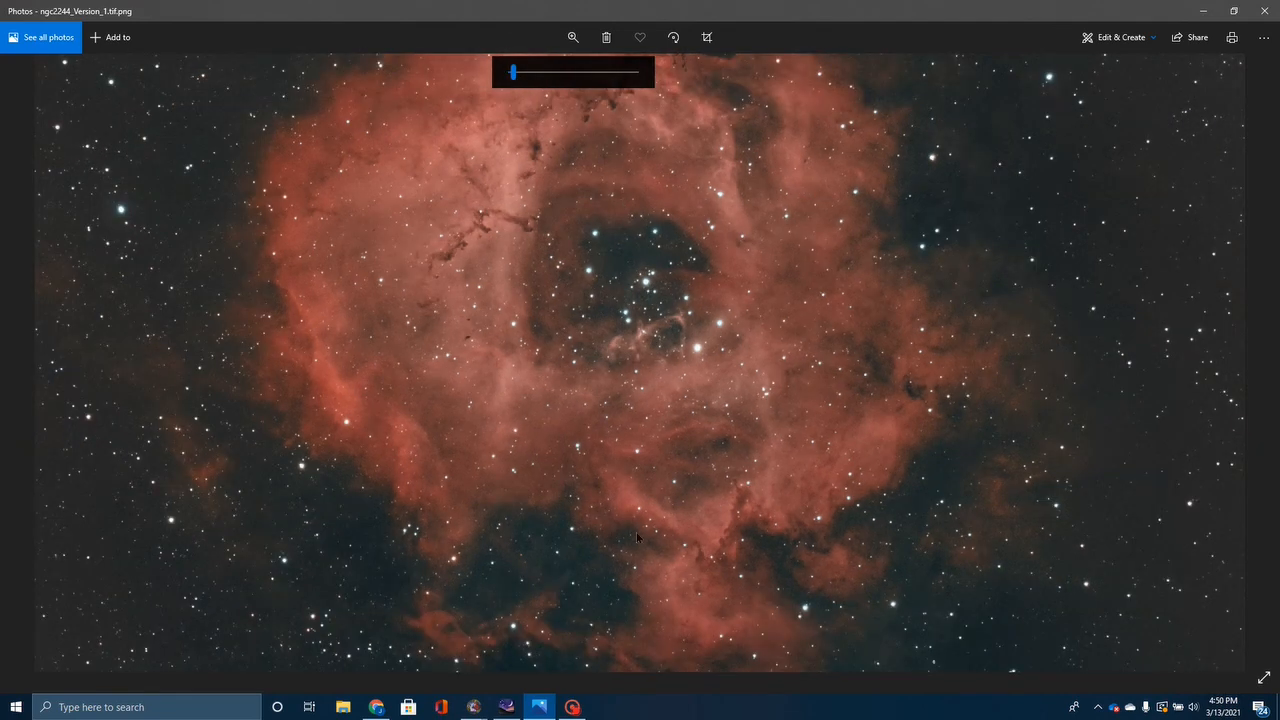
mouse_move(511, 92)
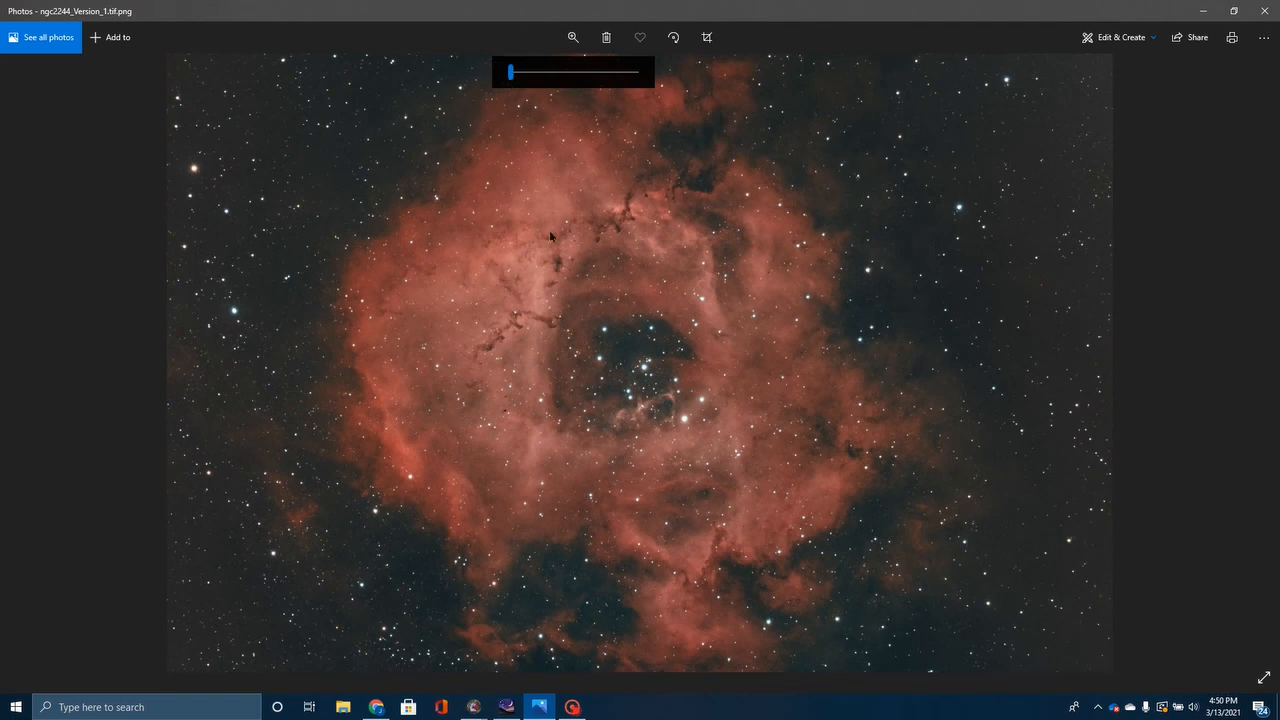
mouse_move(632, 349)
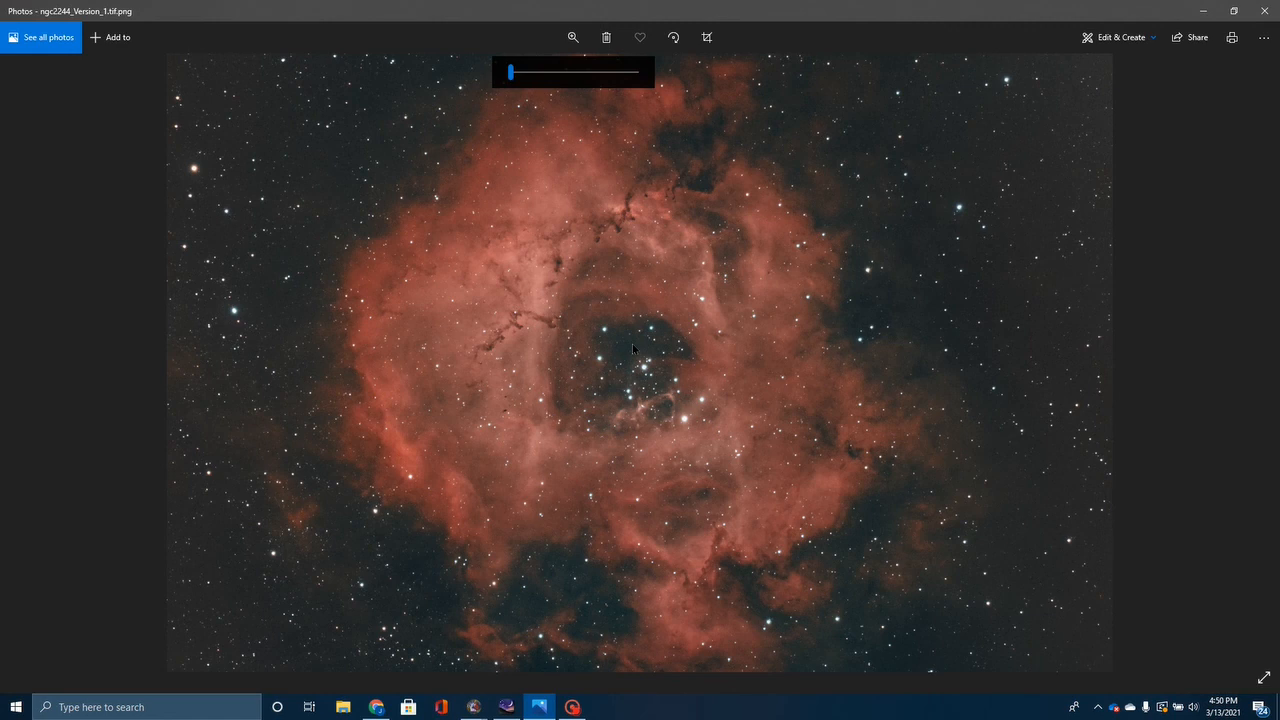
mouse_move(500, 298)
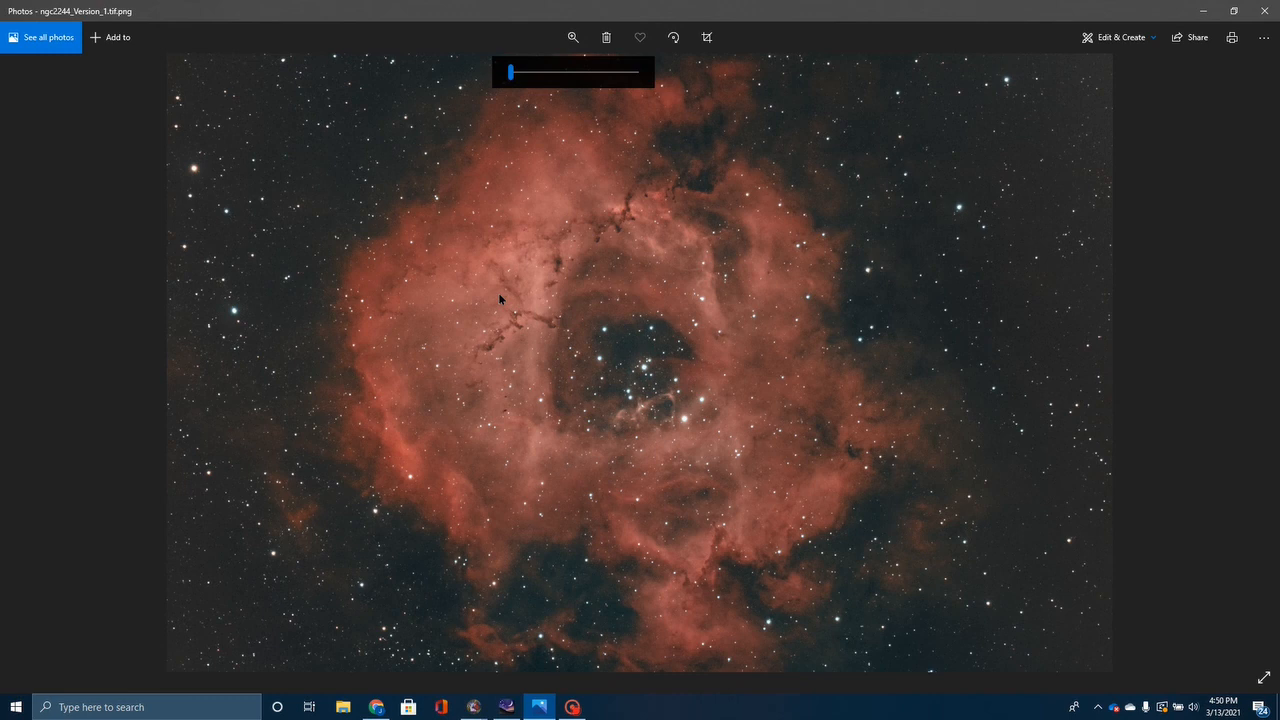
mouse_move(800, 613)
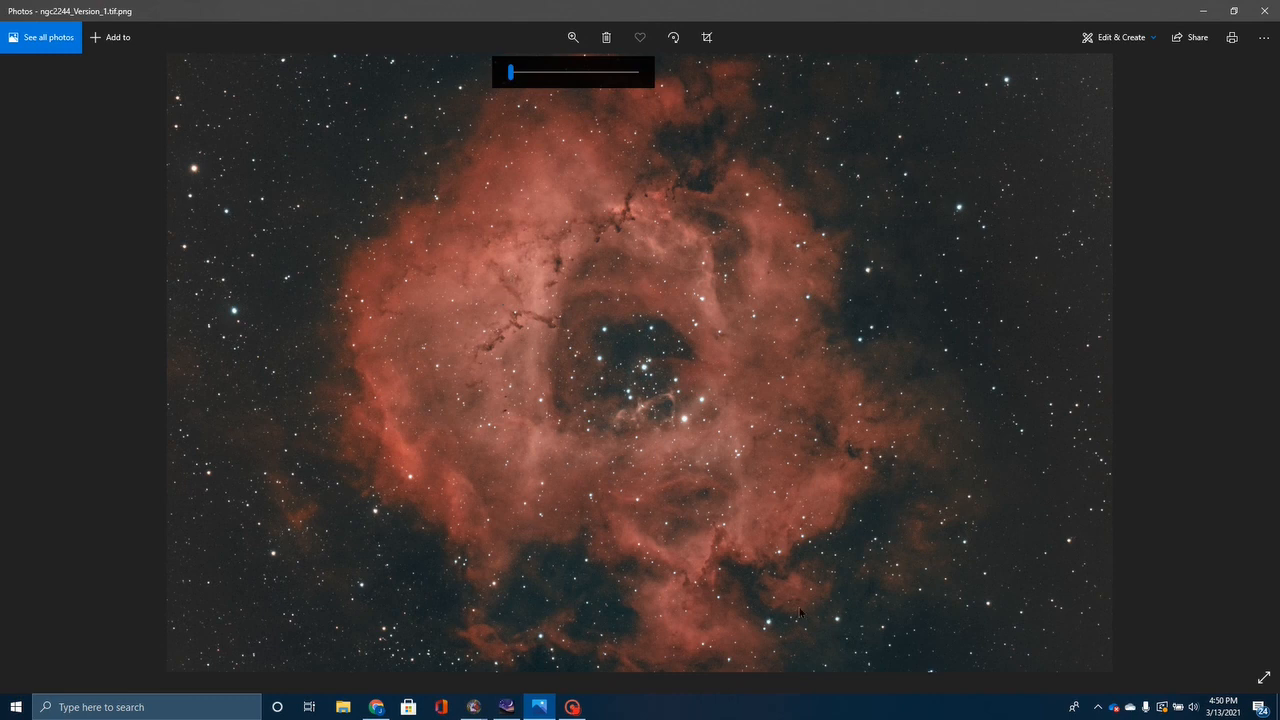
mouse_move(476, 303)
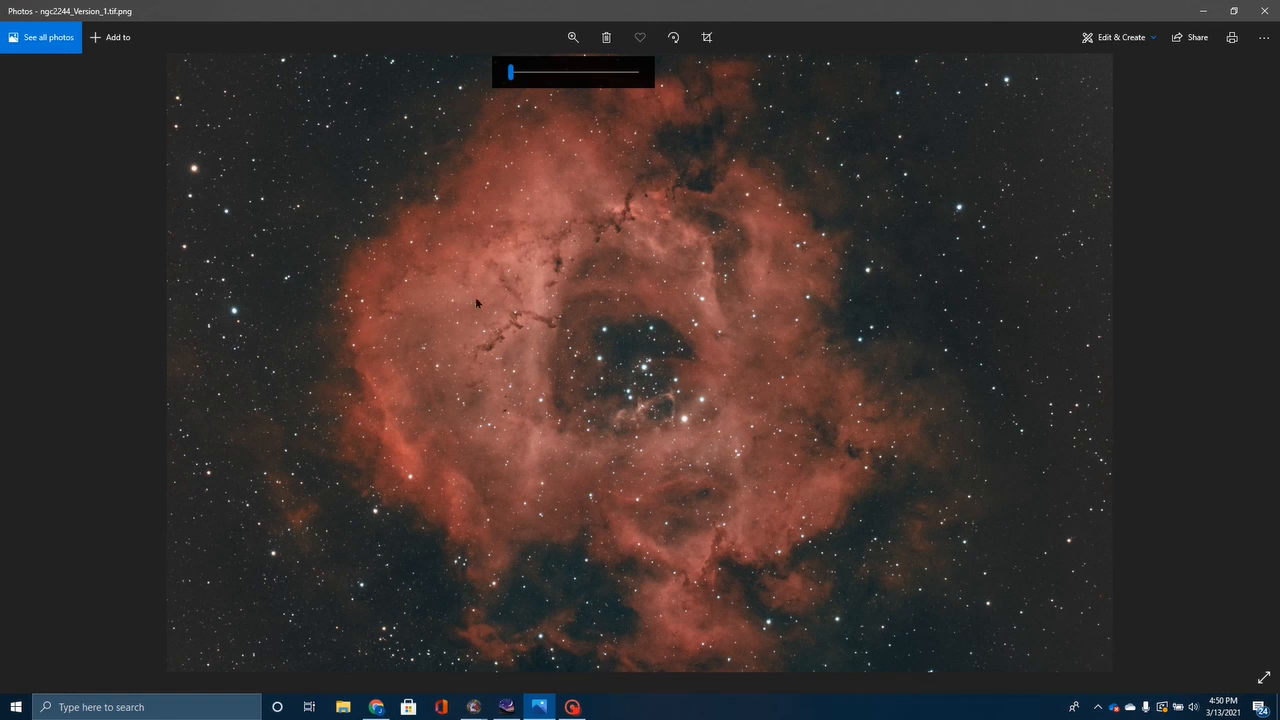
mouse_move(437, 380)
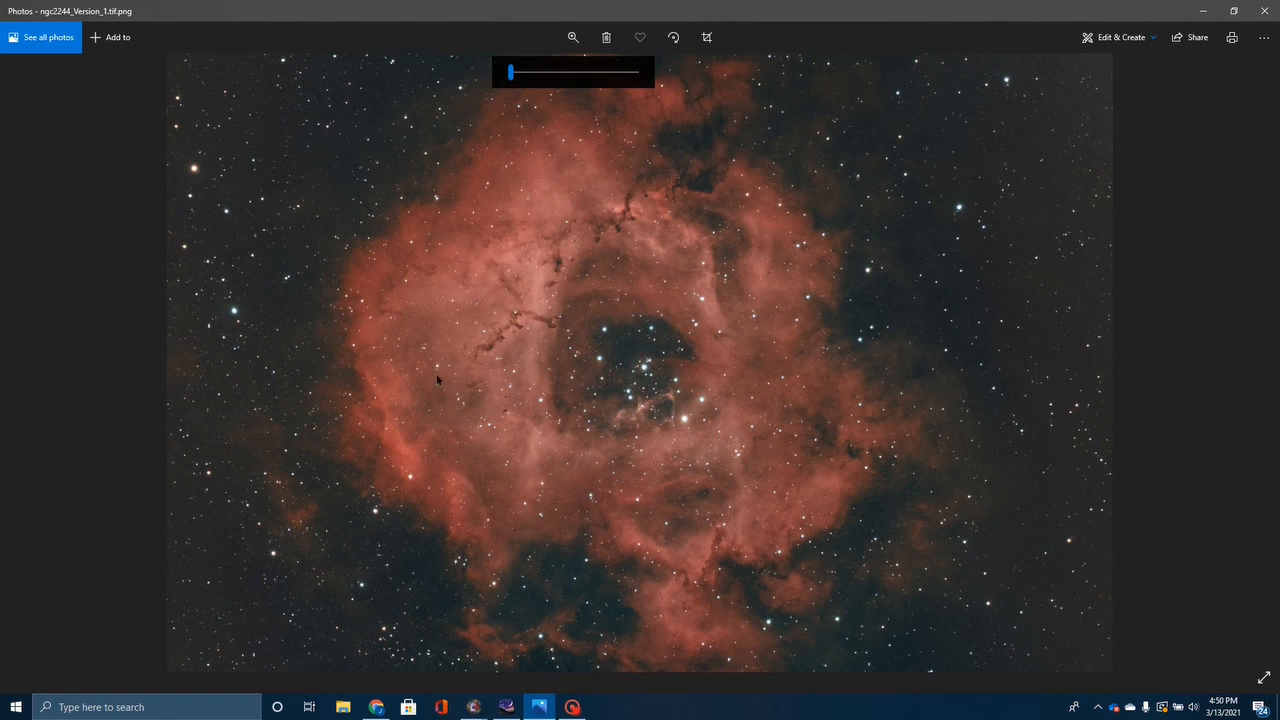
mouse_move(510, 332)
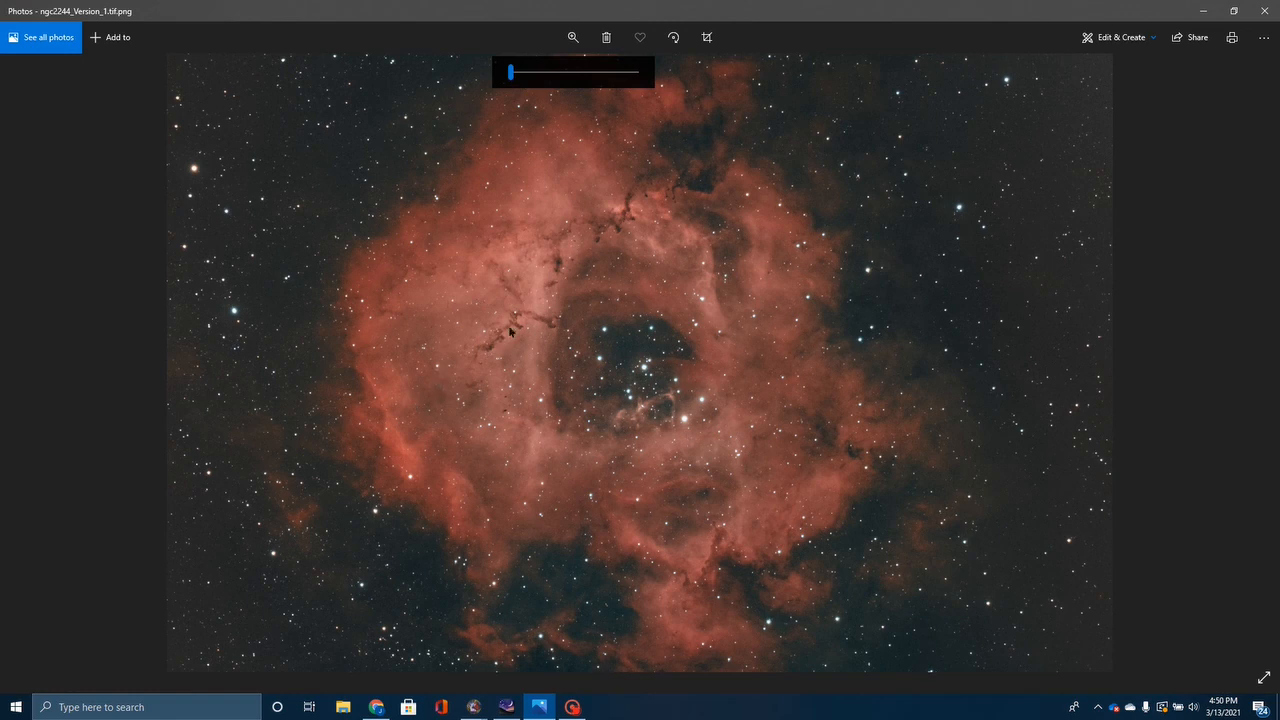
mouse_move(585, 263)
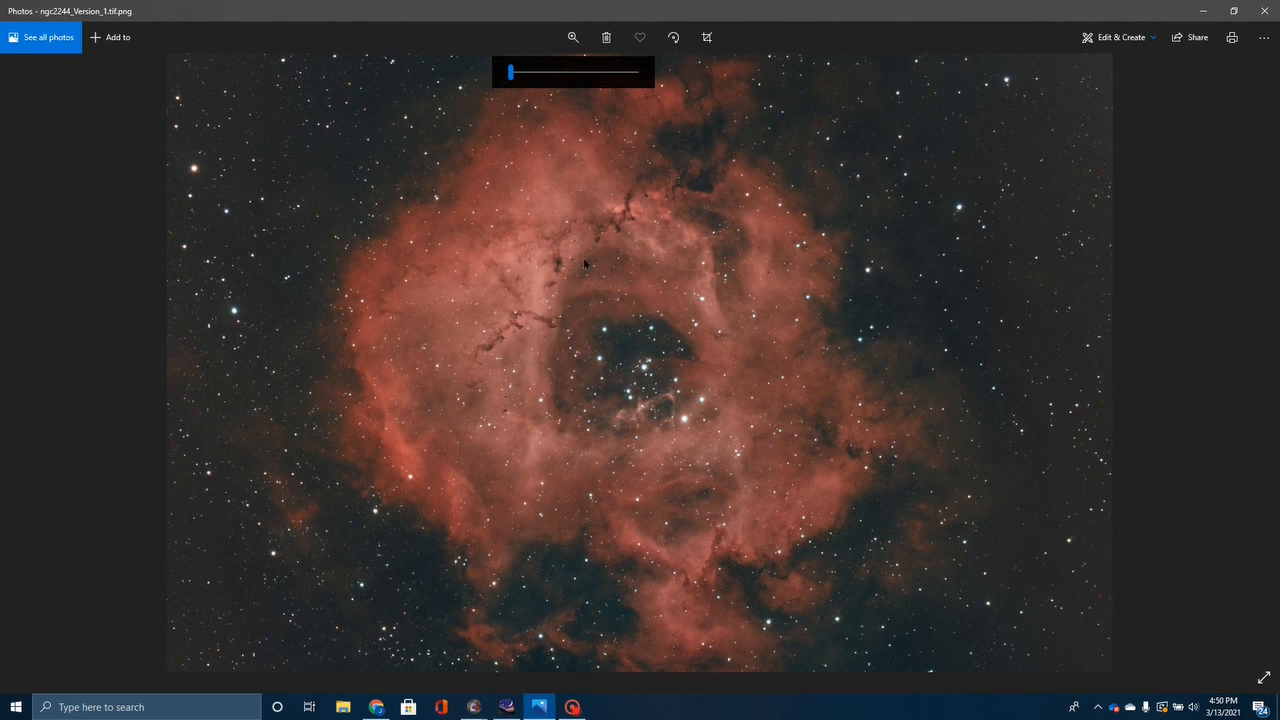
mouse_move(650, 215)
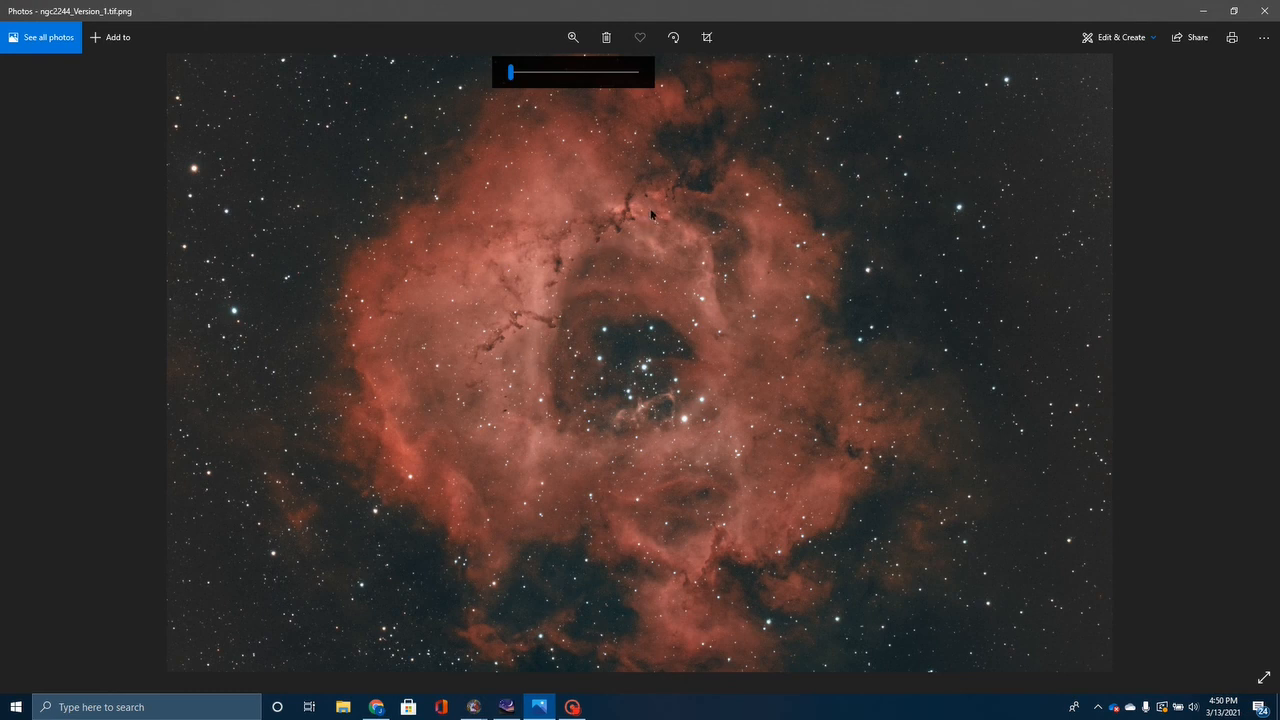
mouse_move(703, 288)
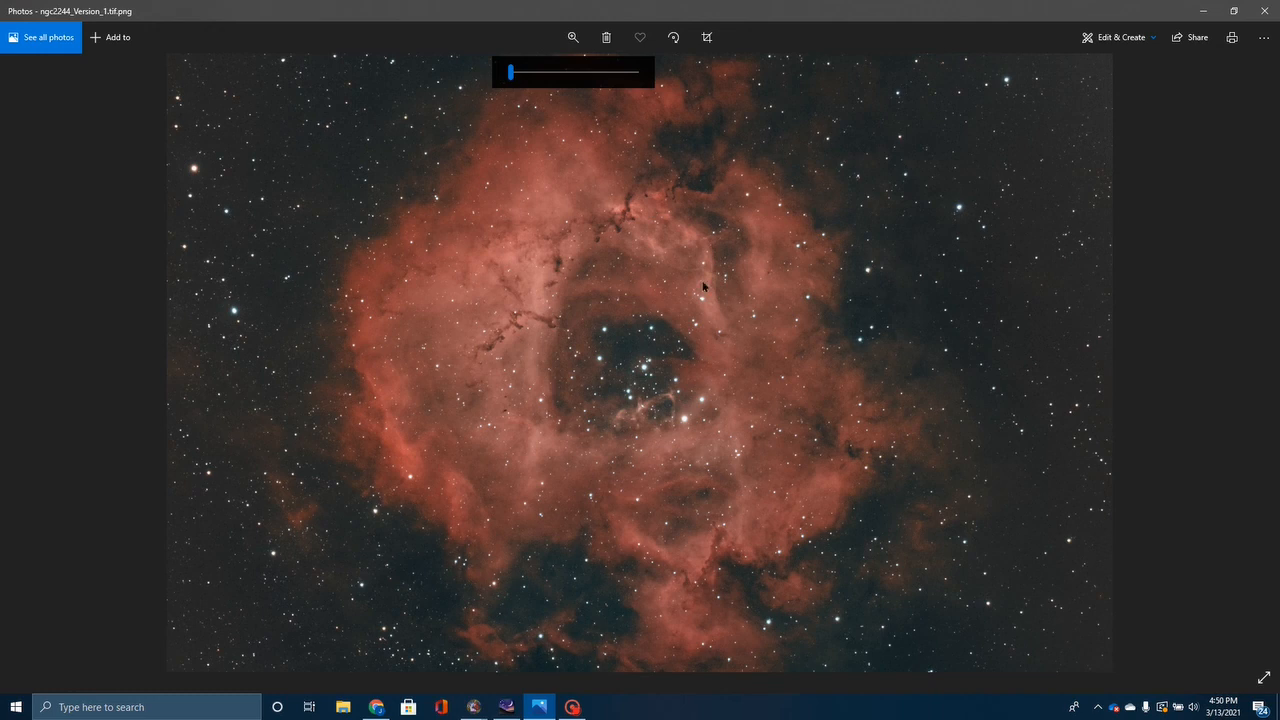
mouse_move(610, 577)
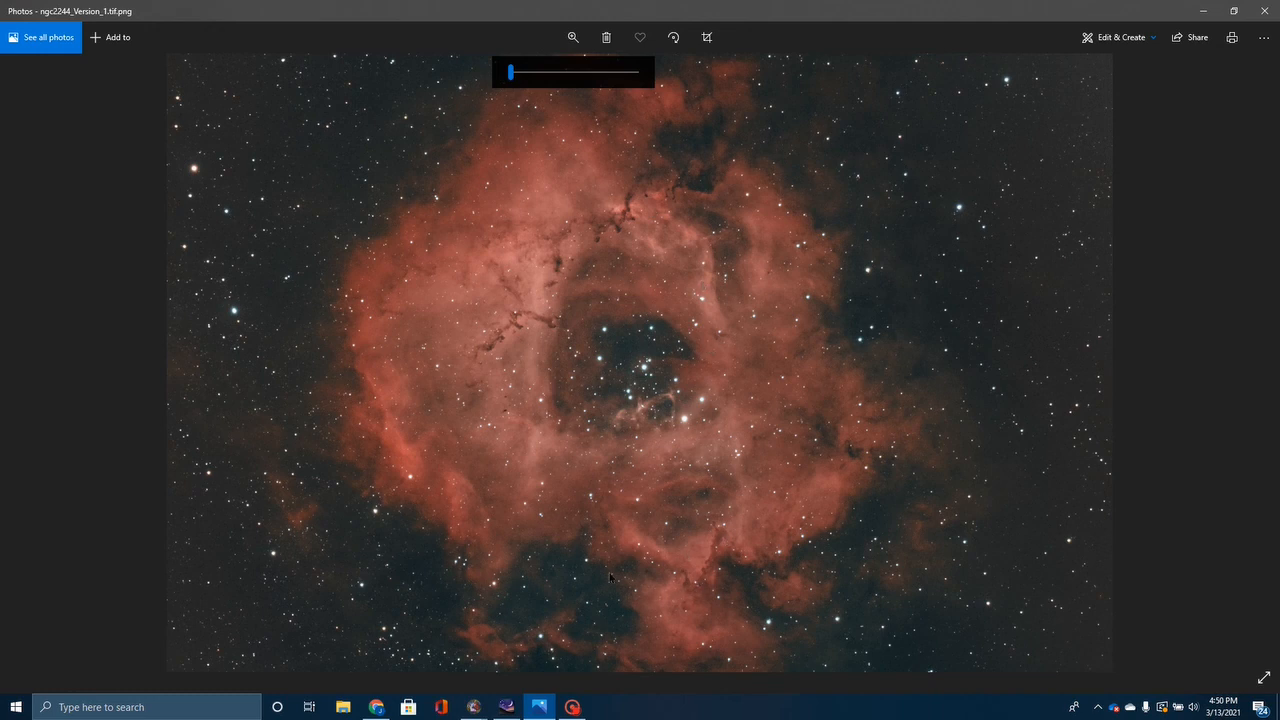
mouse_move(584, 559)
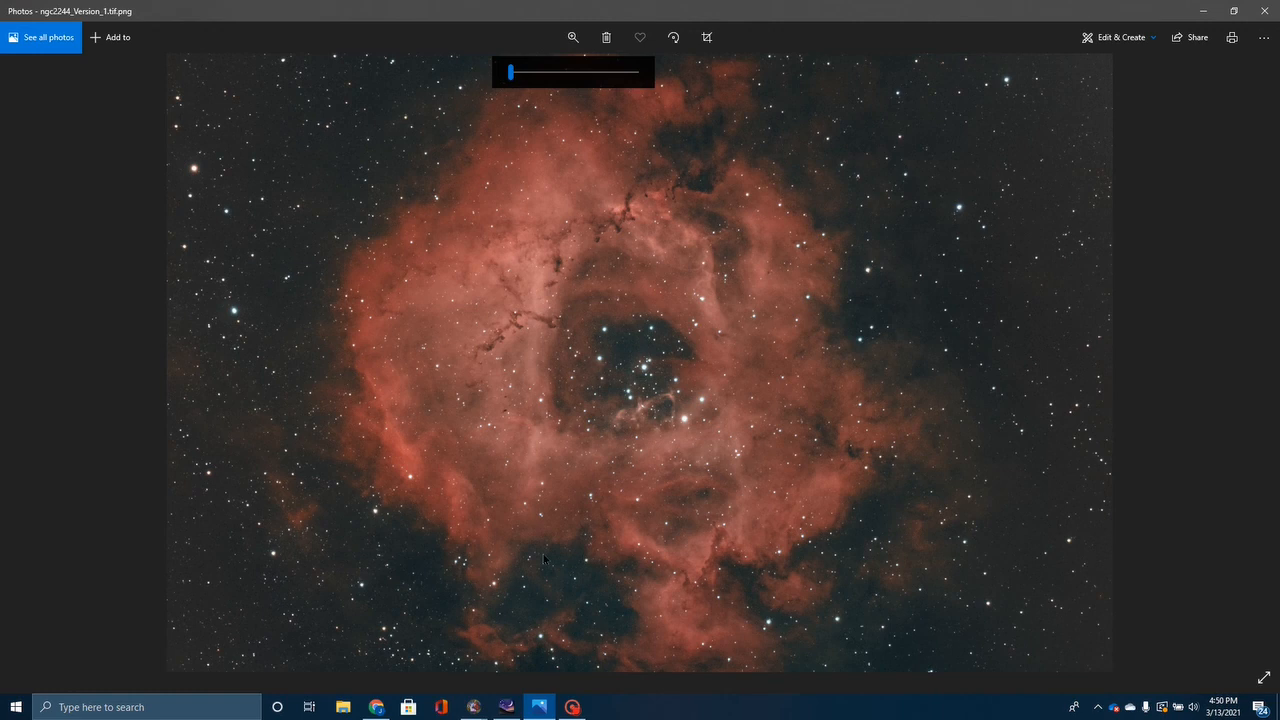
mouse_move(521, 561)
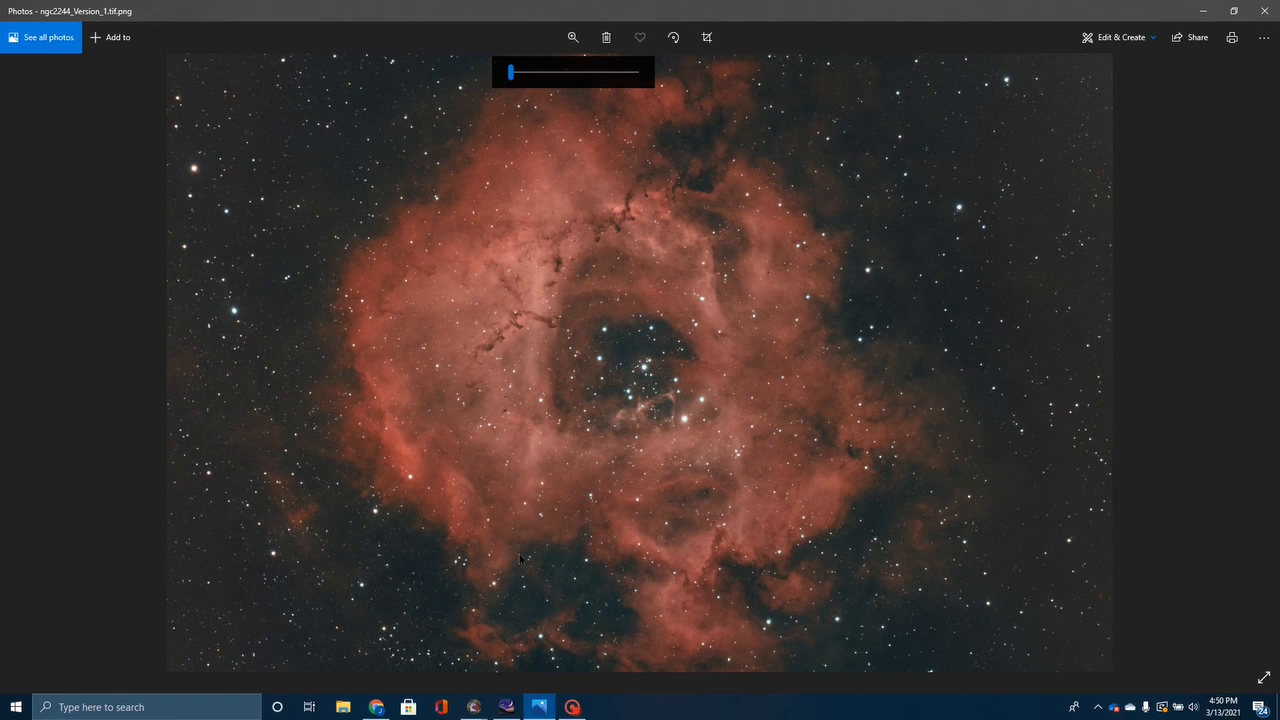
mouse_move(498, 570)
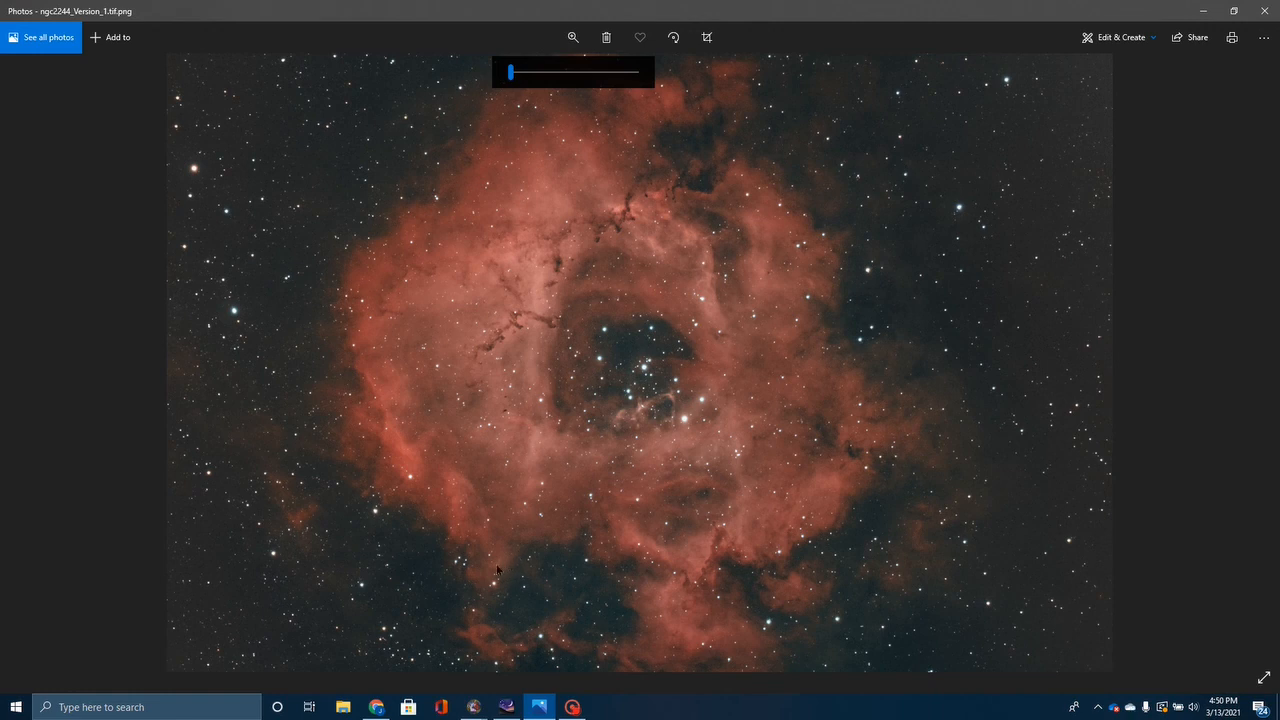
mouse_move(520, 590)
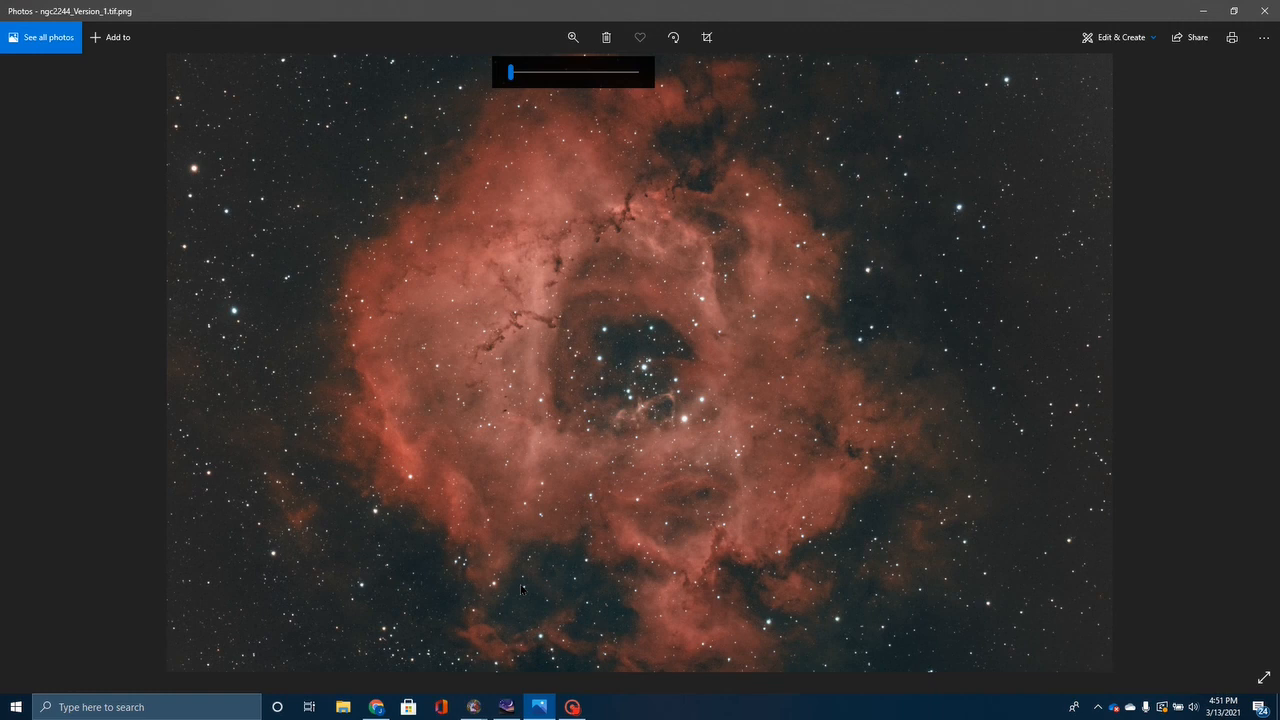
mouse_move(618, 544)
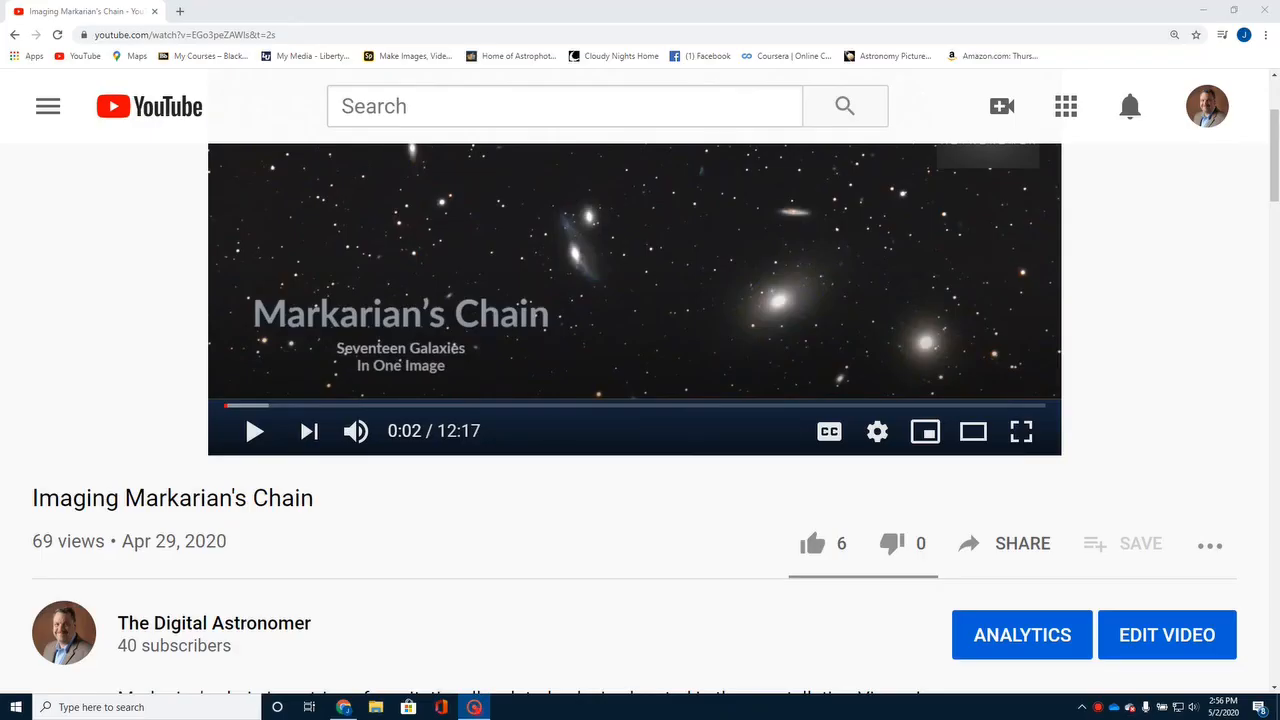
scroll("down", 3)
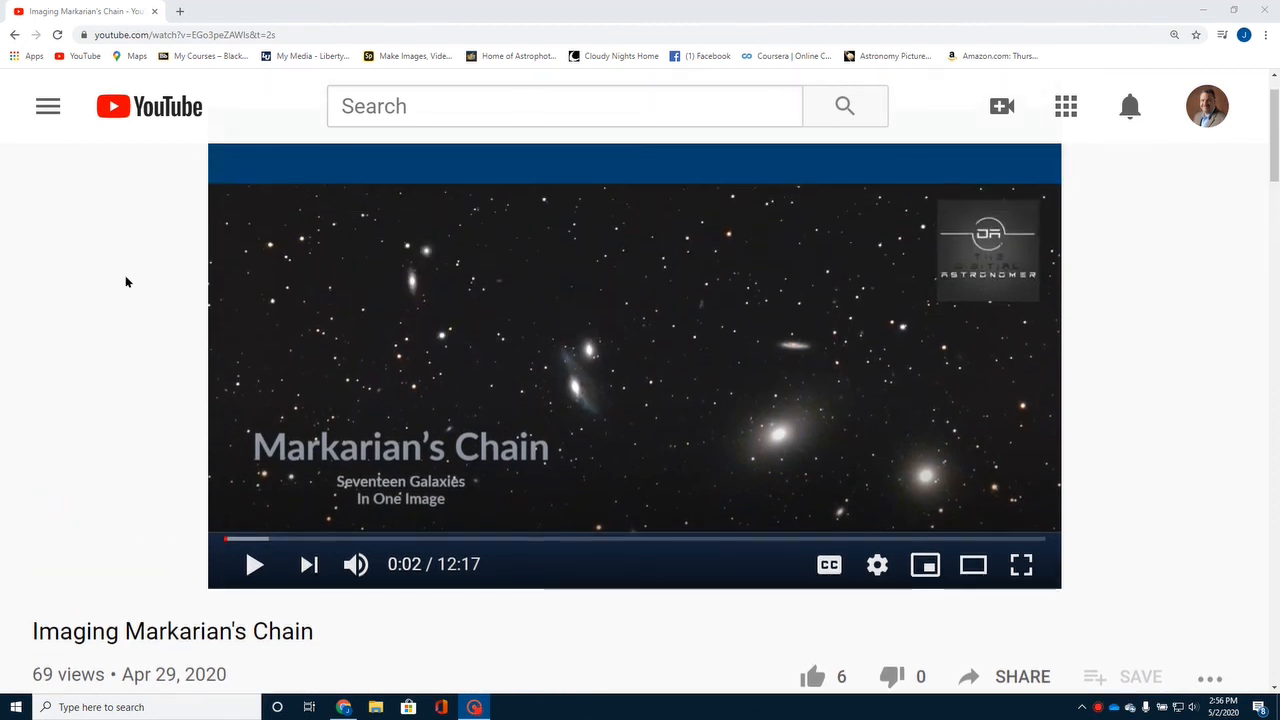
scroll("down", 3)
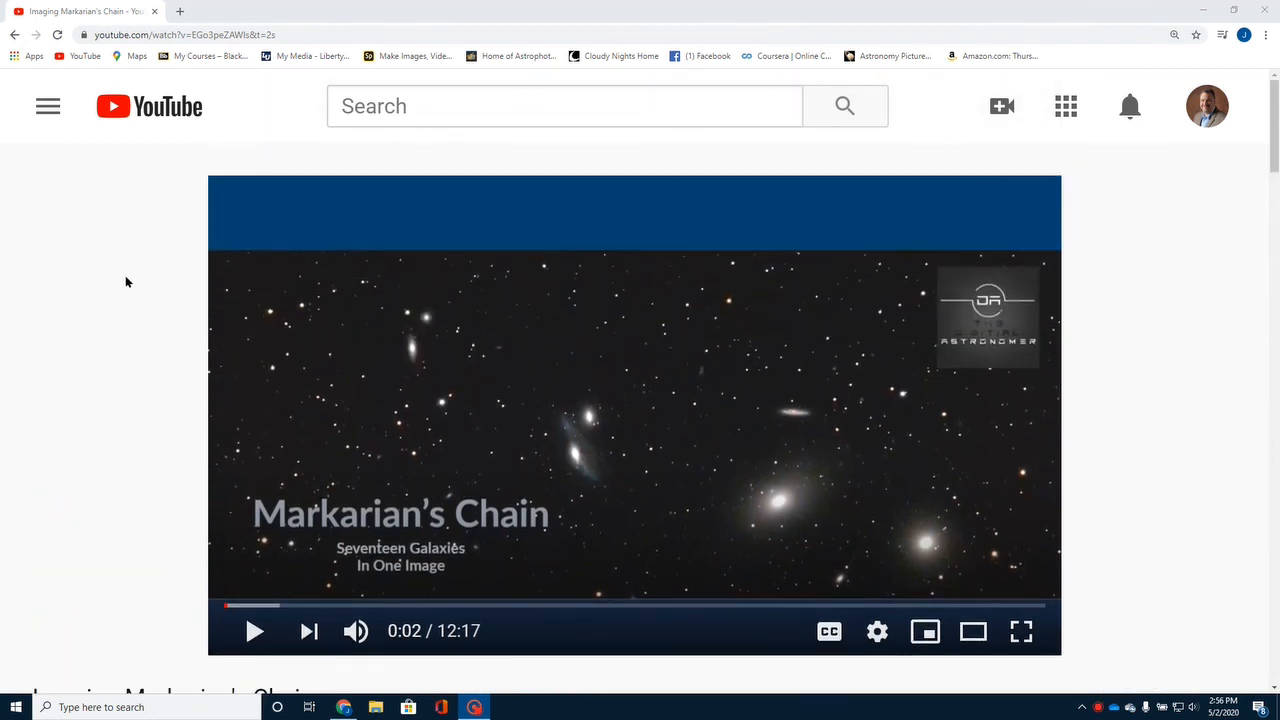
scroll("down", 3)
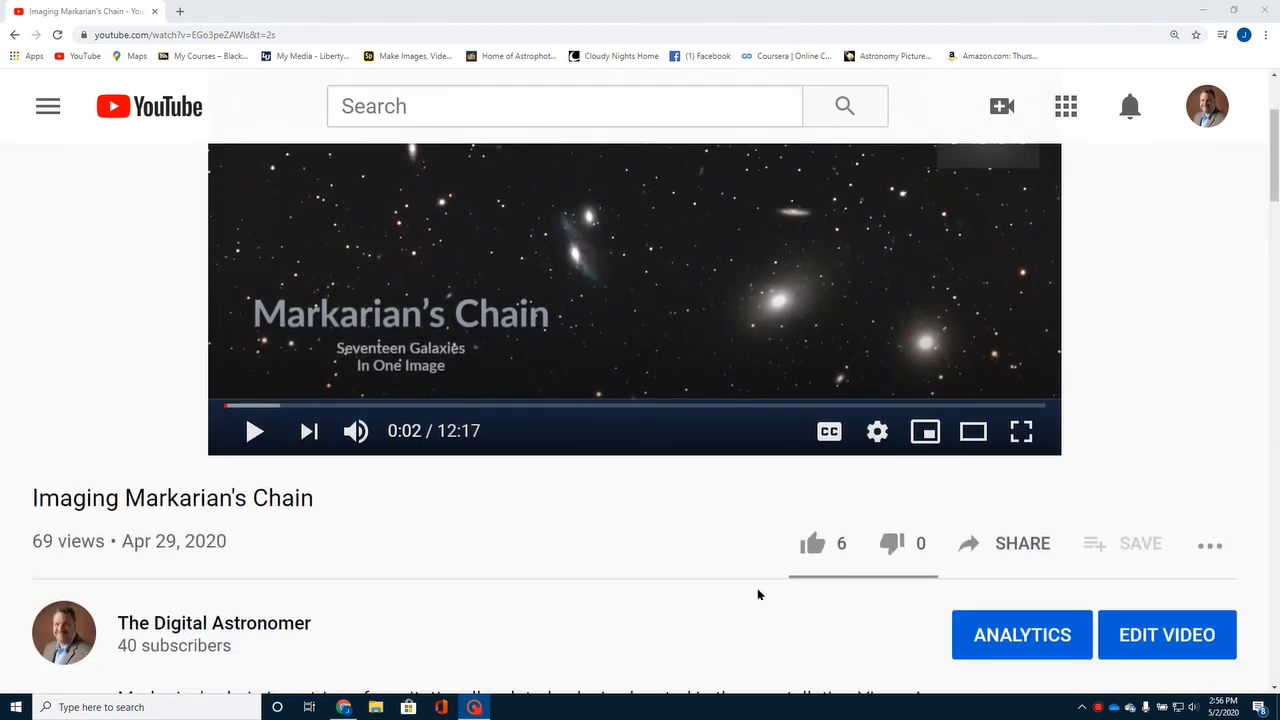
mouse_move(990, 565)
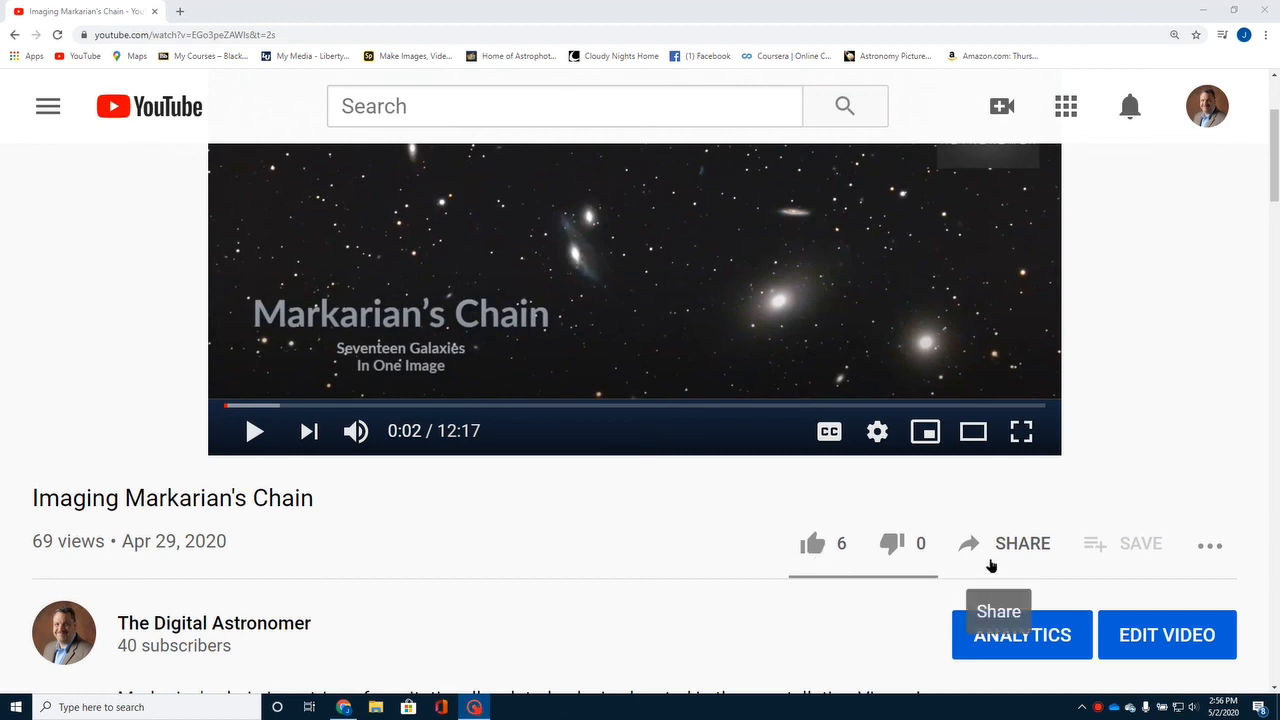
mouse_move(995, 688)
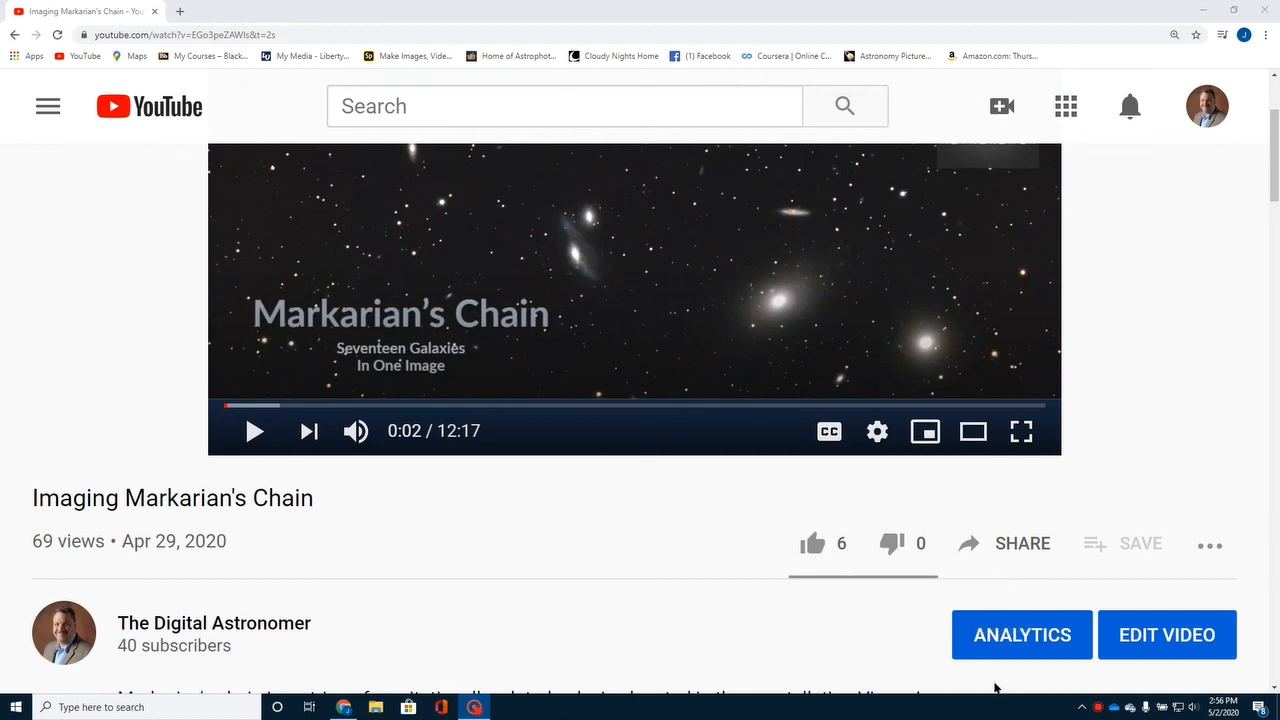